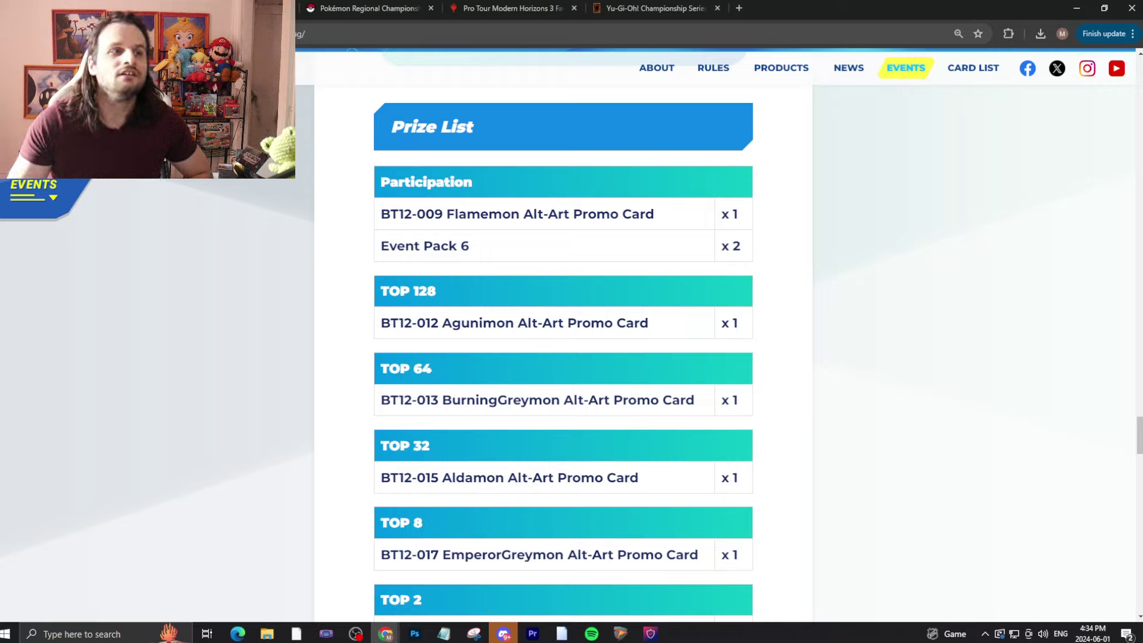
Step: Scroll the Digimon 2024 Regionals prize list from Participation packs to the Champion playmat
scroll(down, 3)
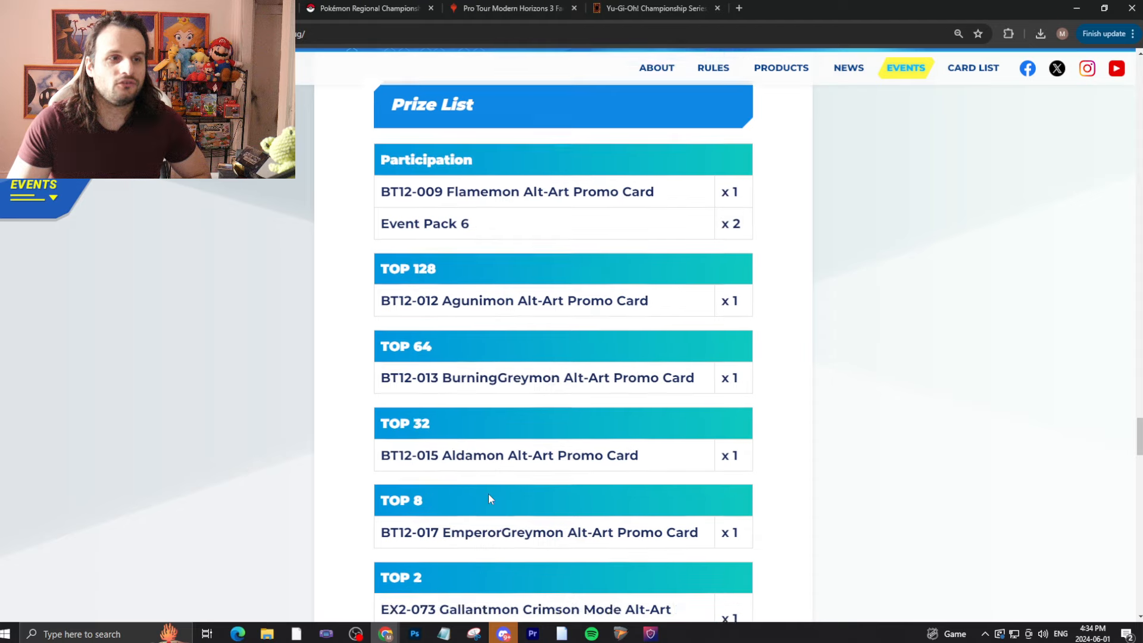
scroll(down, 3)
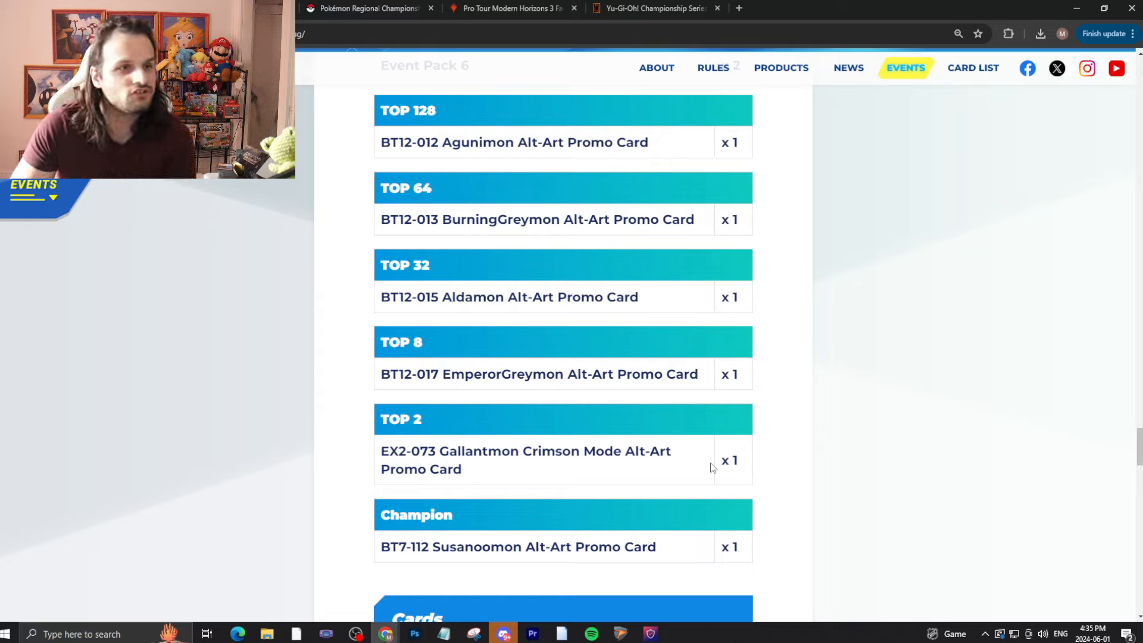
mouse_move(550, 524)
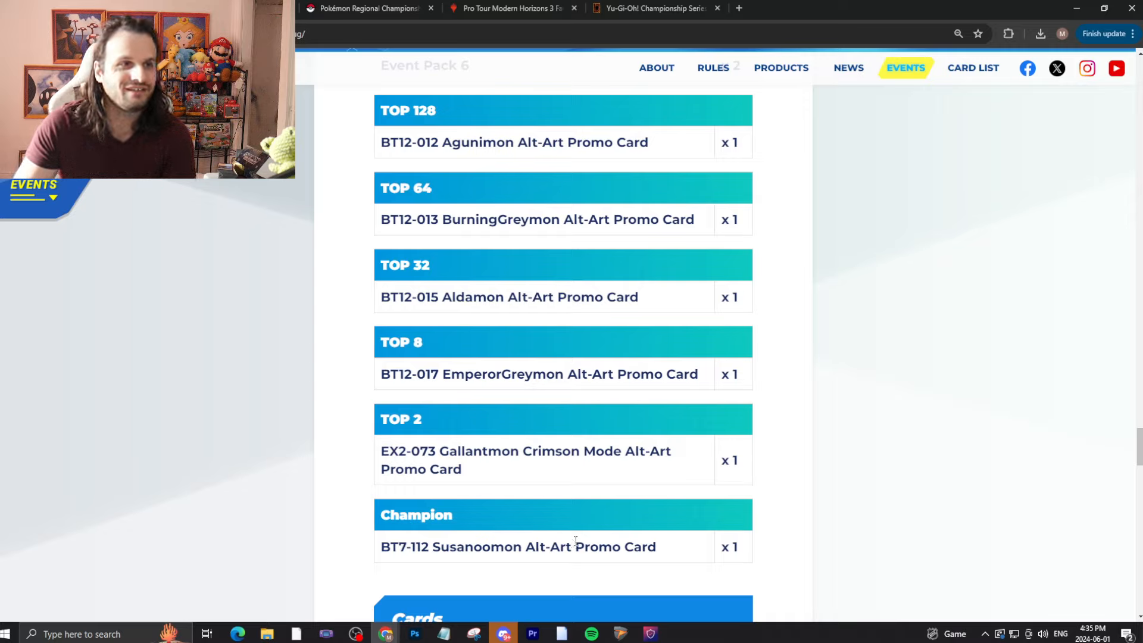
mouse_move(452, 270)
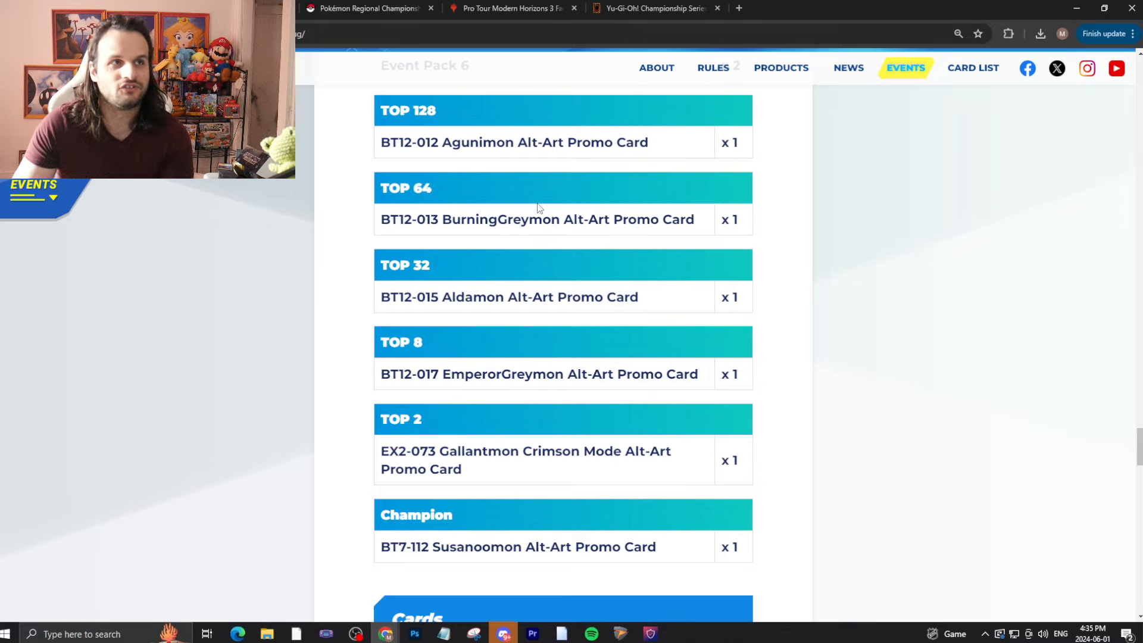
scroll(up, 3)
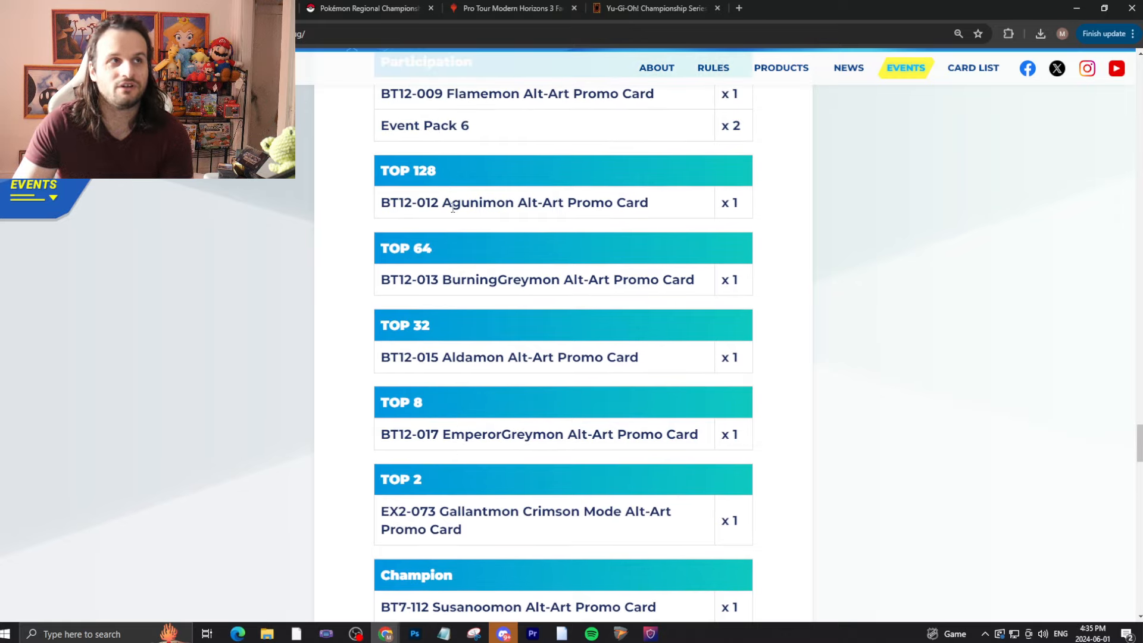
scroll(down, 3)
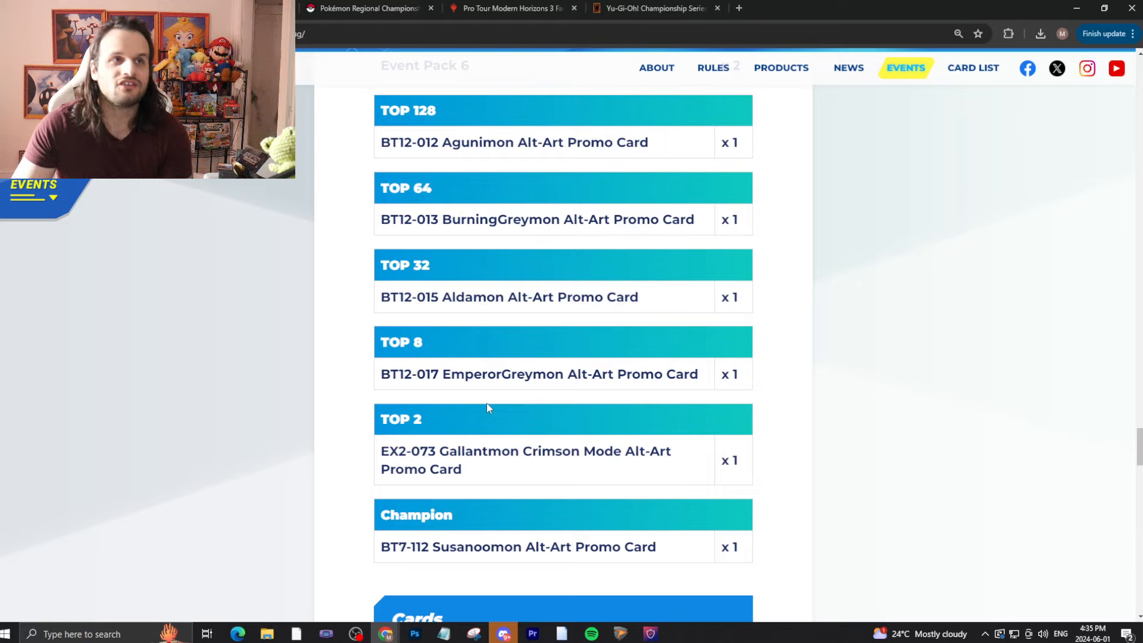
scroll(up, 3)
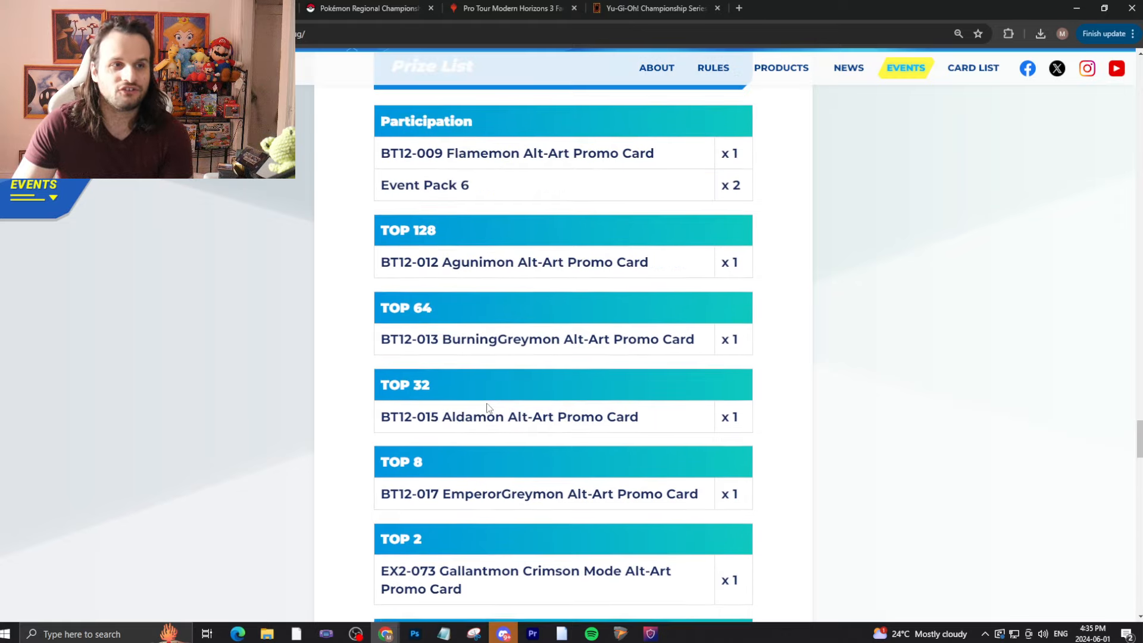
scroll(down, 3)
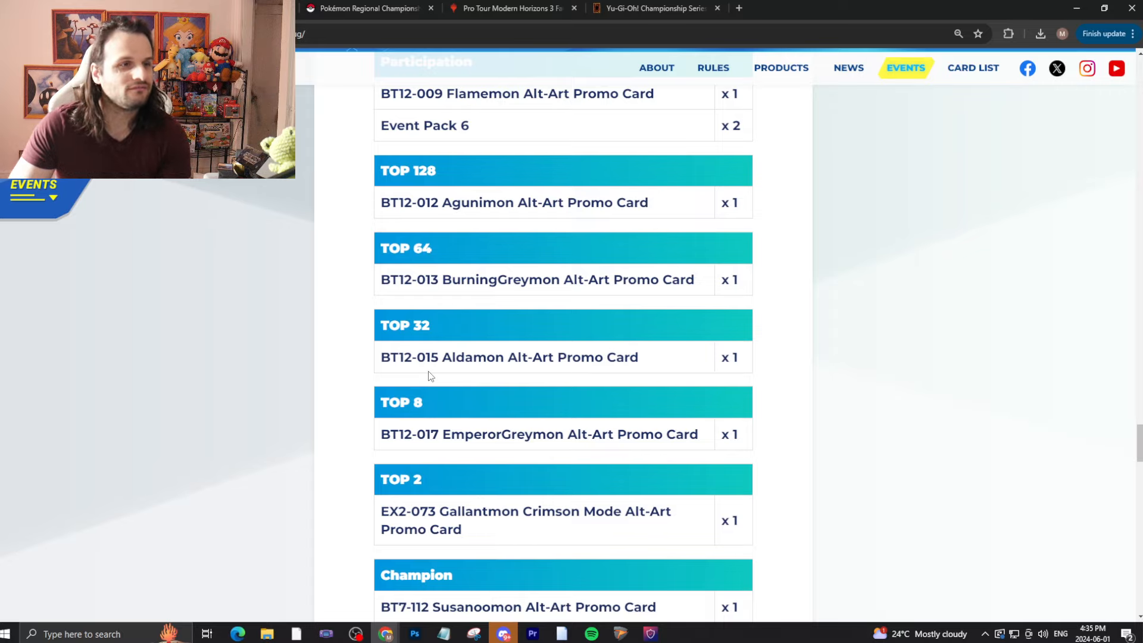
scroll(down, 3)
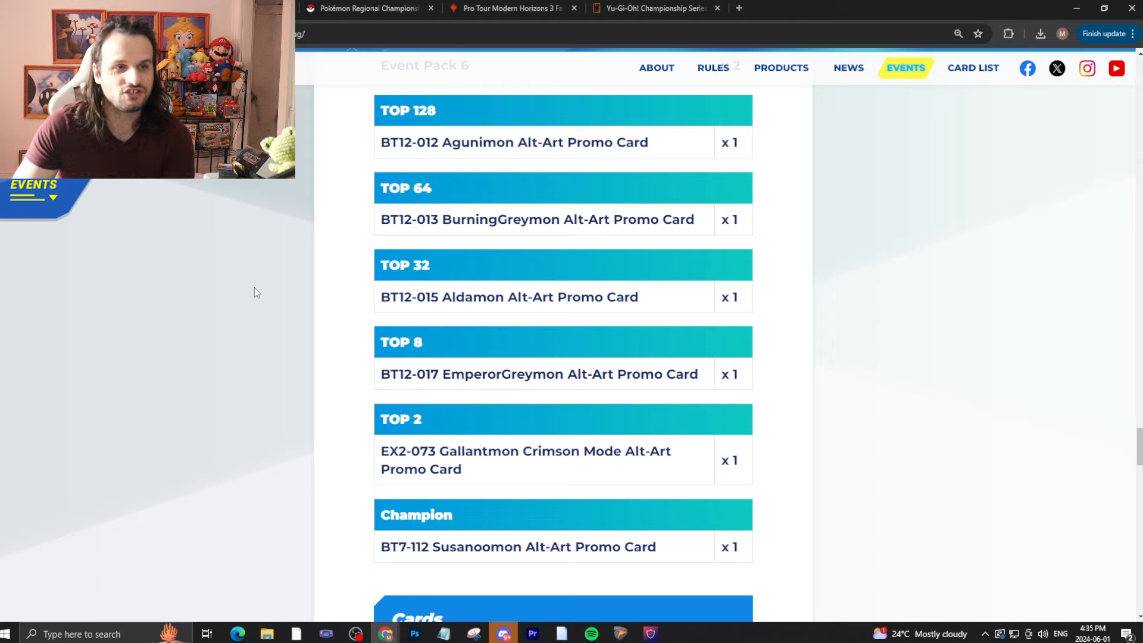
scroll(up, 3)
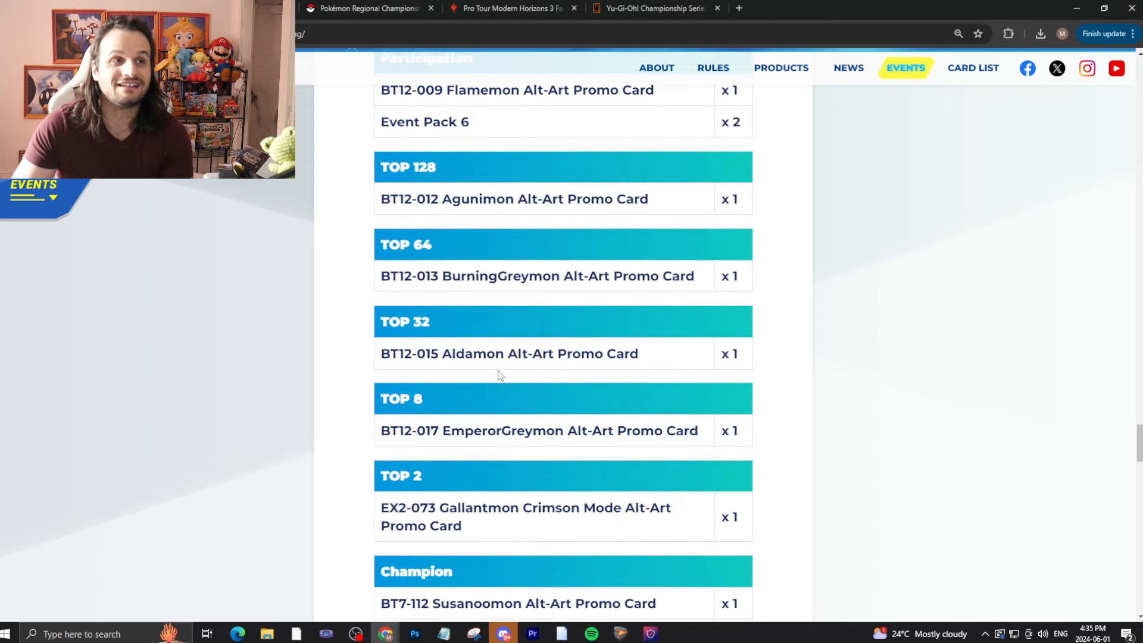
scroll(down, 3)
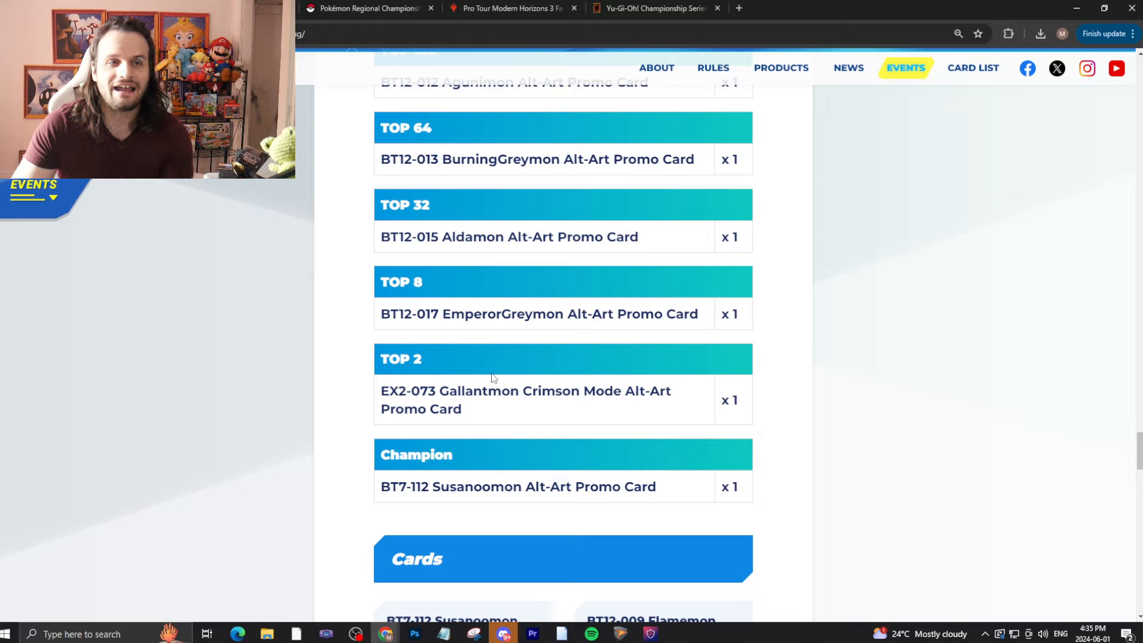
mouse_move(743, 491)
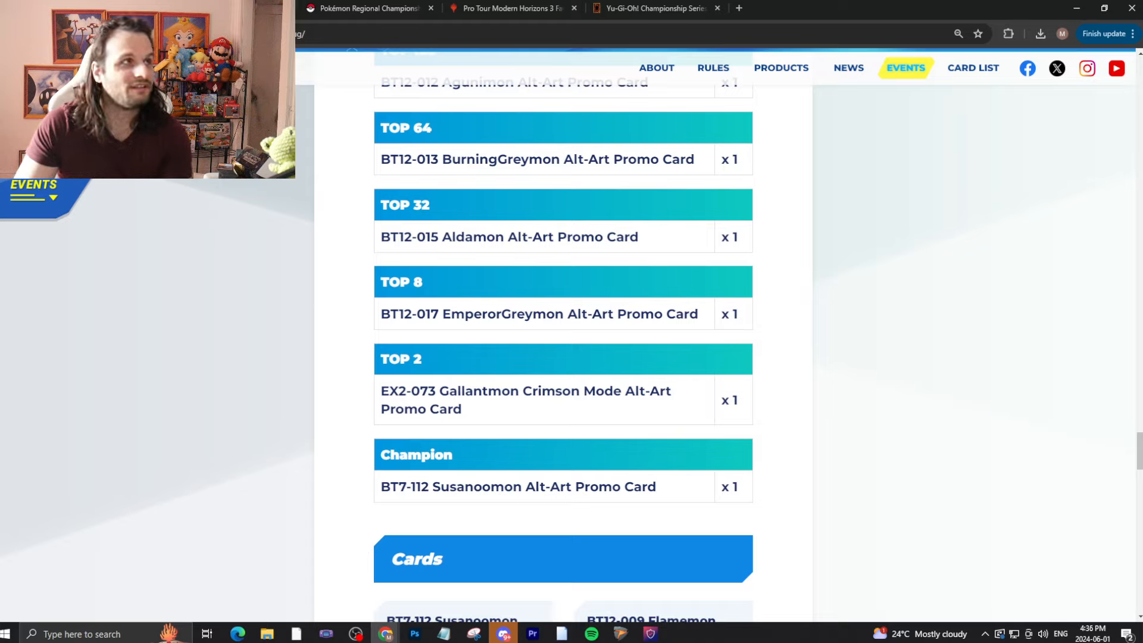
scroll(up, 3)
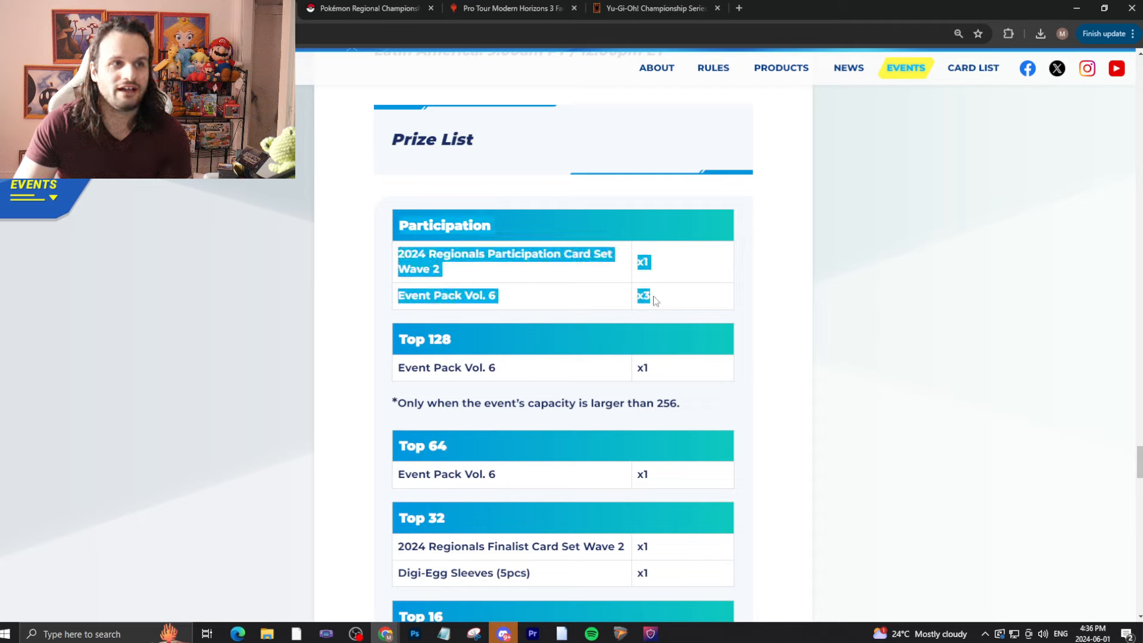
mouse_move(669, 280)
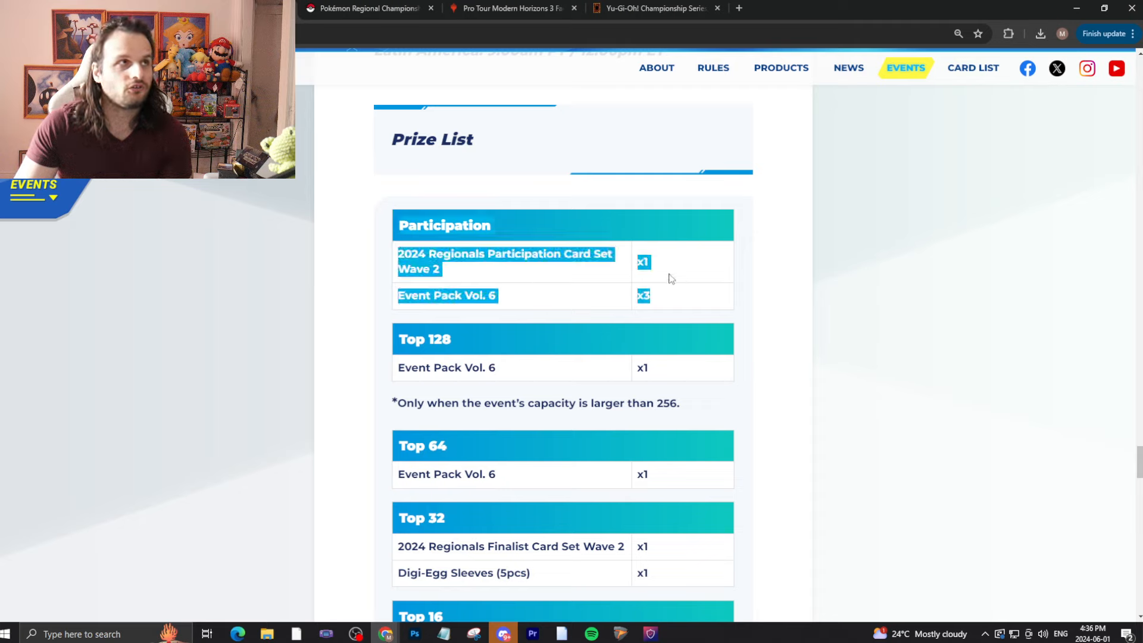
mouse_move(572, 292)
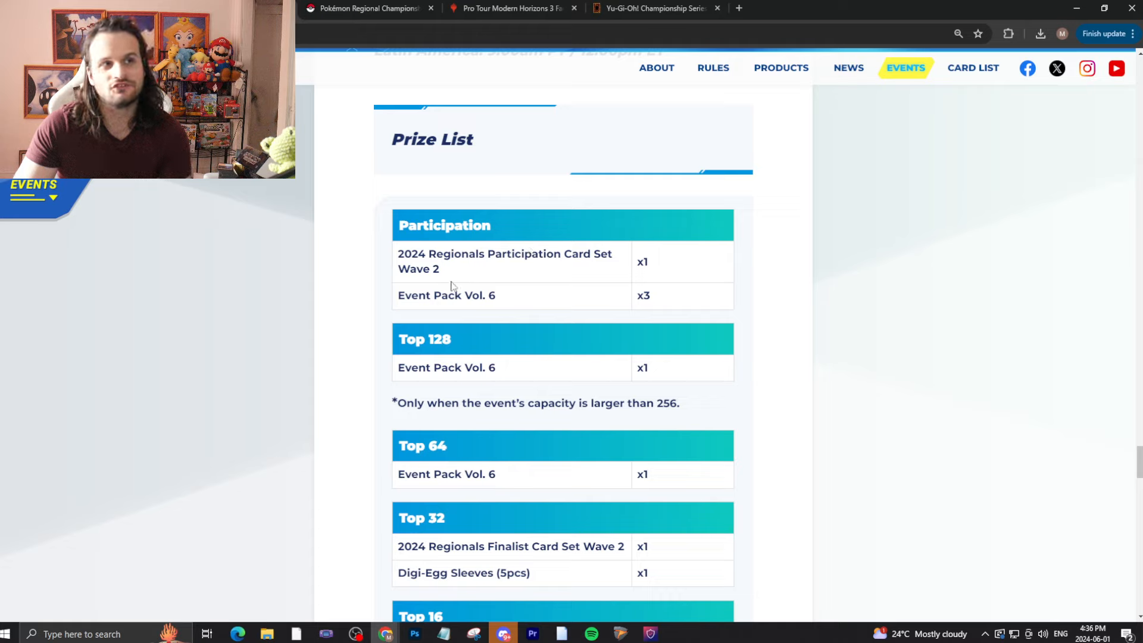
mouse_move(415, 282)
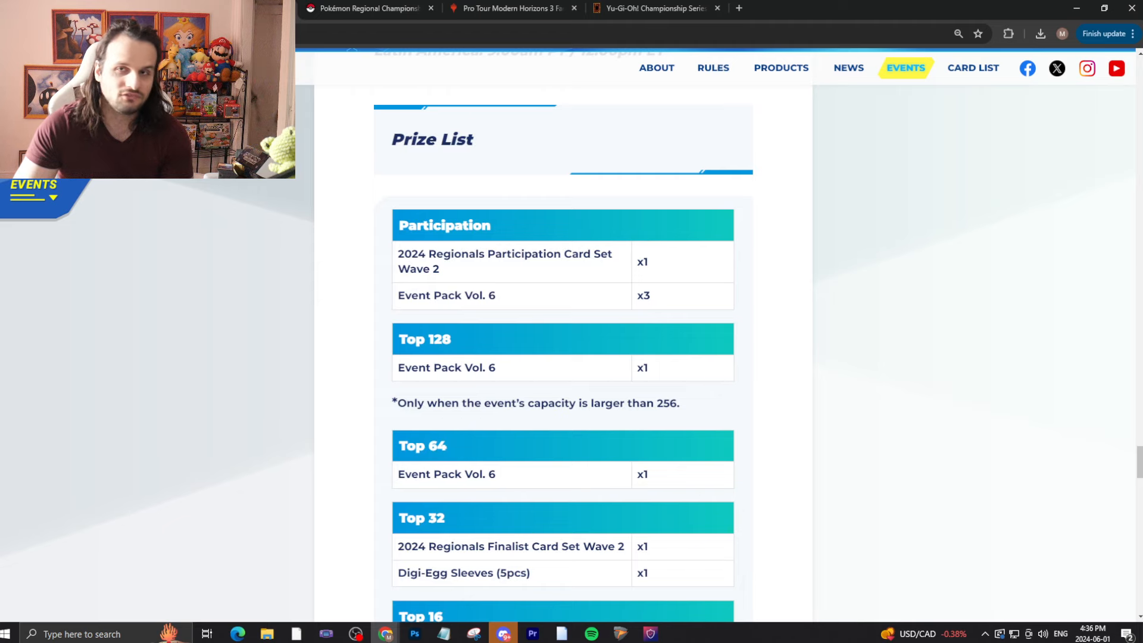
scroll(down, 3)
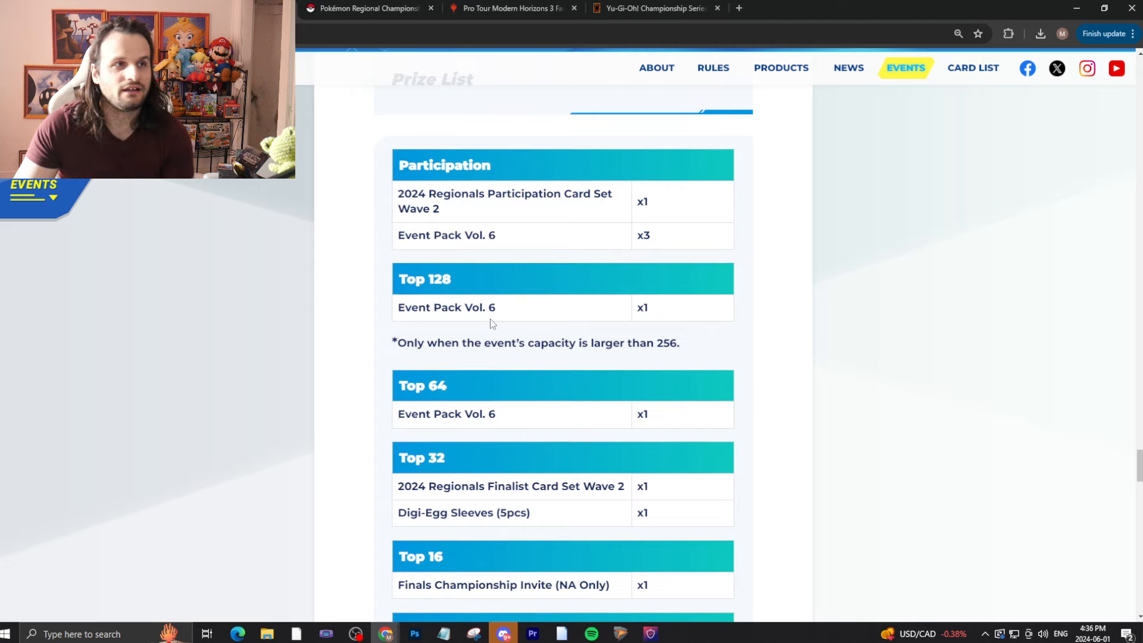
scroll(down, 3)
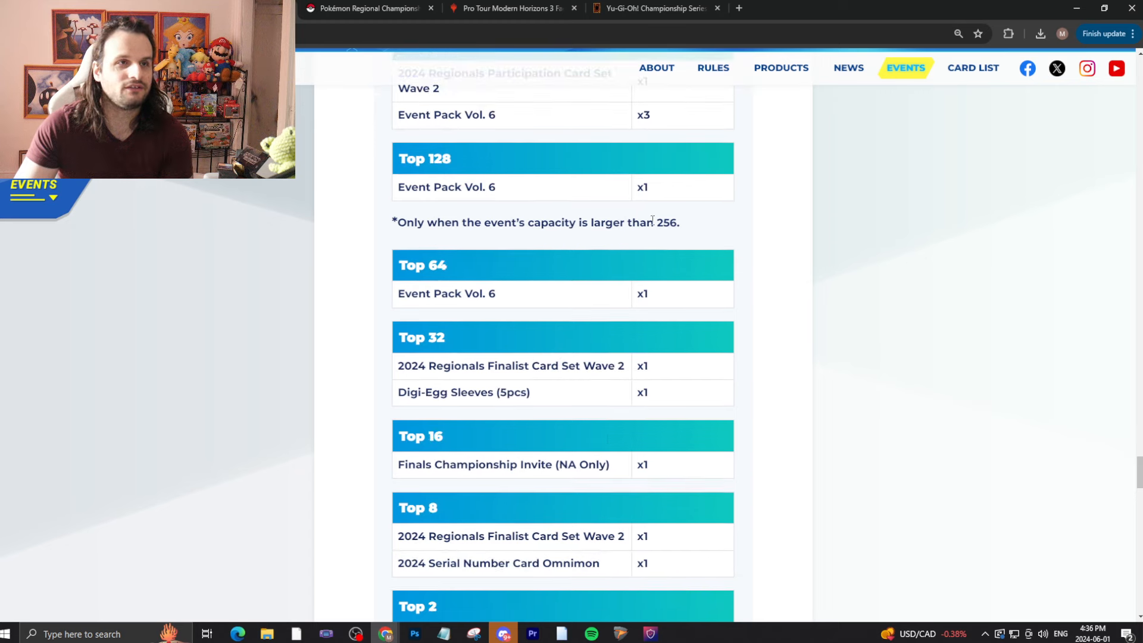
mouse_move(649, 177)
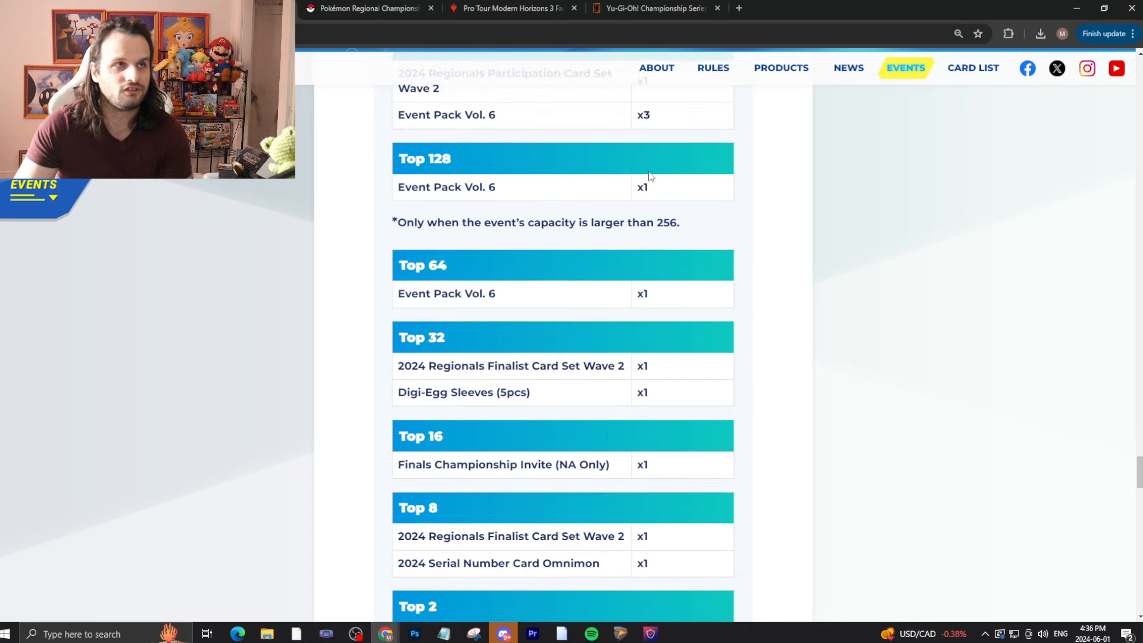
mouse_move(603, 411)
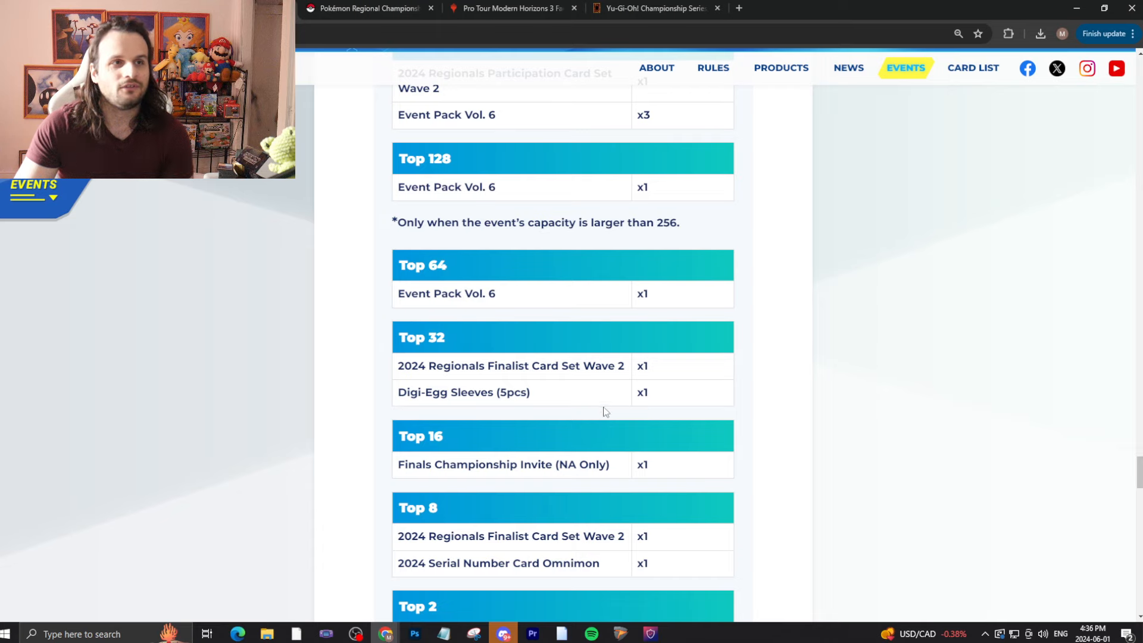
scroll(up, 3)
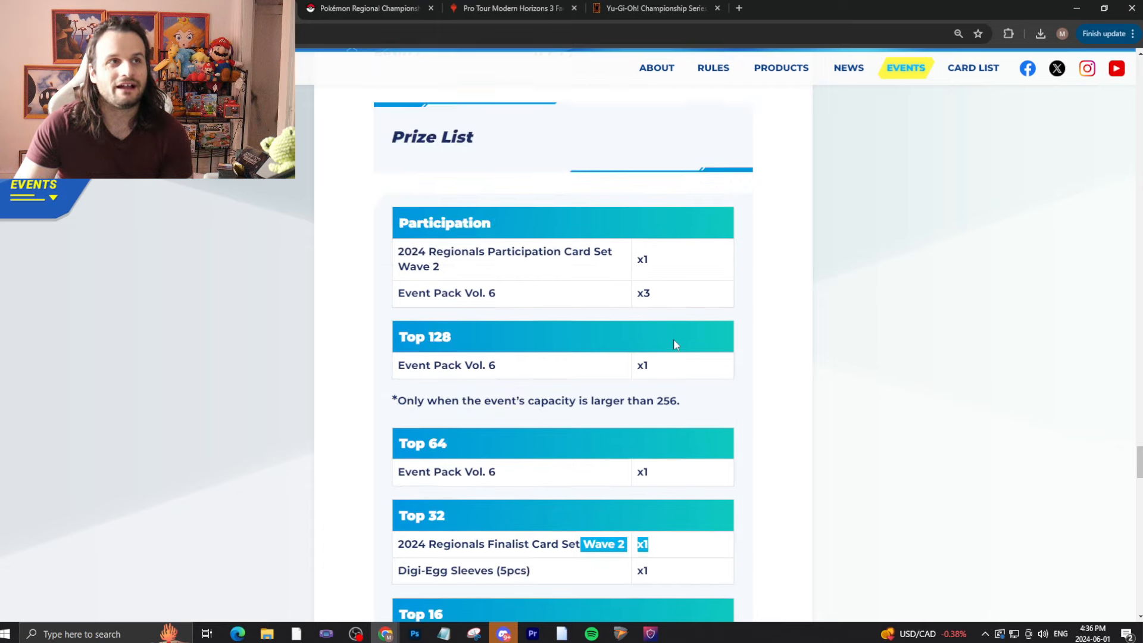
scroll(down, 3)
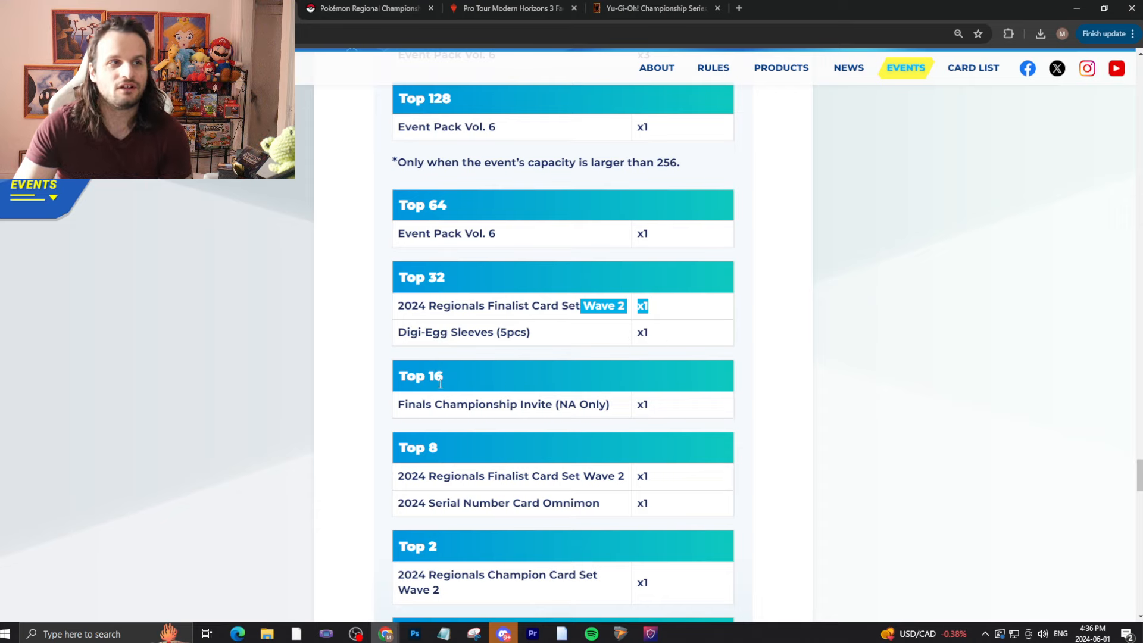
scroll(down, 3)
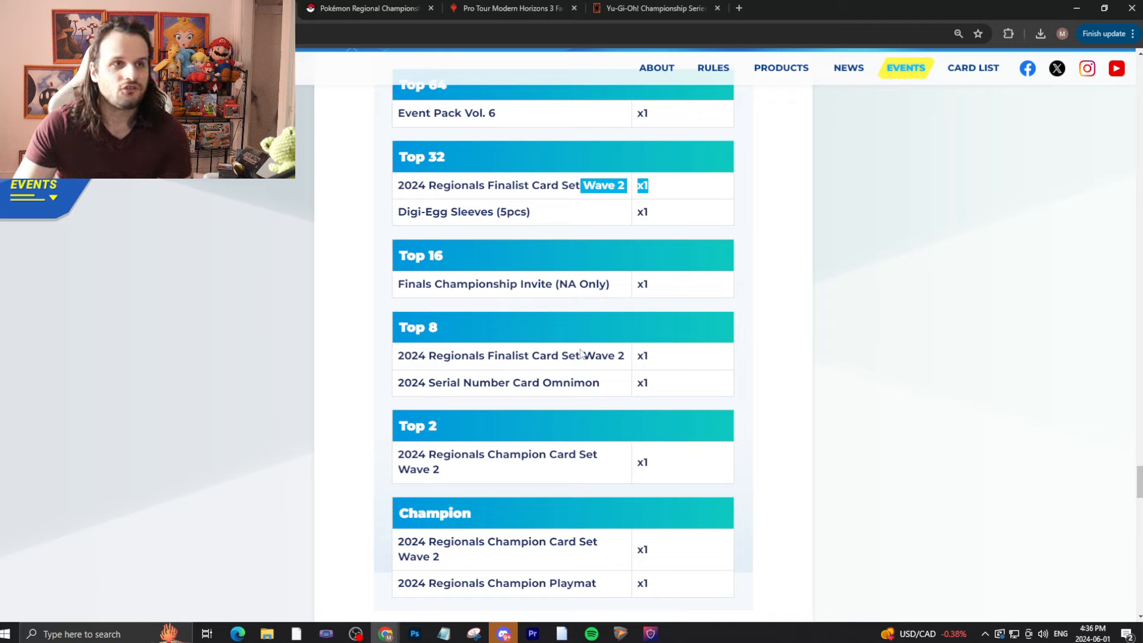
mouse_move(561, 399)
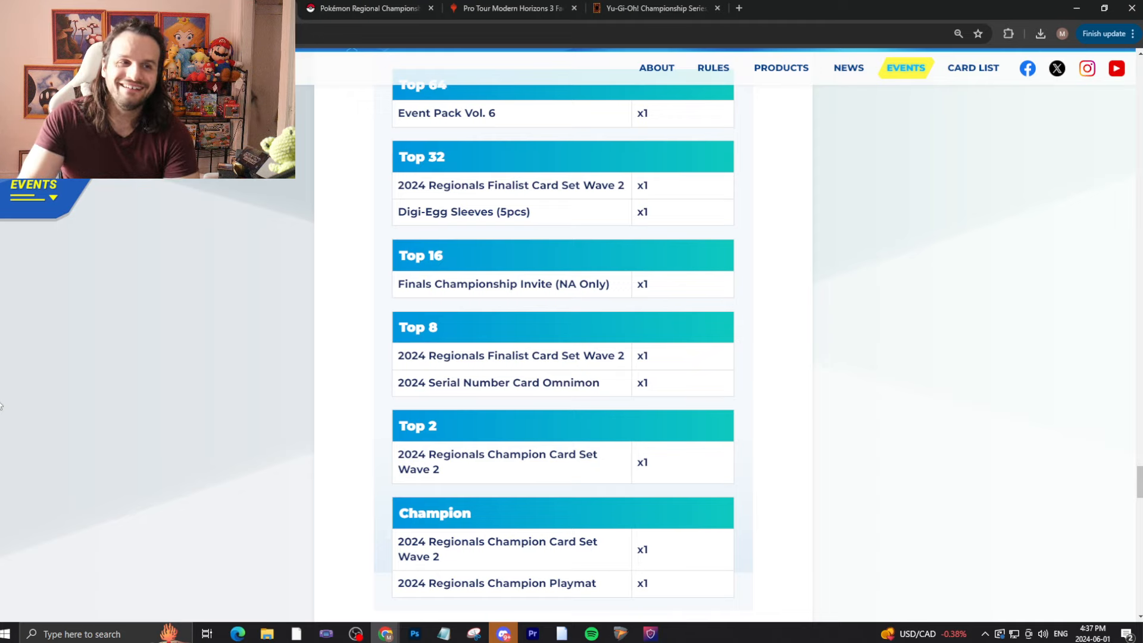
mouse_move(651, 445)
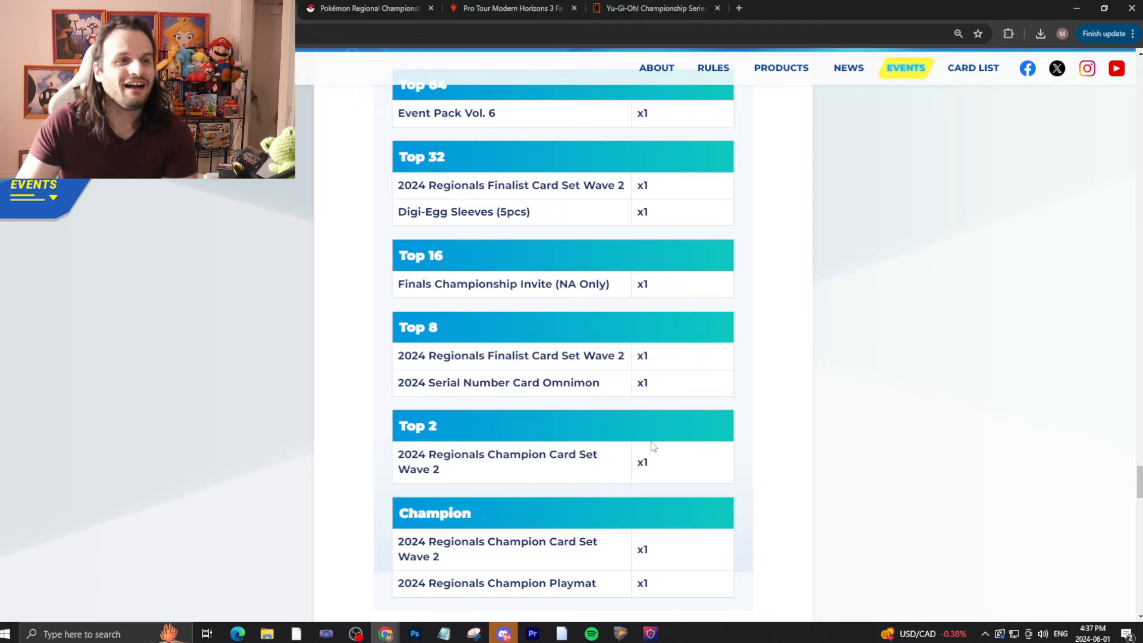
Step: Scroll past the Regionals table to the BT12 alt-art promo prizes, Top 128 to Champion
scroll(down, 3)
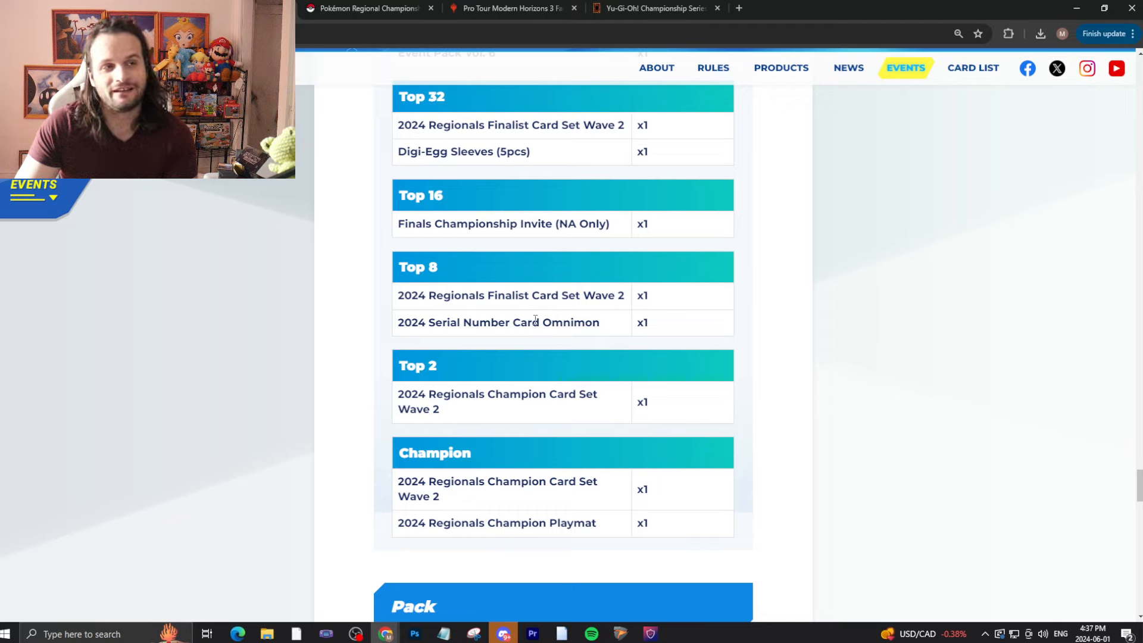
mouse_move(611, 326)
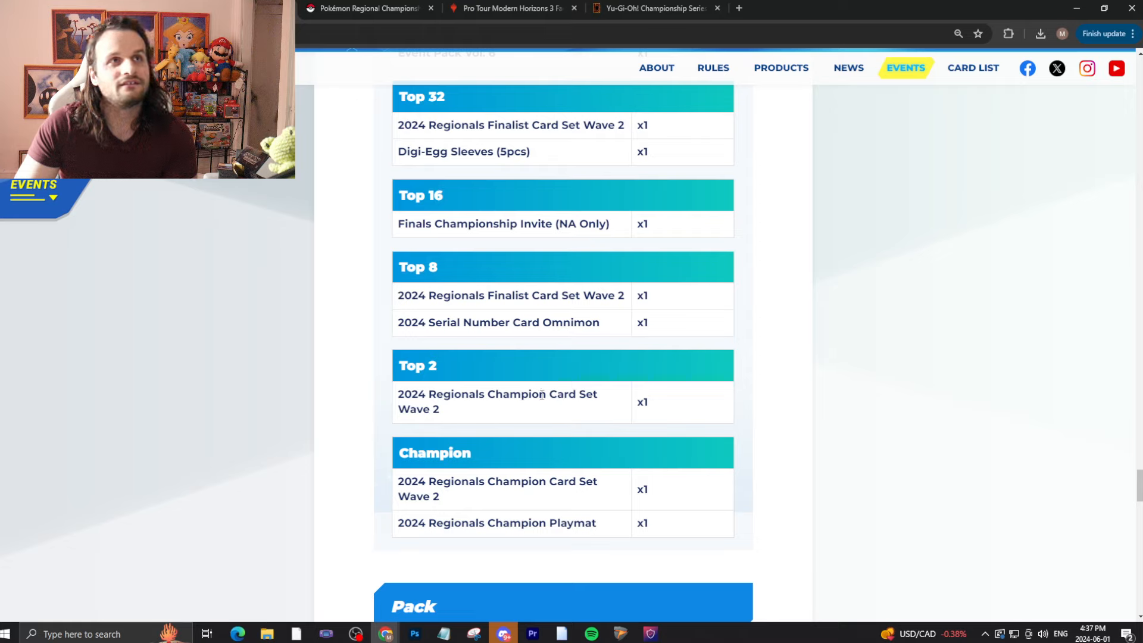
mouse_move(601, 413)
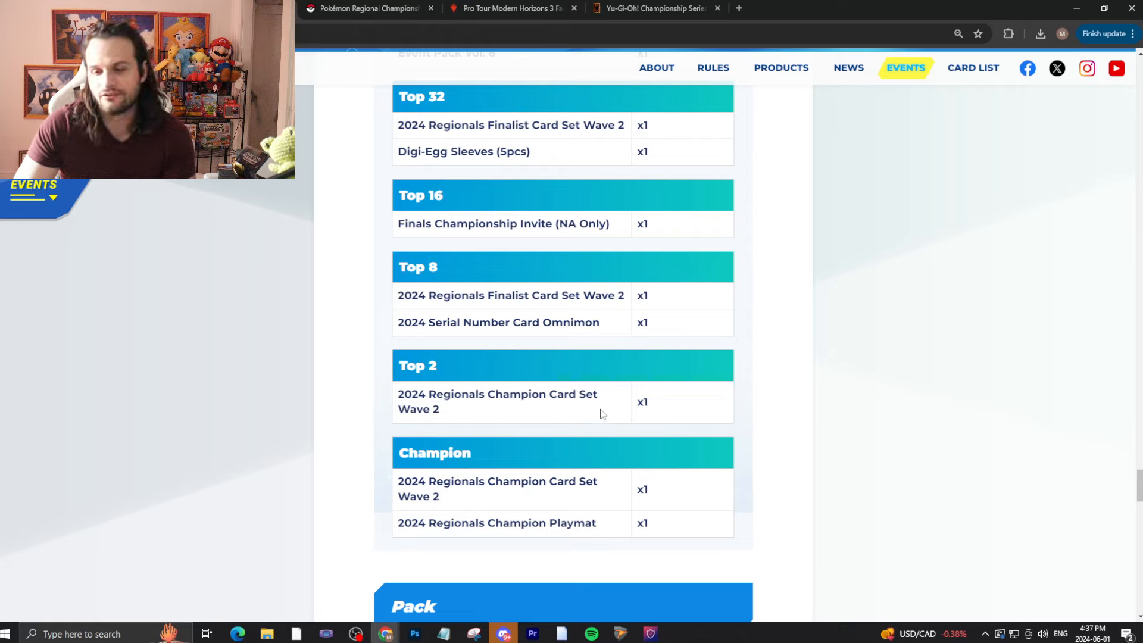
mouse_move(509, 381)
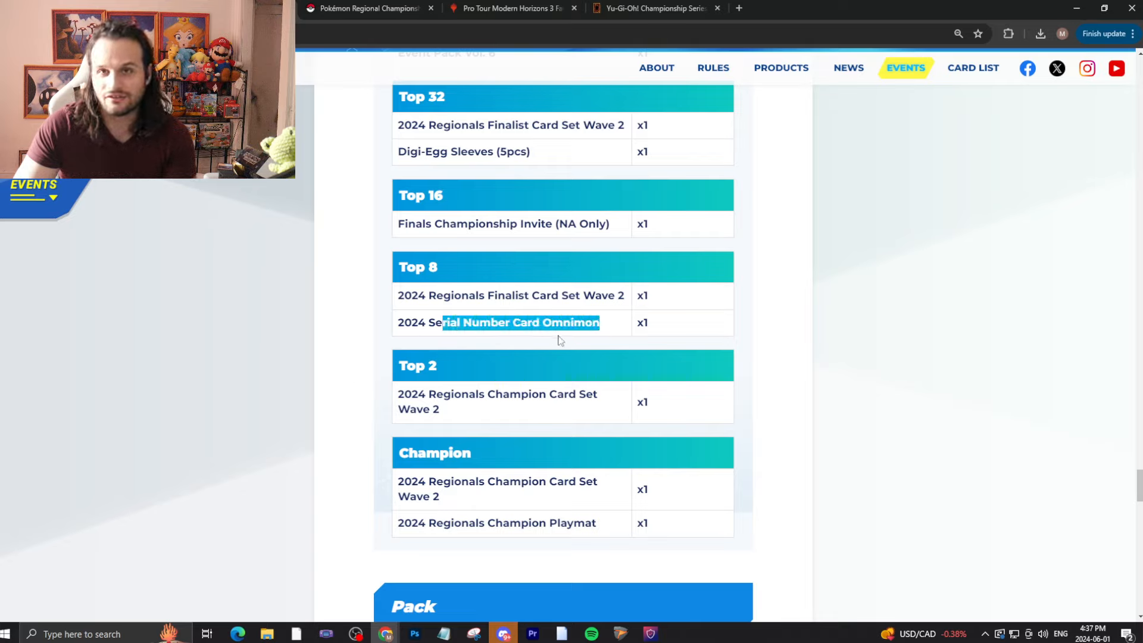
mouse_move(654, 325)
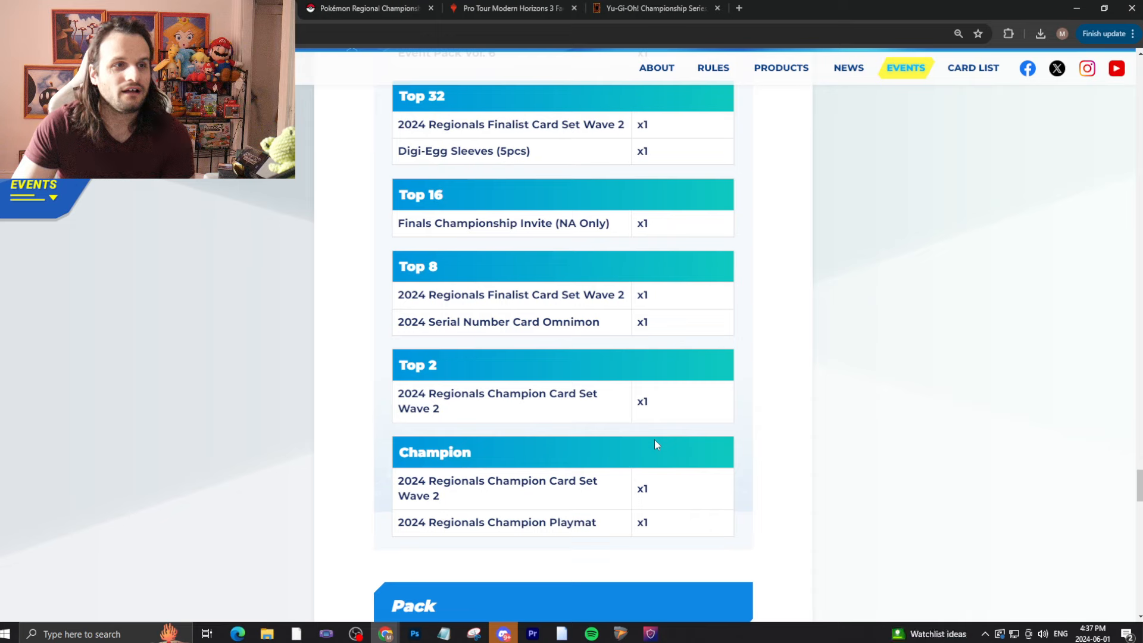
scroll(down, 3)
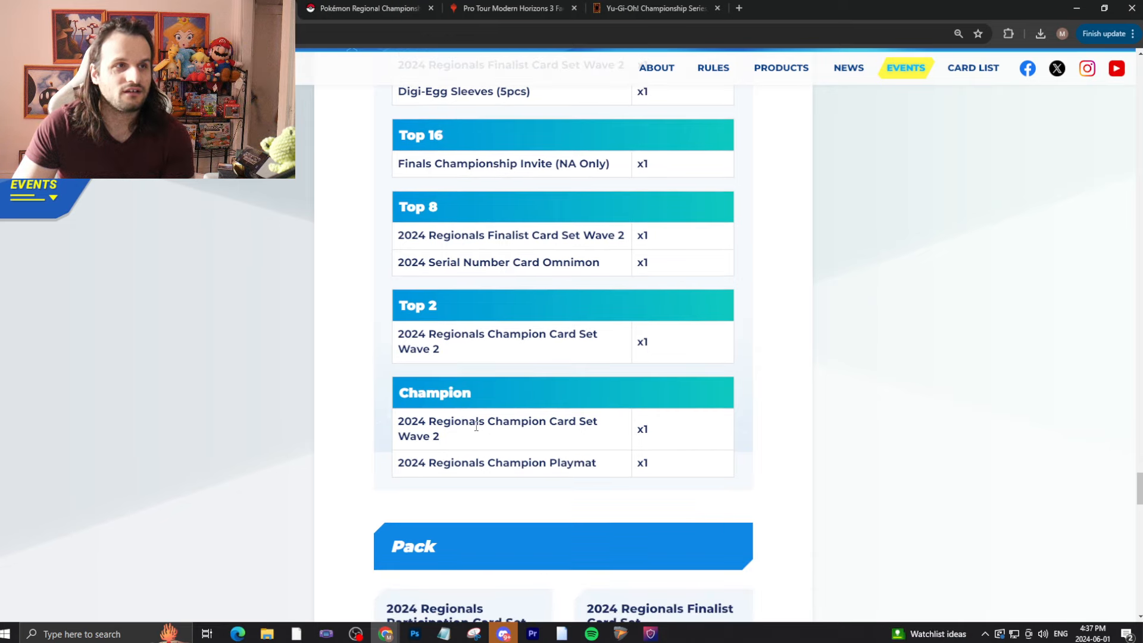
mouse_move(513, 458)
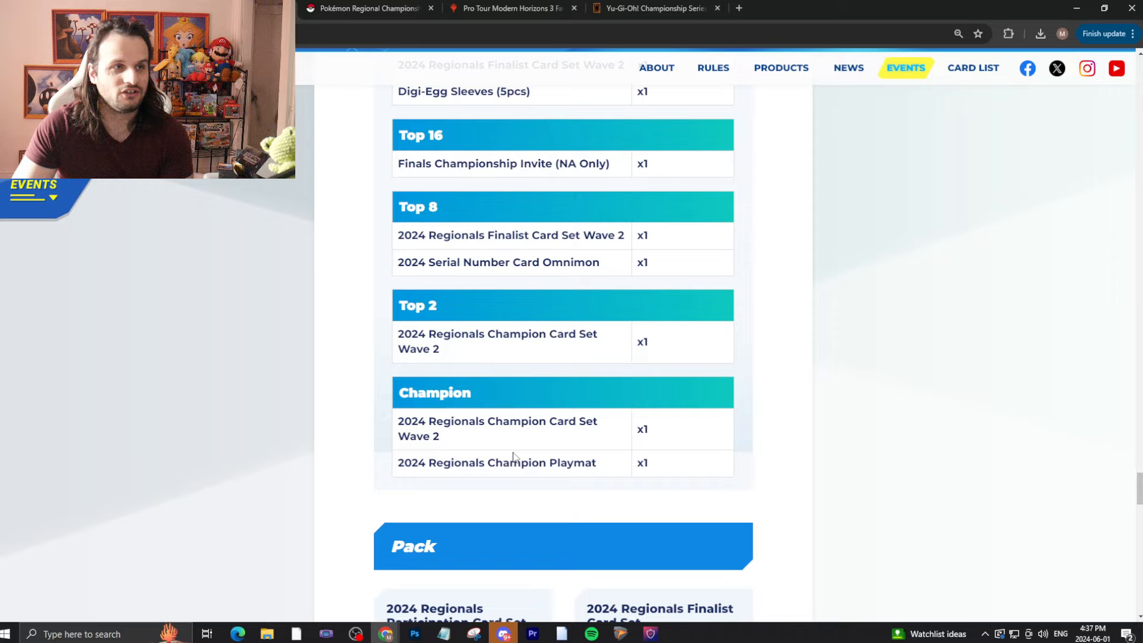
mouse_move(683, 474)
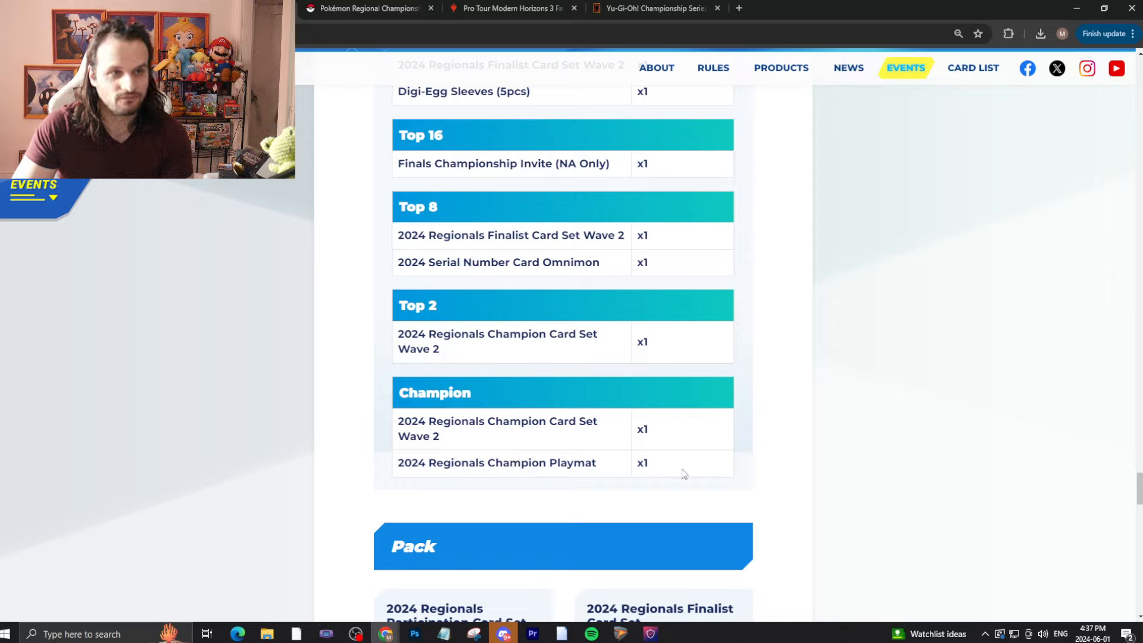
mouse_move(663, 464)
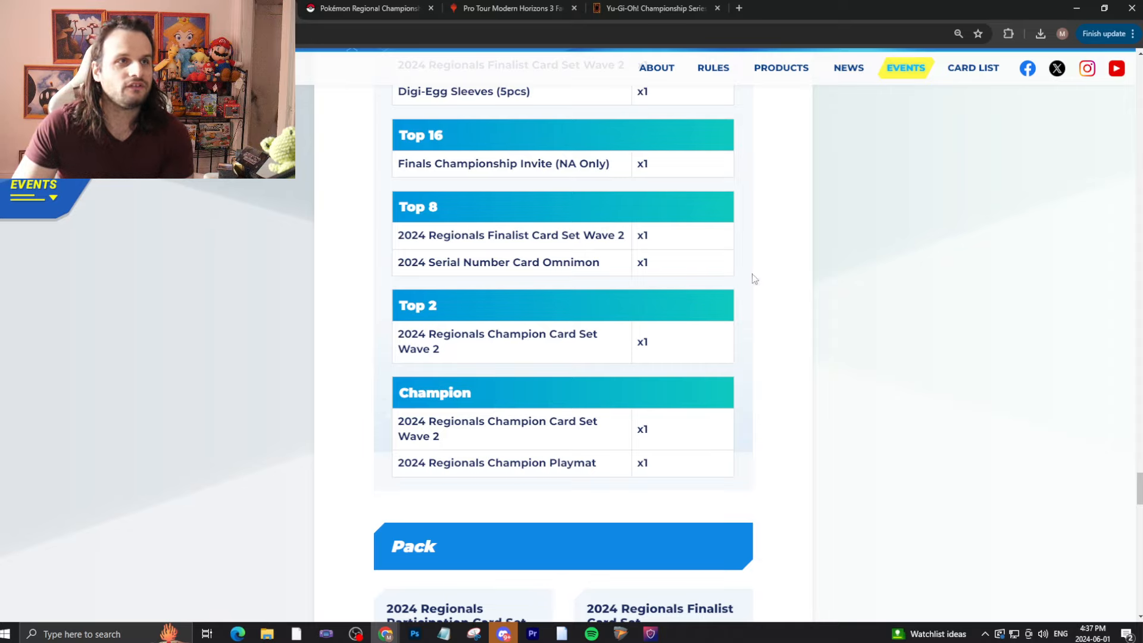
mouse_move(587, 458)
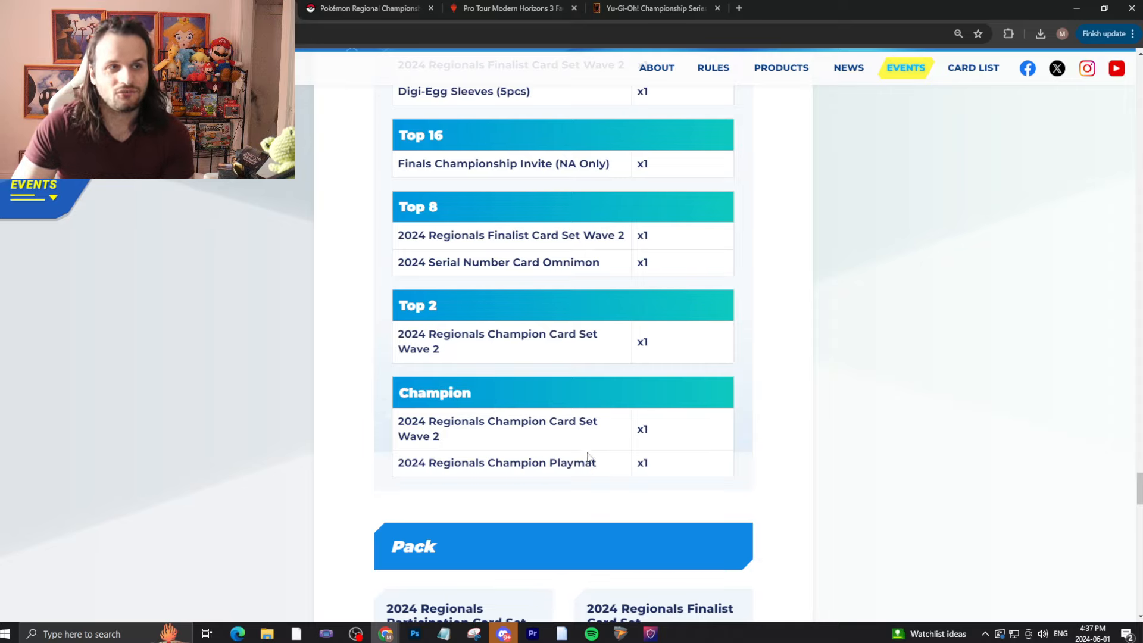
scroll(up, 3)
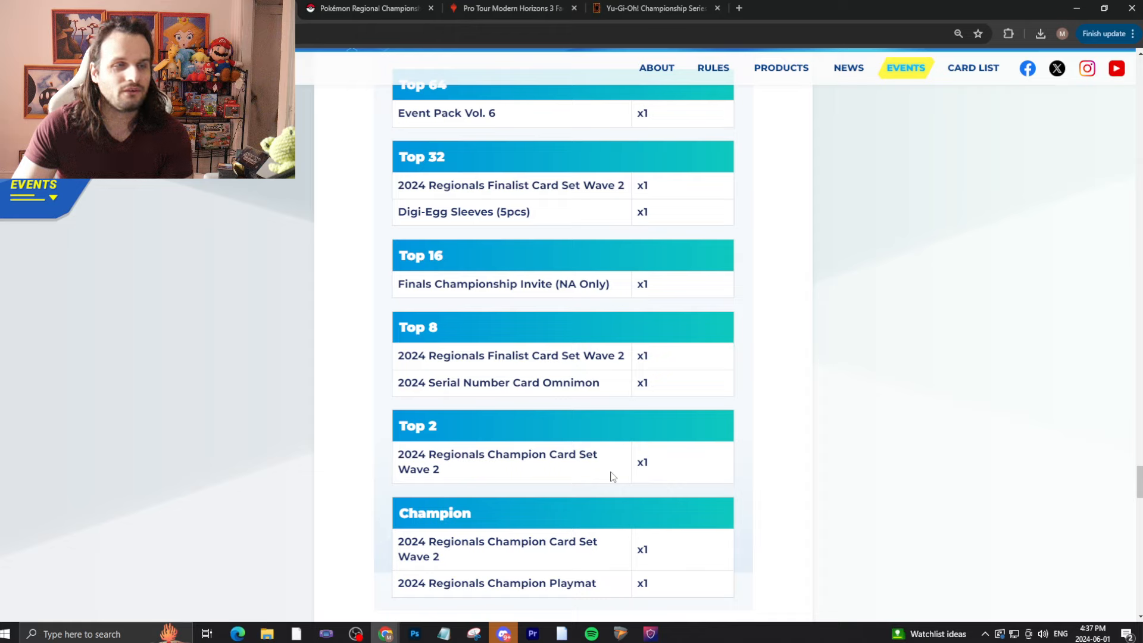
mouse_move(424, 379)
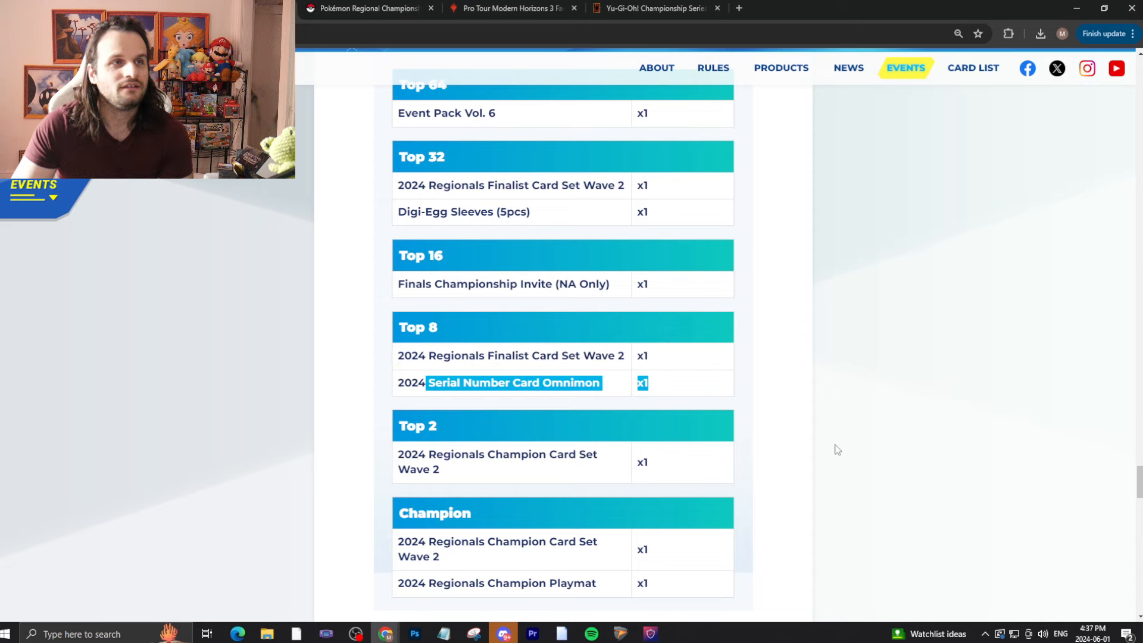
scroll(down, 3)
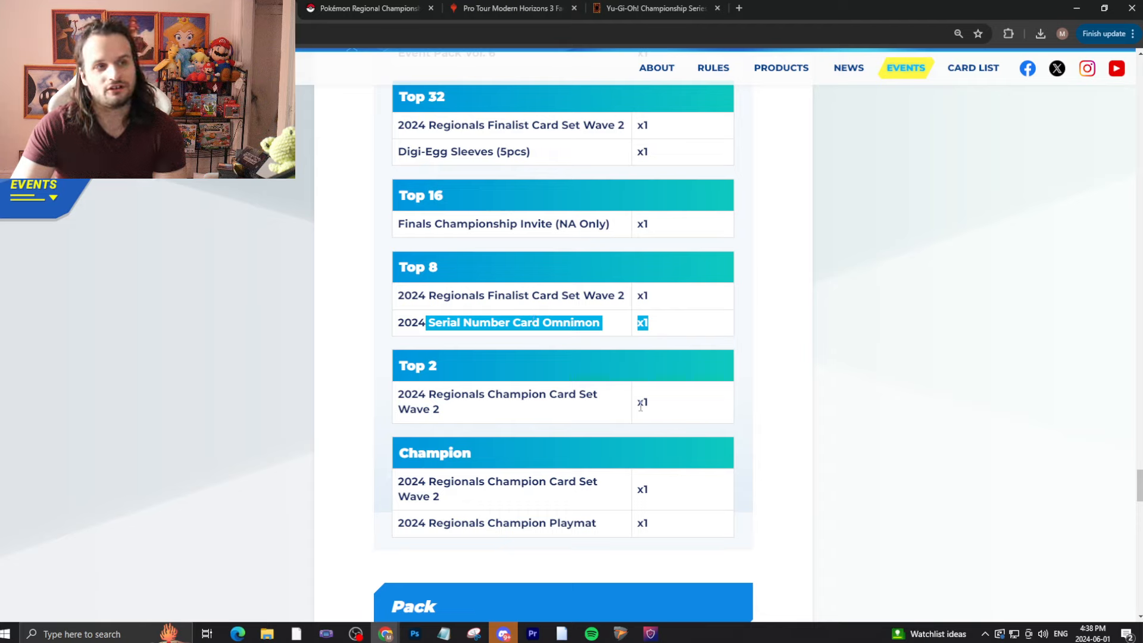
mouse_move(492, 370)
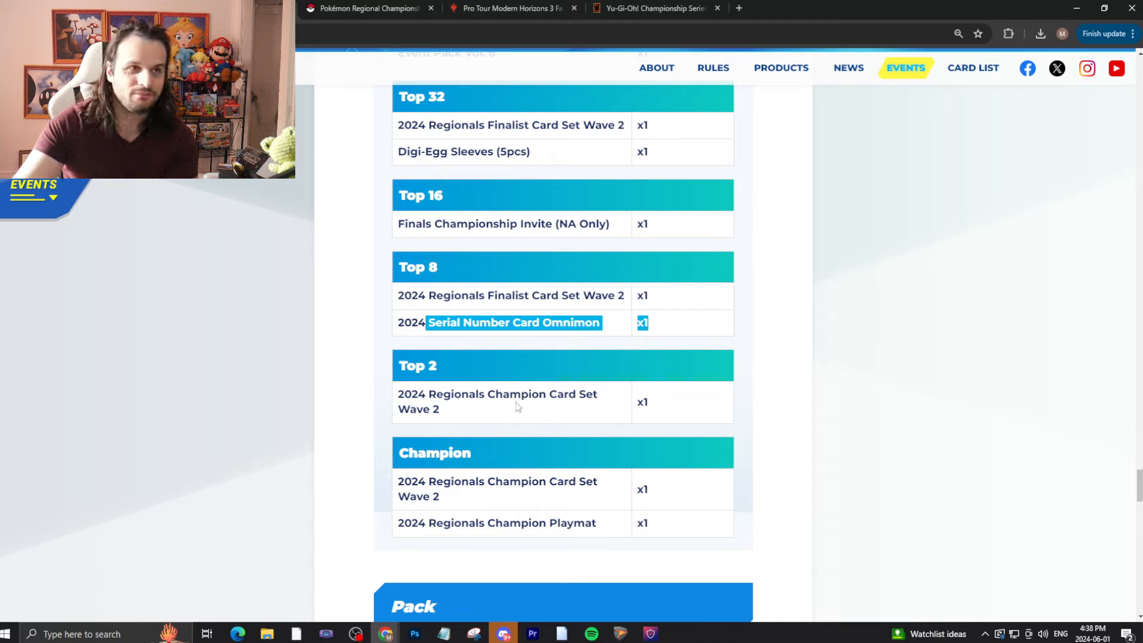
mouse_move(512, 417)
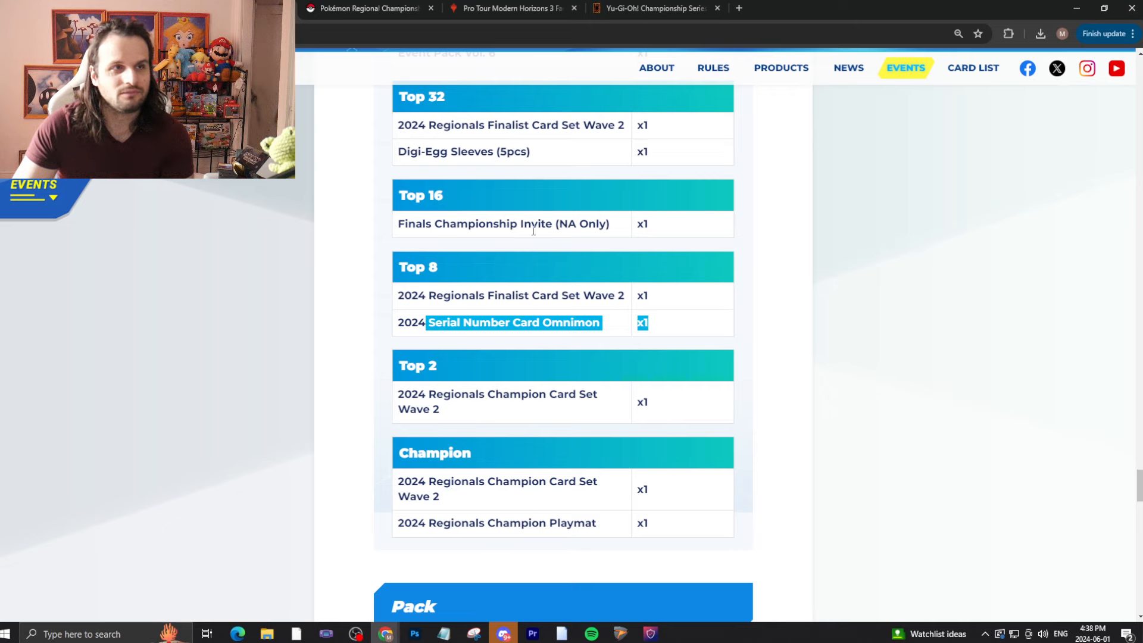
mouse_move(673, 455)
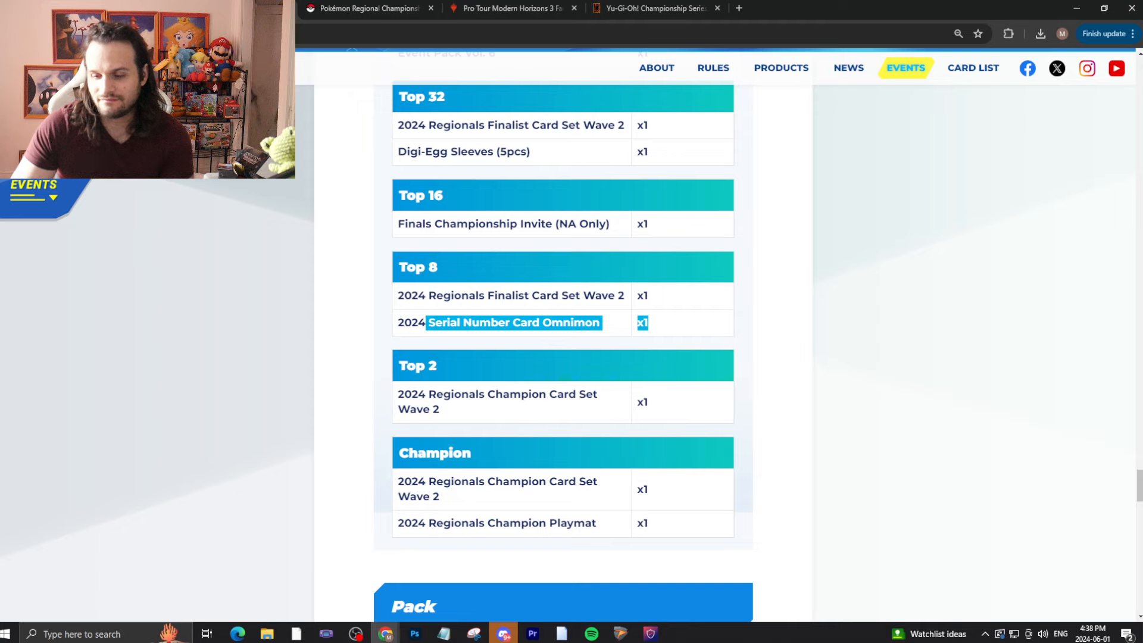
scroll(down, 3)
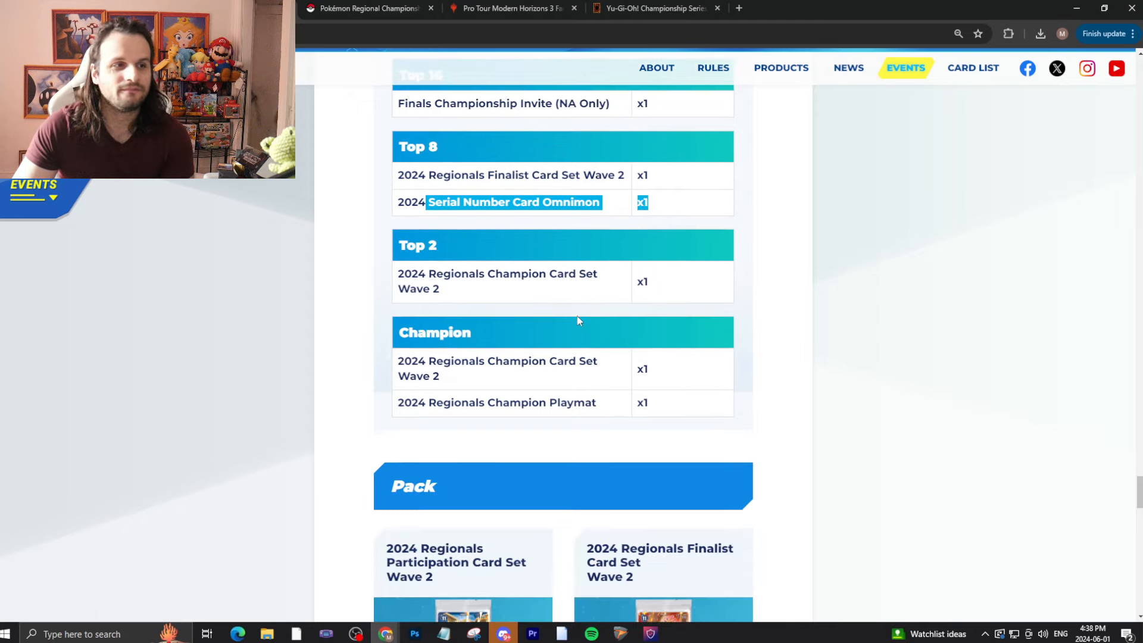
scroll(down, 3)
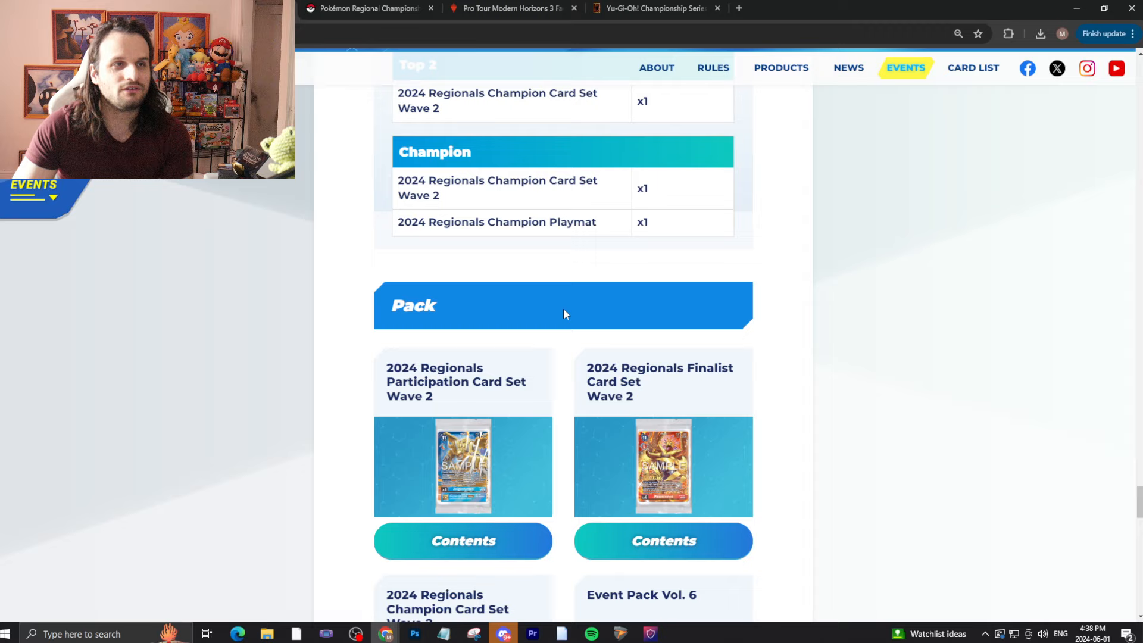
scroll(down, 3)
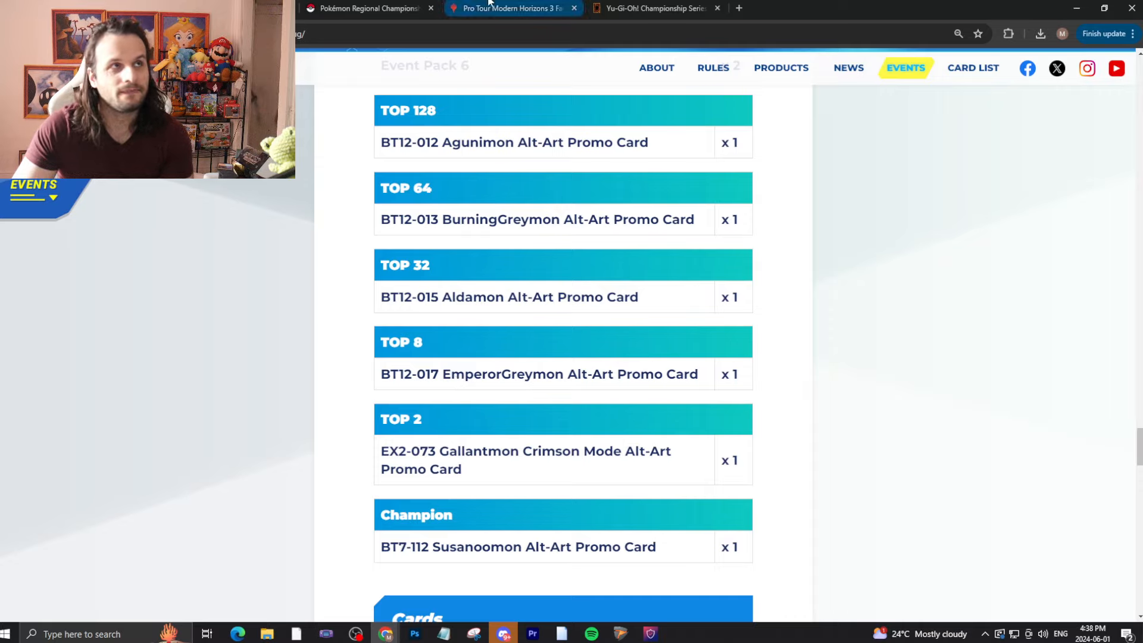
Step: On the Pokémon Regionals page, highlight the $10,000 Masters first prize and scroll the prize tables
click(364, 8)
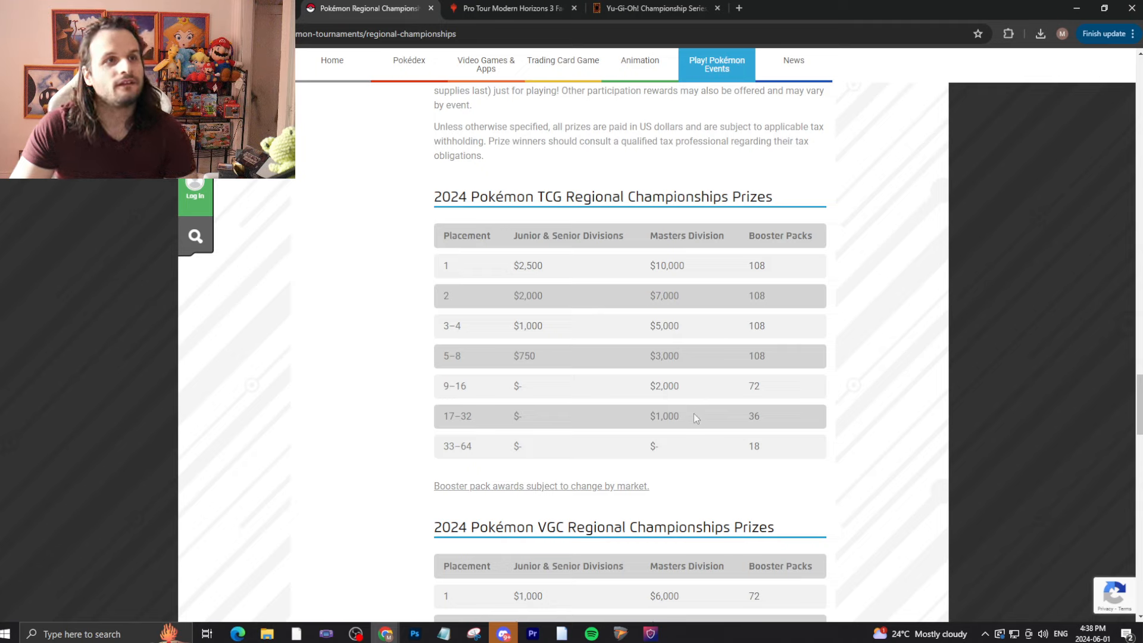
double_click(666, 266)
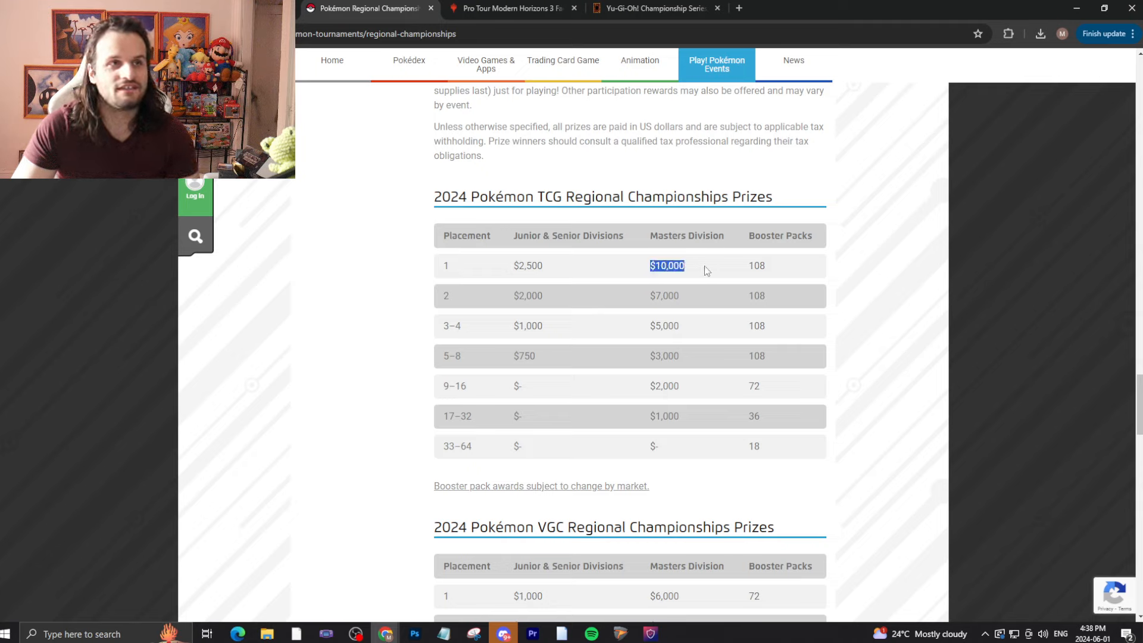
mouse_move(653, 341)
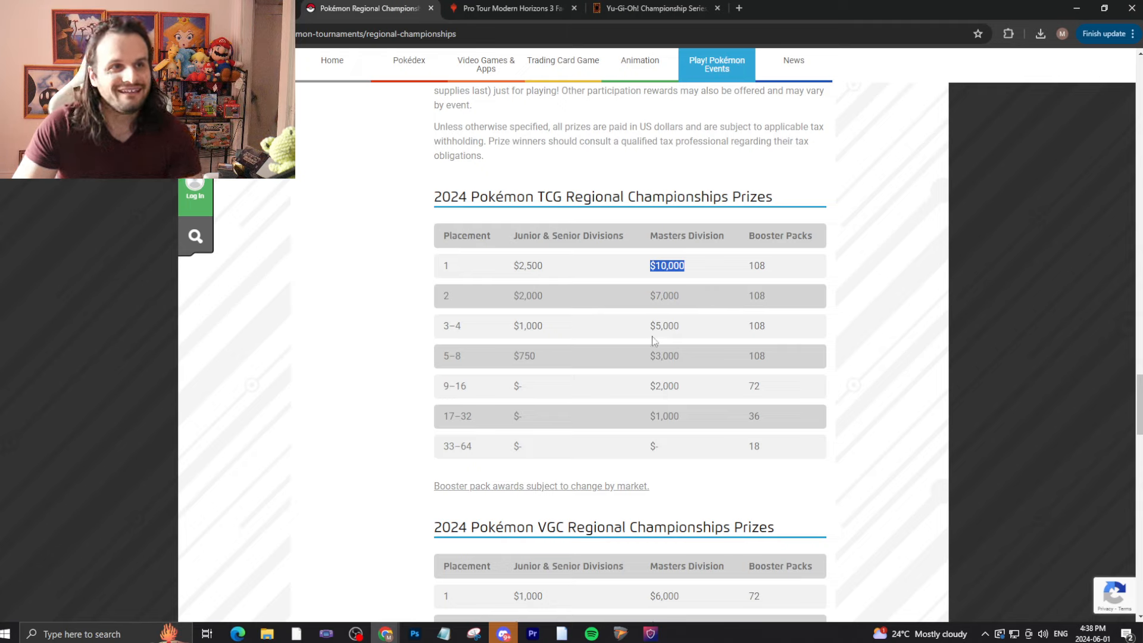
mouse_move(743, 266)
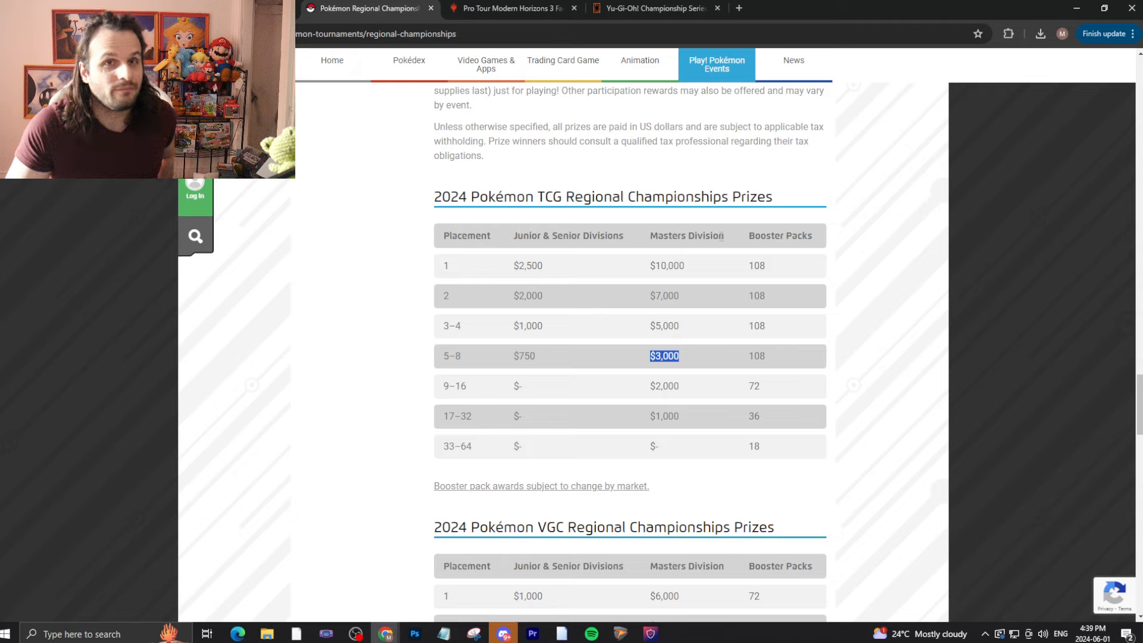
mouse_move(665, 380)
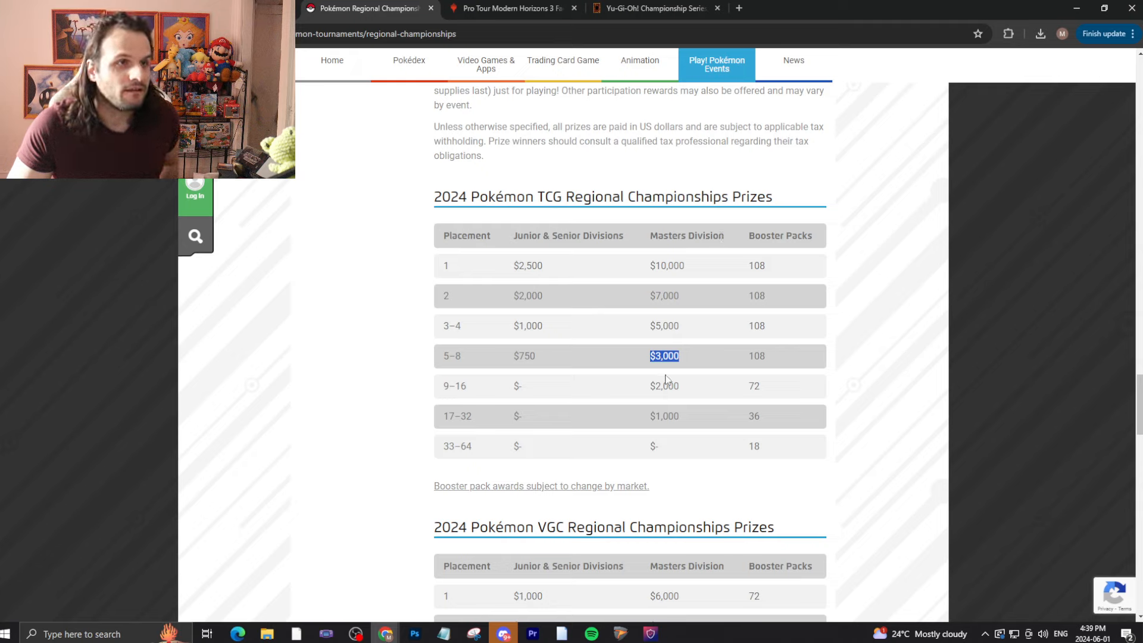
mouse_move(656, 435)
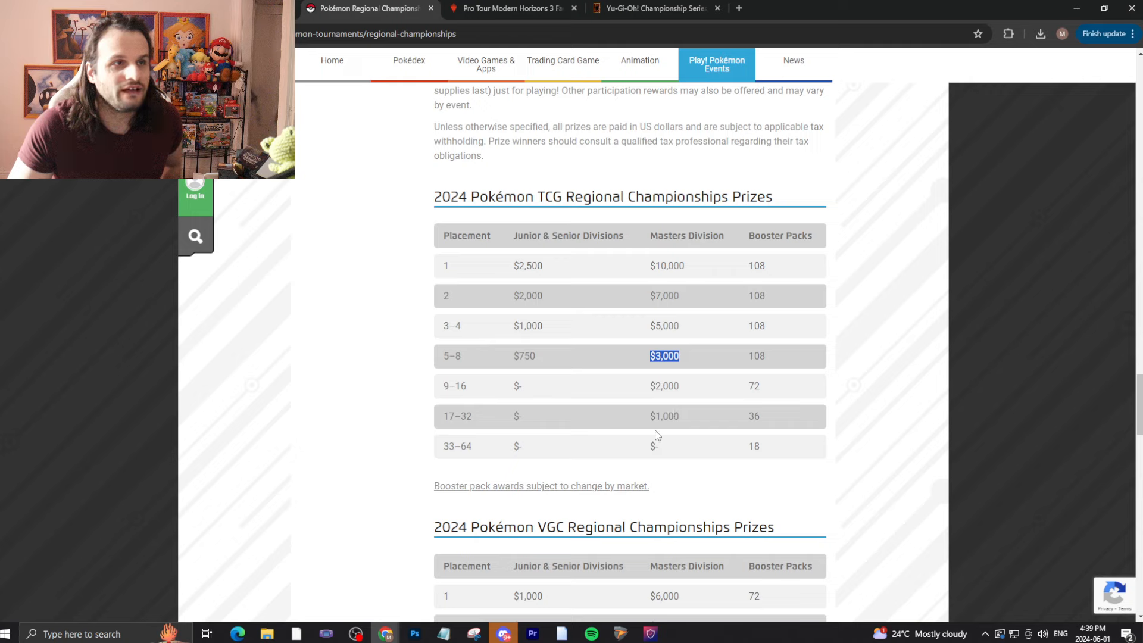
scroll(down, 3)
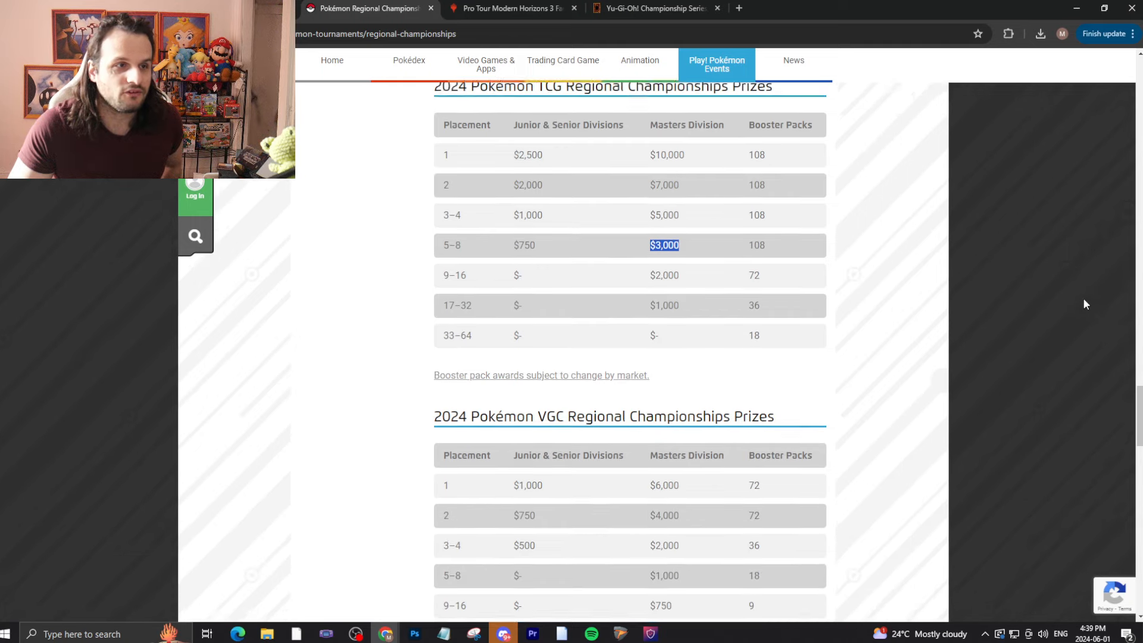
scroll(down, 3)
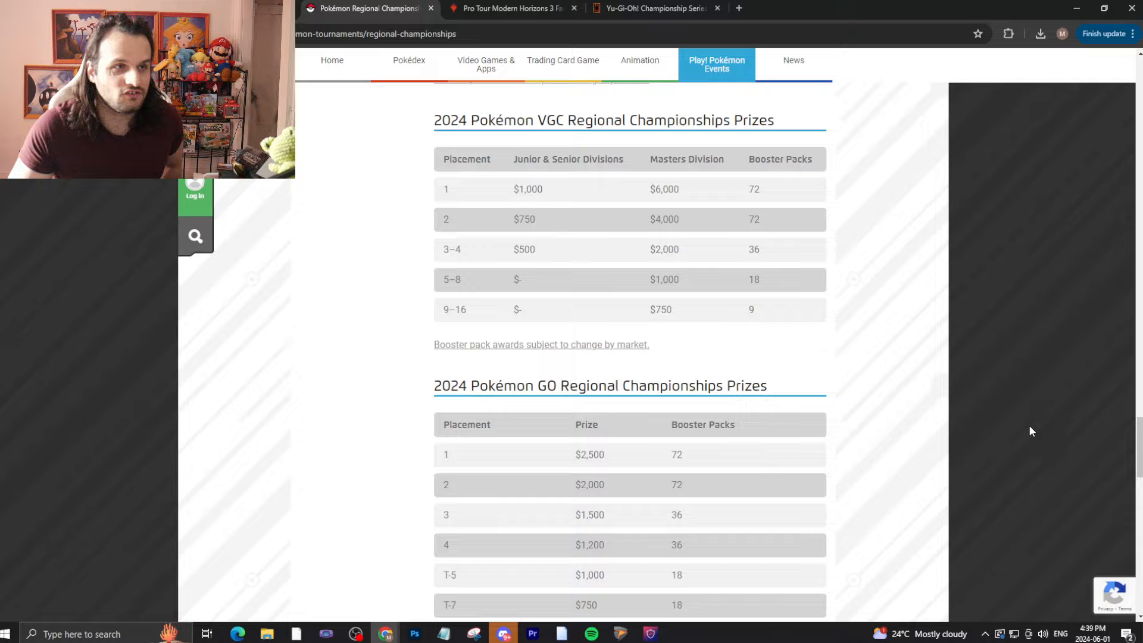
scroll(up, 3)
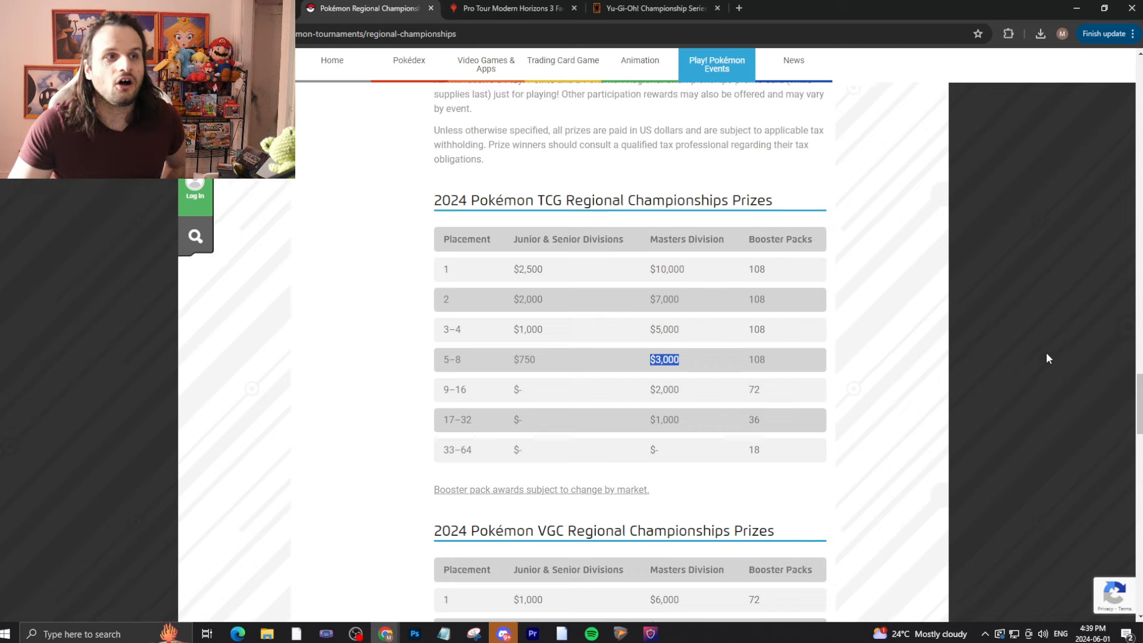
Step: Review the Pokémon prize tables, then show the Pro Tour Modern Horizons 3 prize chart
scroll(up, 3)
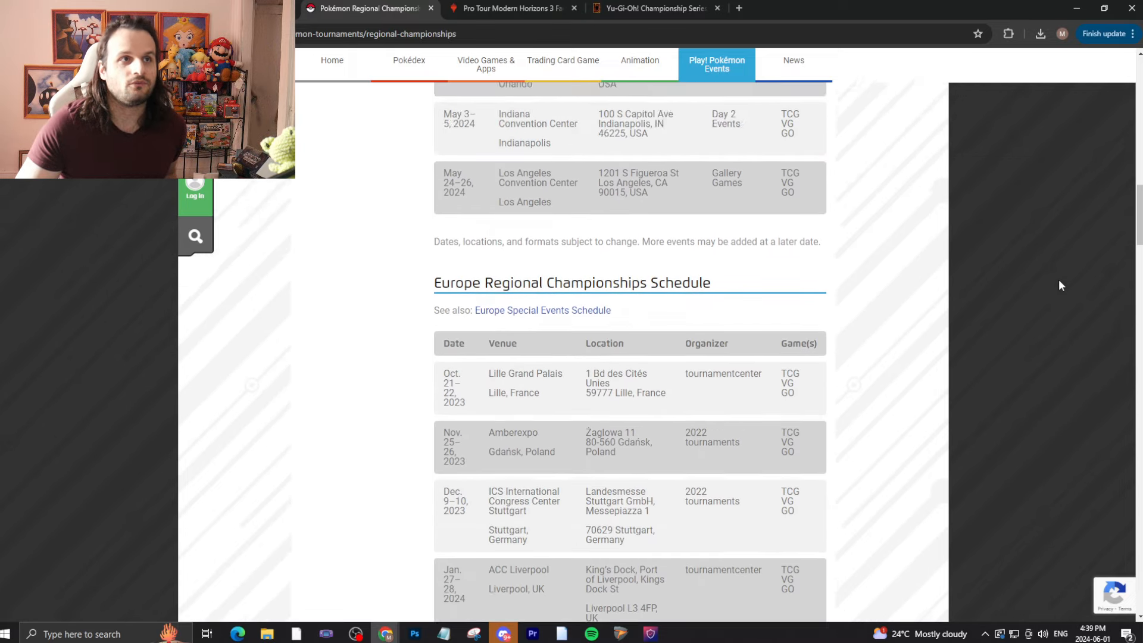
scroll(down, 3)
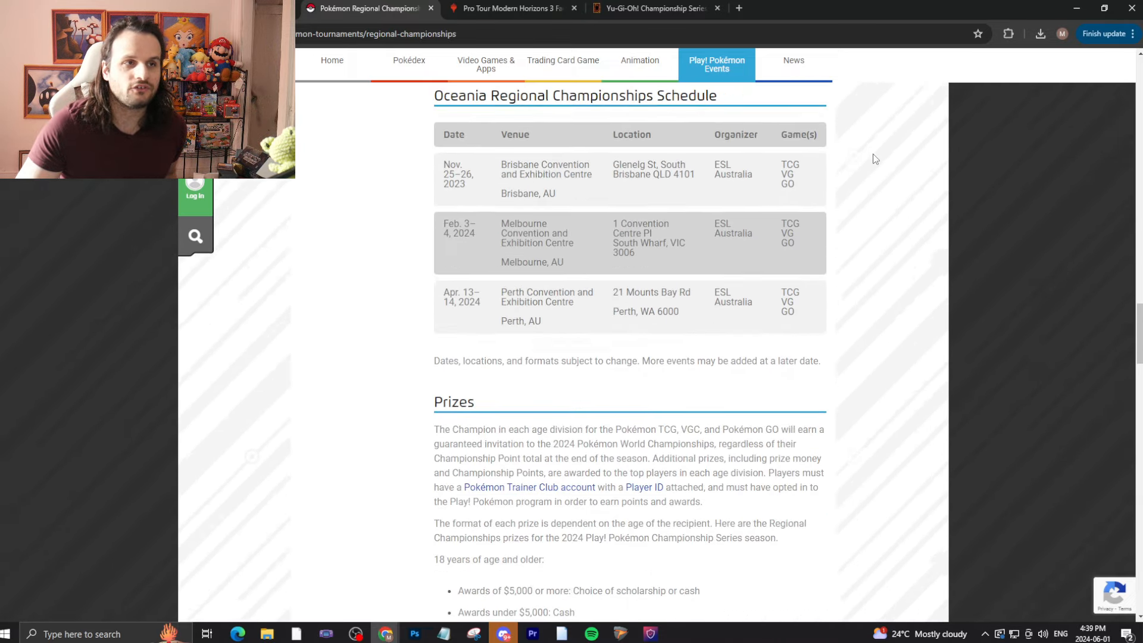
scroll(down, 3)
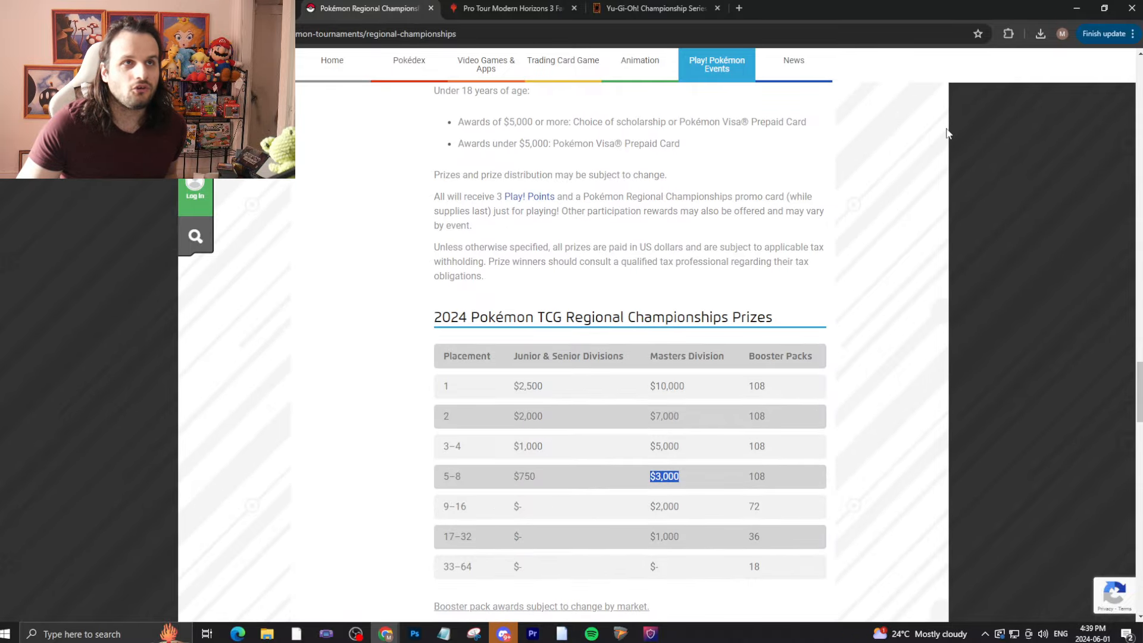
mouse_move(474, 8)
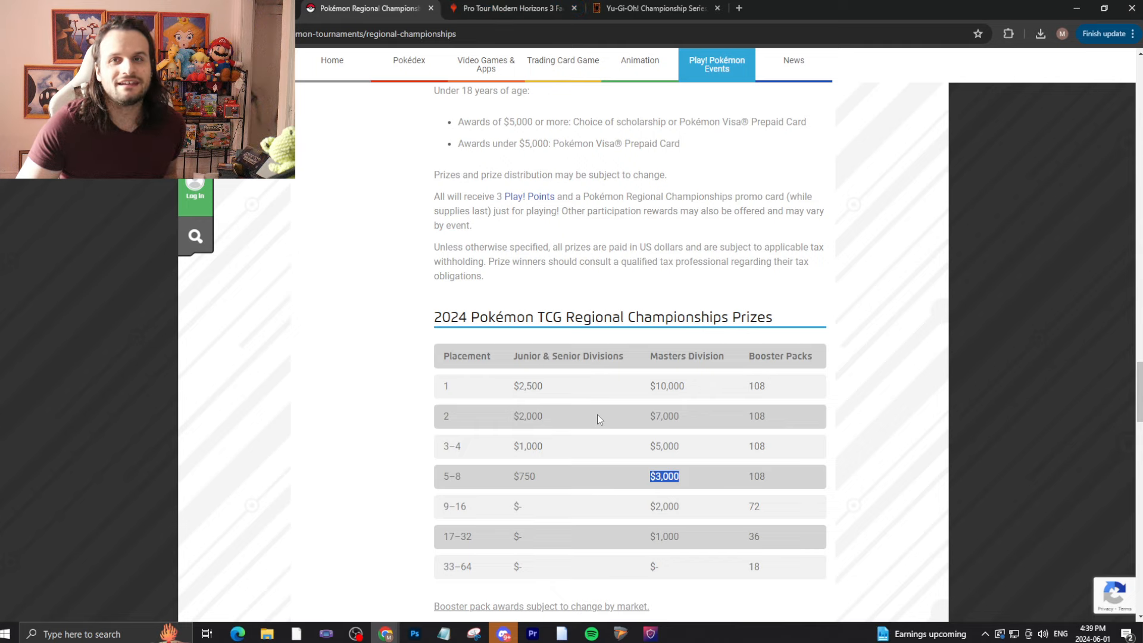
scroll(up, 3)
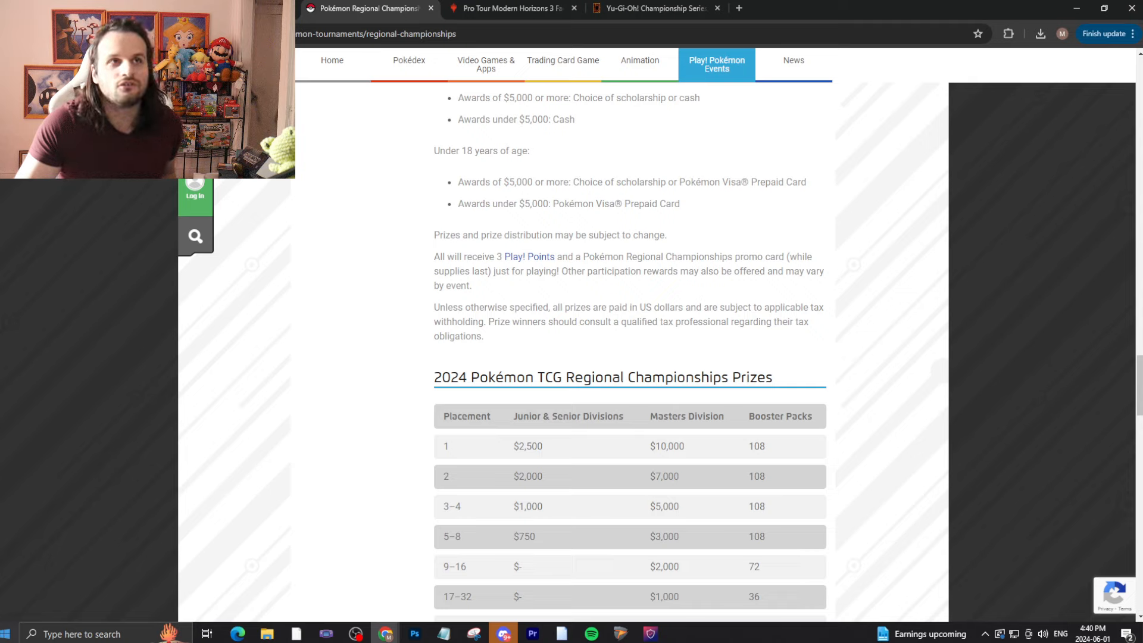
scroll(up, 3)
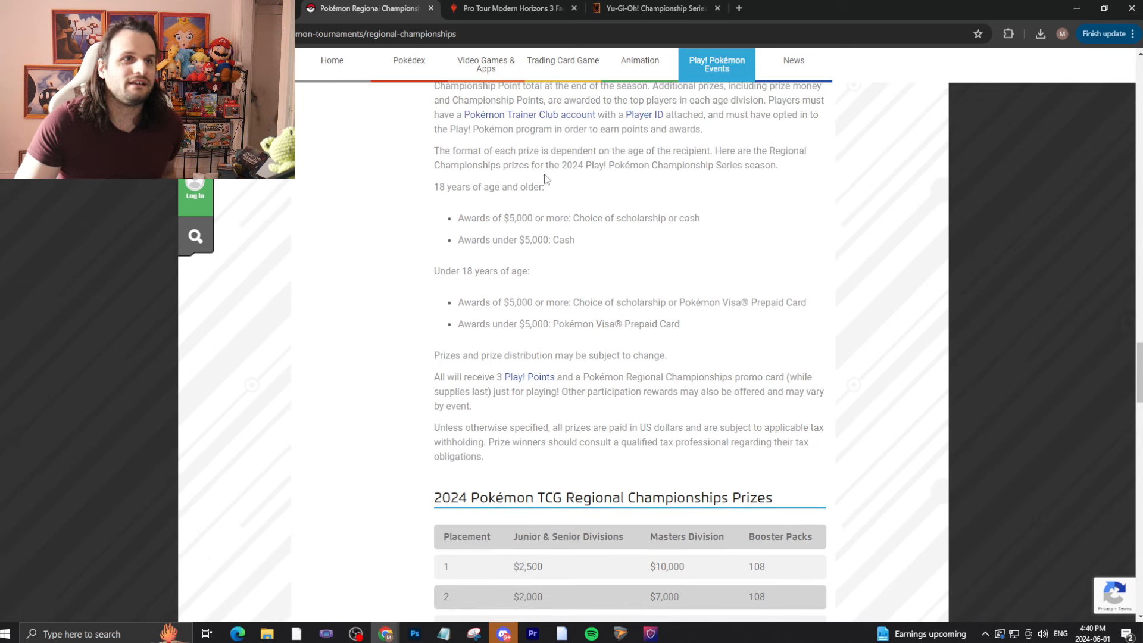
mouse_move(630, 487)
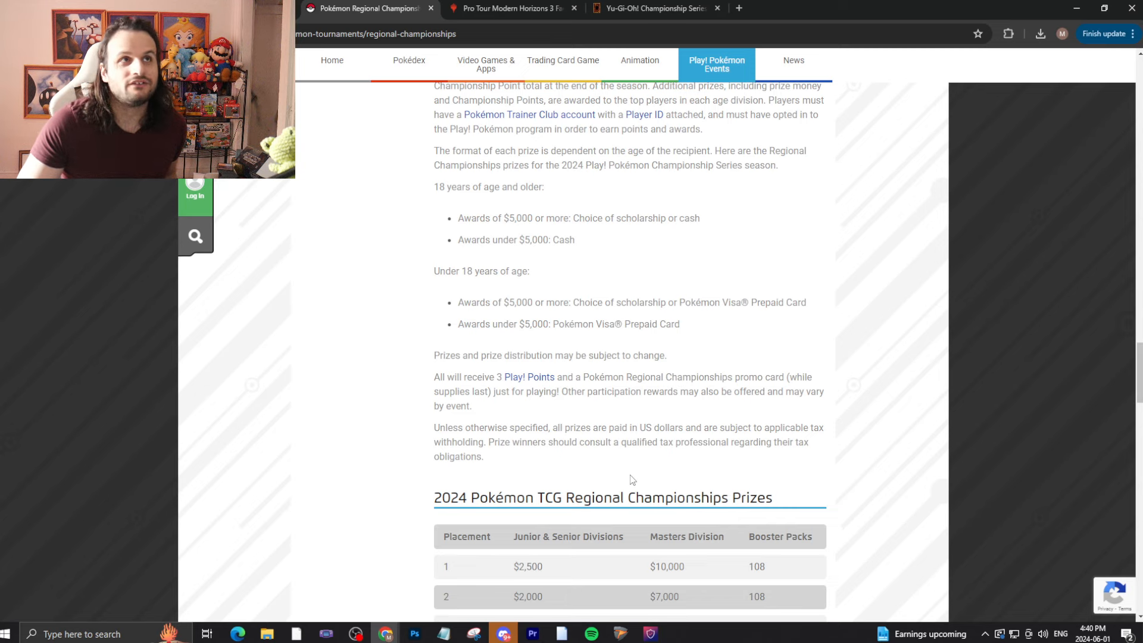
click(510, 8)
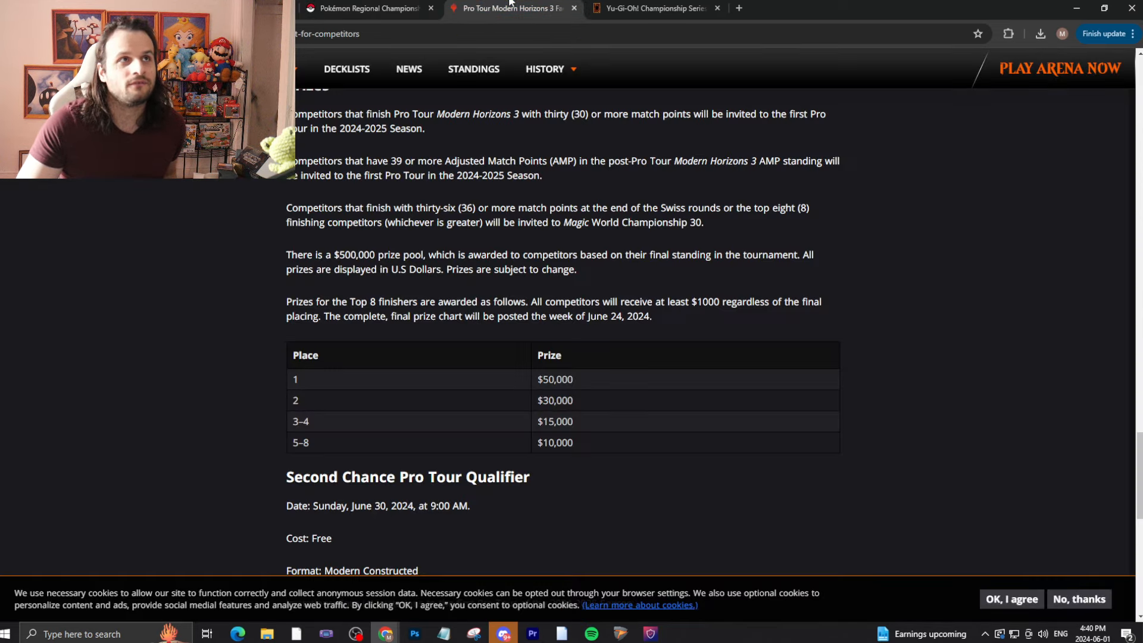
mouse_move(782, 465)
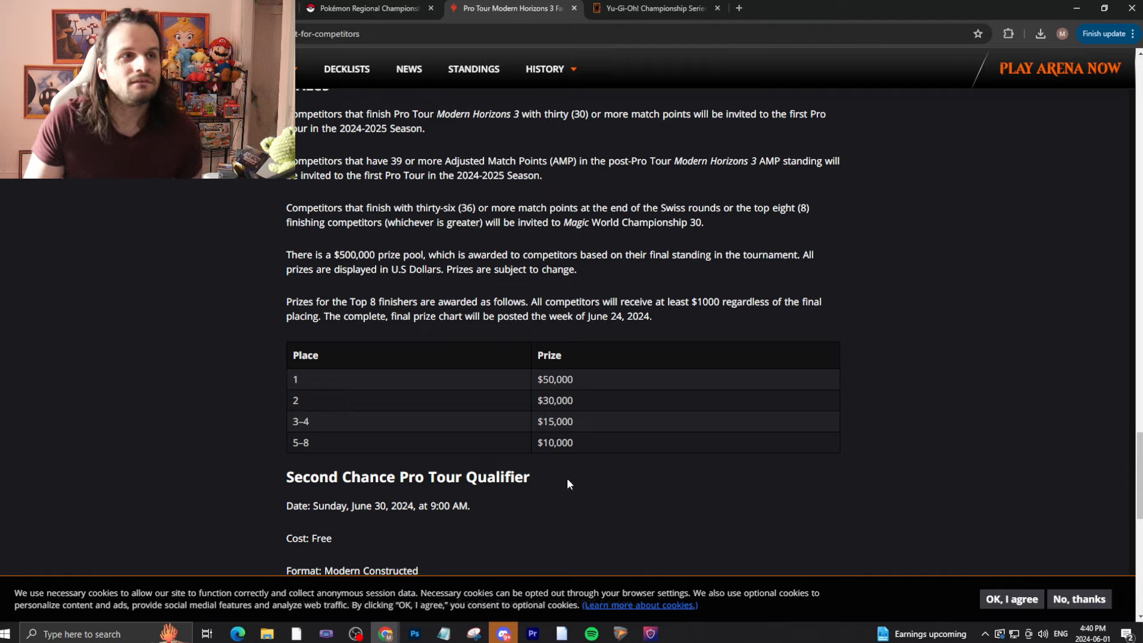
double_click(555, 379)
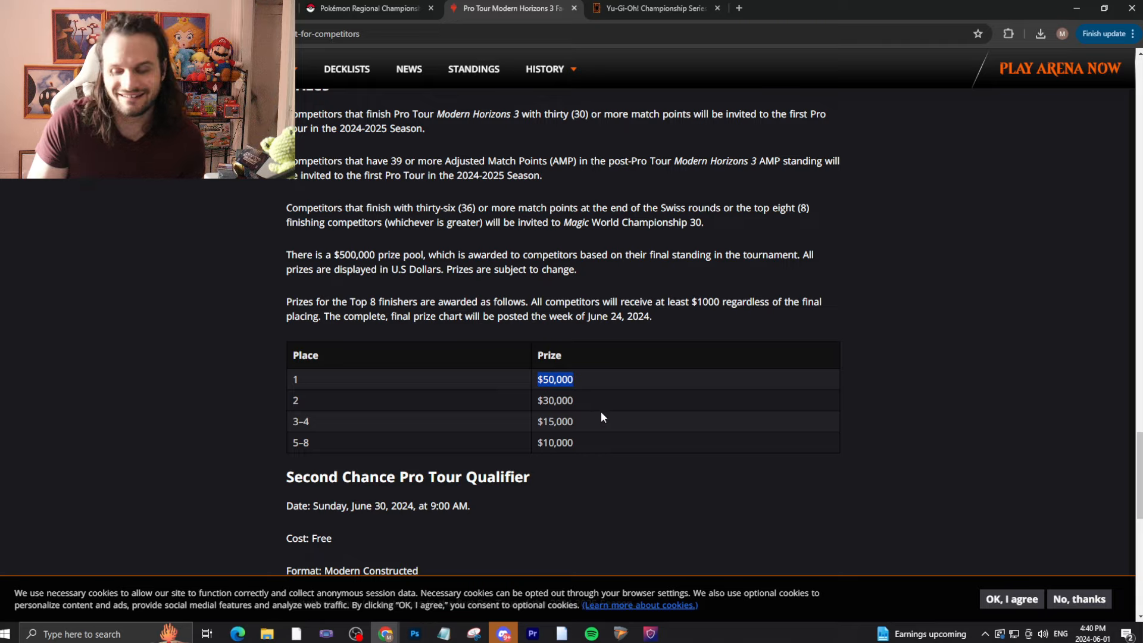
mouse_move(912, 319)
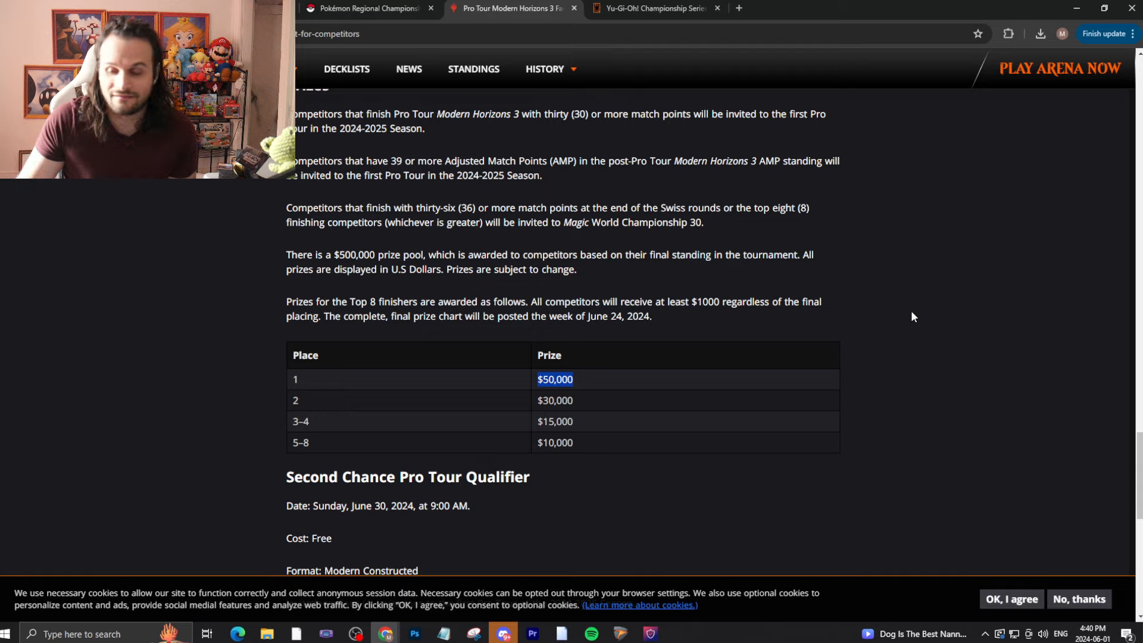
mouse_move(558, 376)
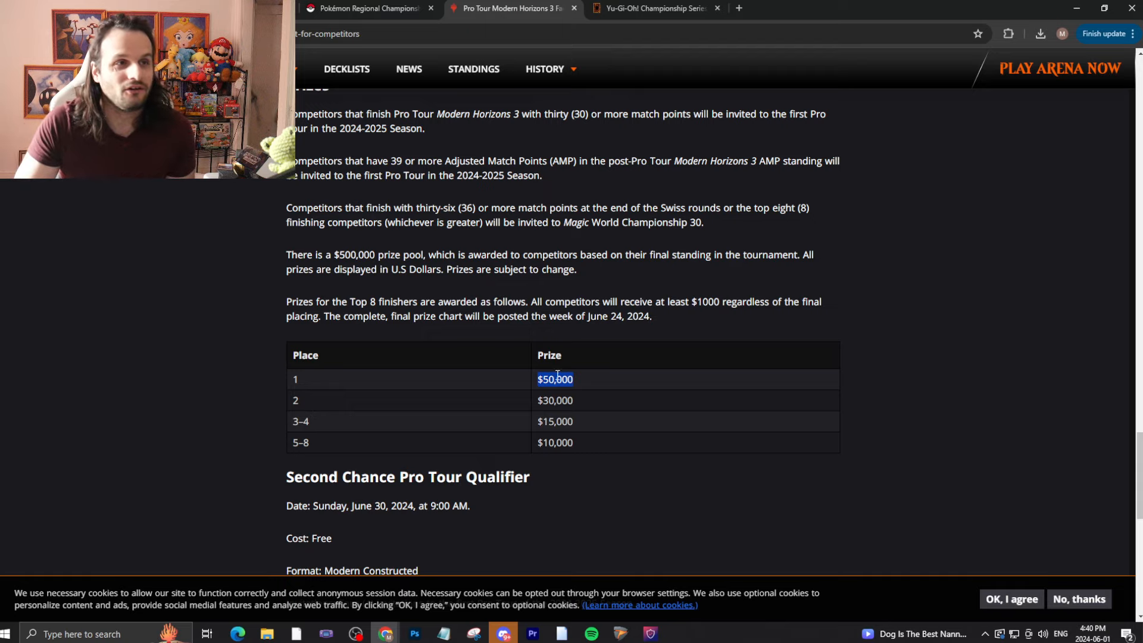
mouse_move(496, 465)
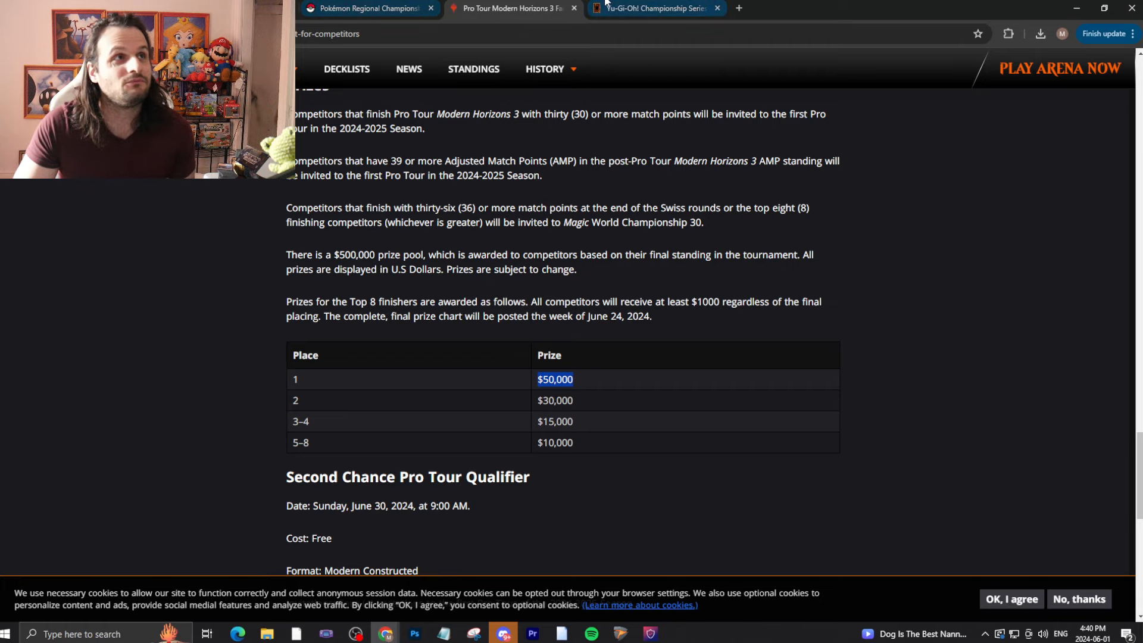
click(368, 7)
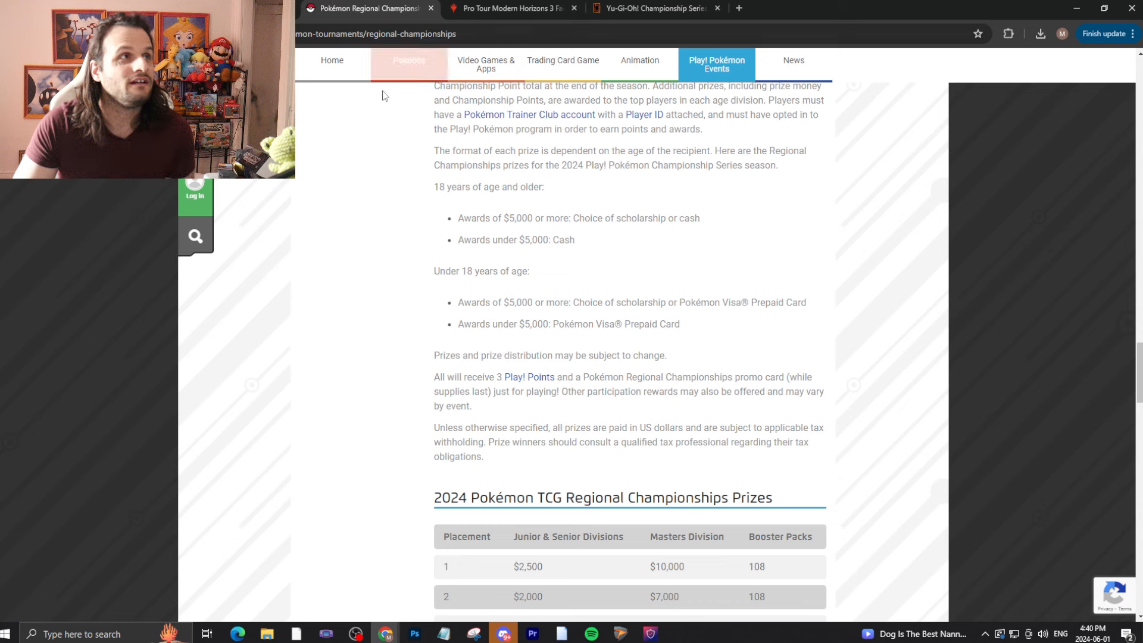
click(654, 8)
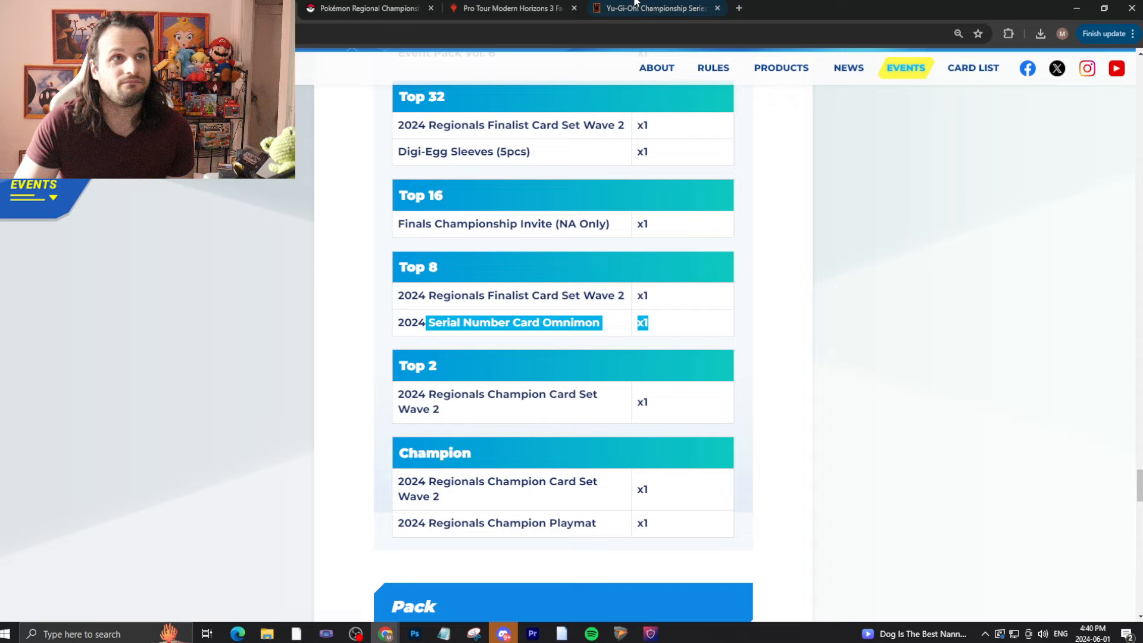
click(510, 8)
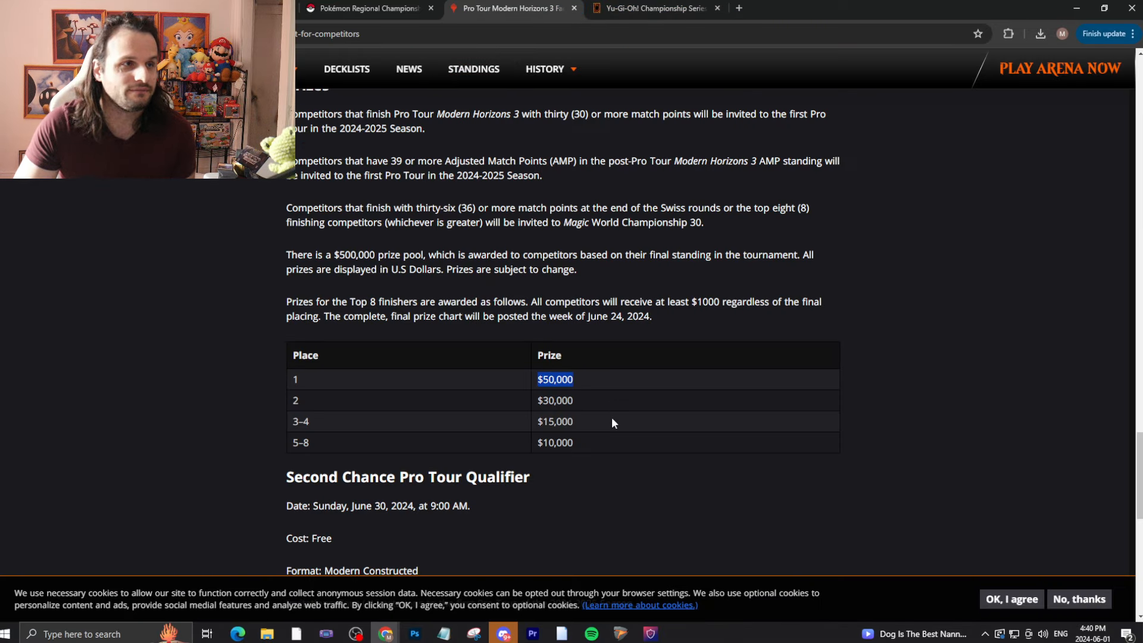
scroll(down, 3)
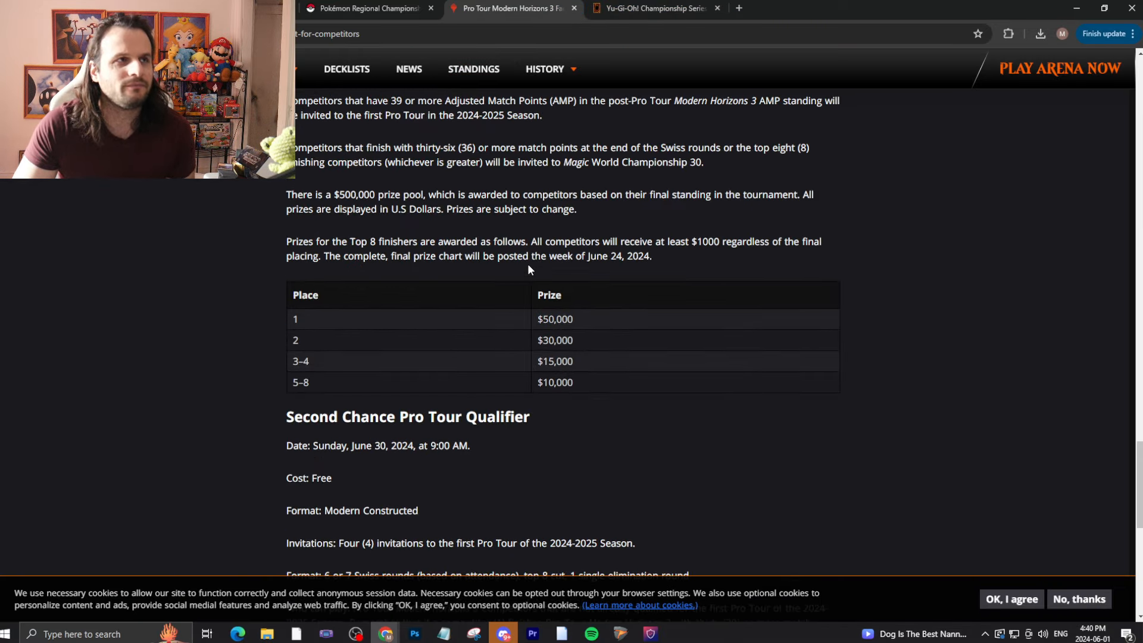
scroll(up, 3)
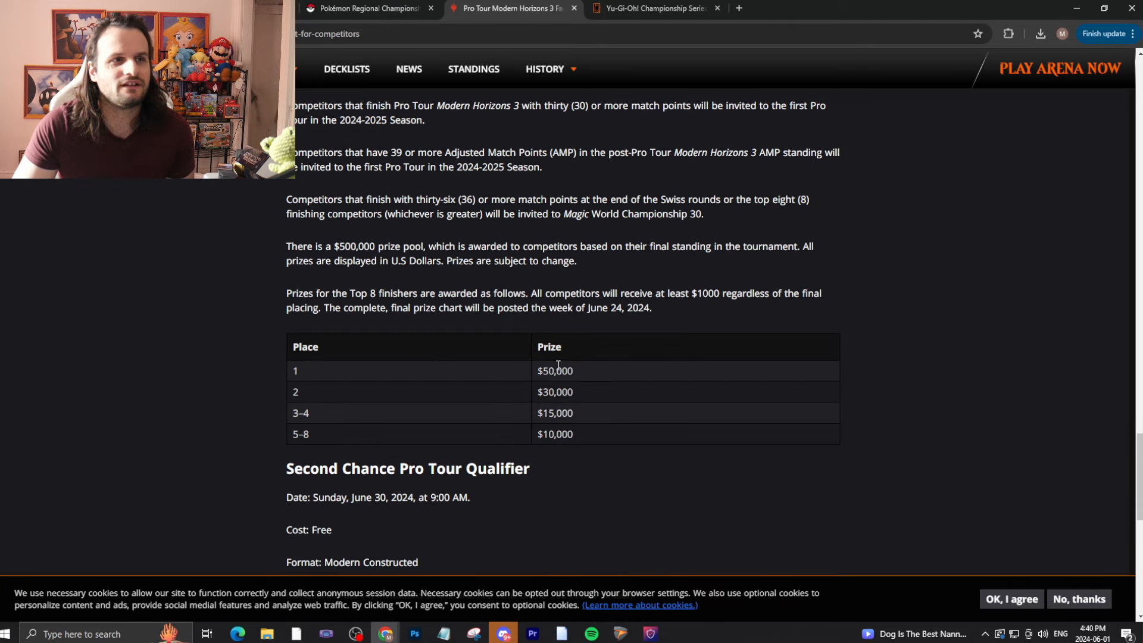
mouse_move(577, 487)
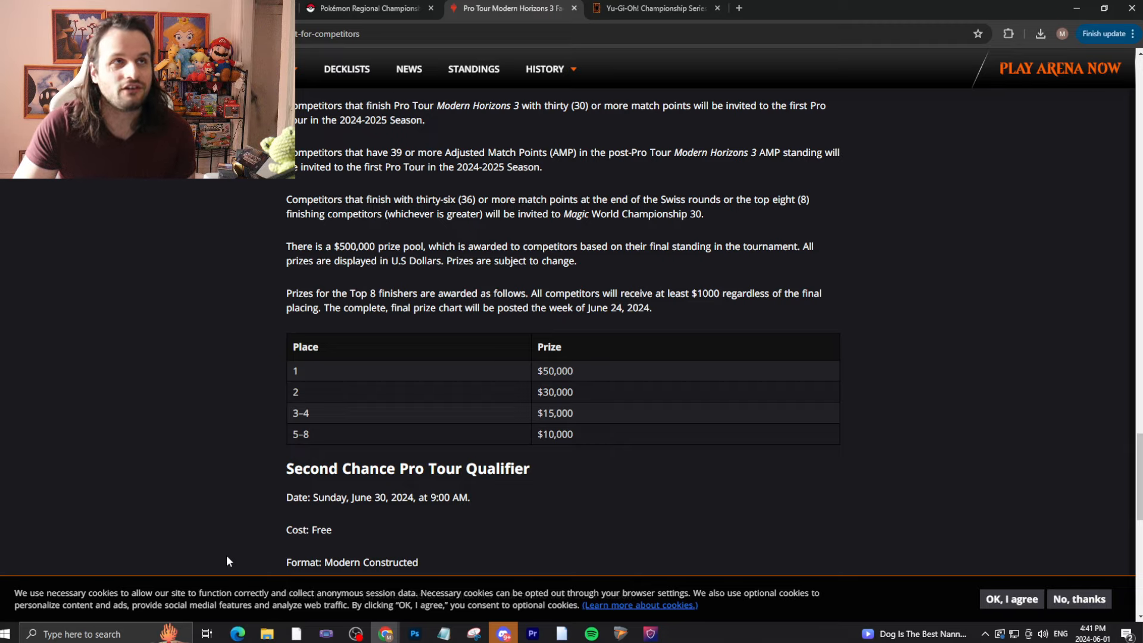
mouse_move(523, 537)
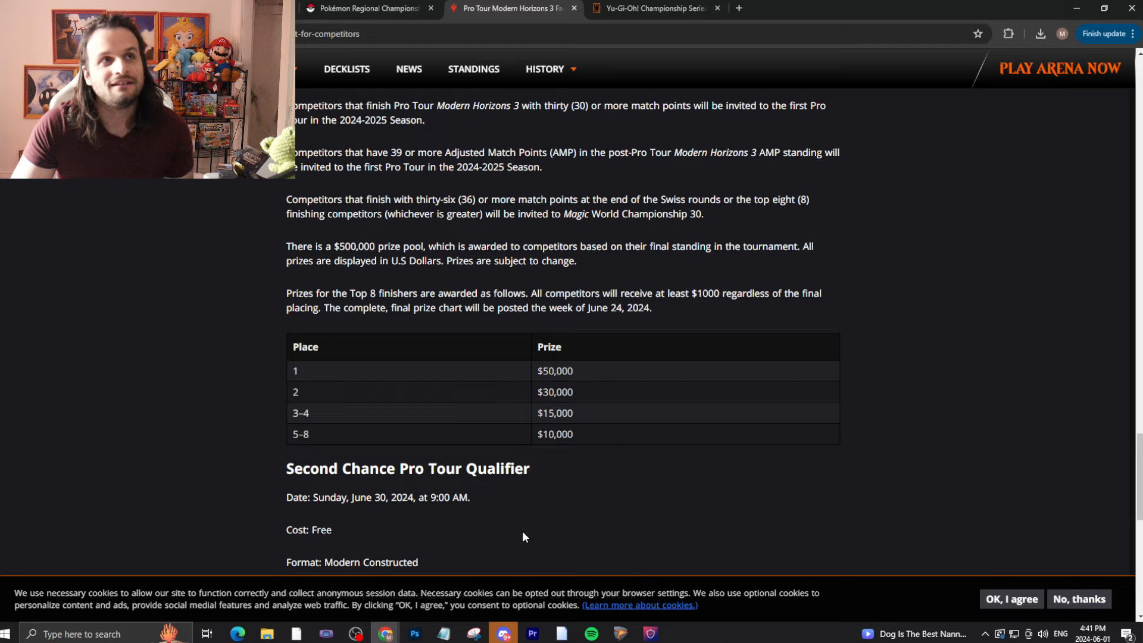
mouse_move(539, 527)
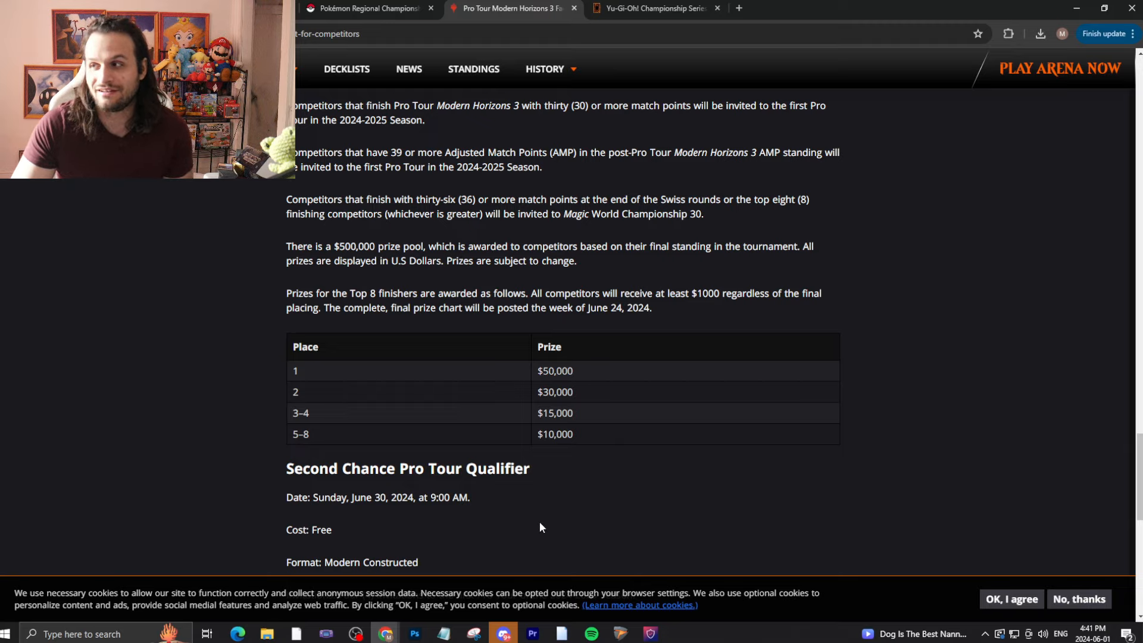
mouse_move(655, 8)
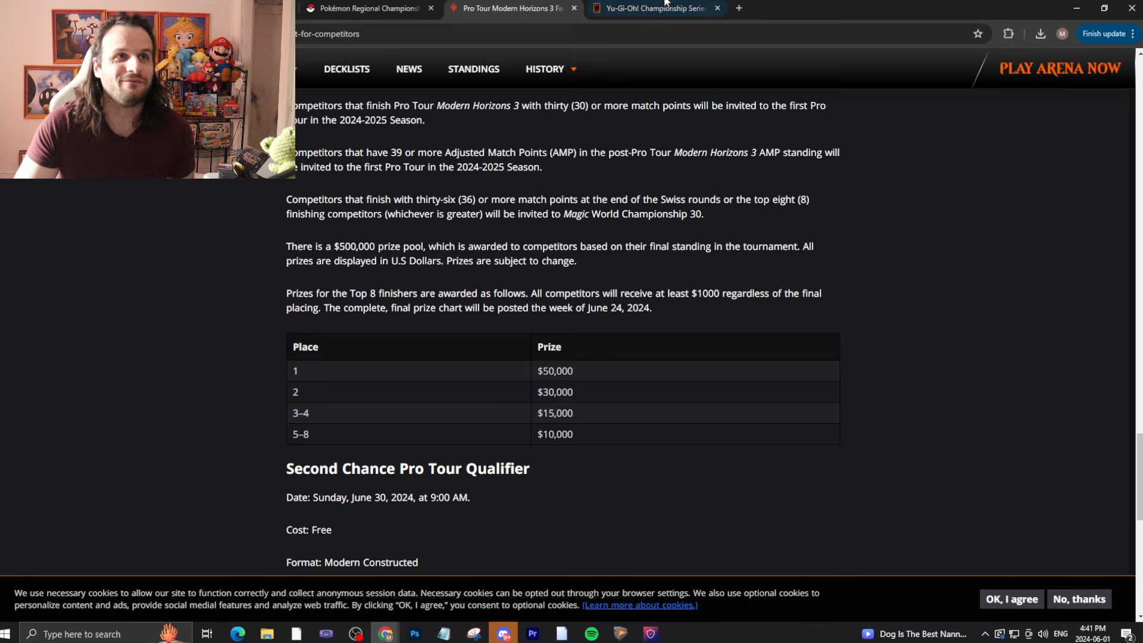
Step: From the Yu-Gi-Oh! prize page, open the Yugipedia card page for Anotherverse Gluttonia
click(653, 8)
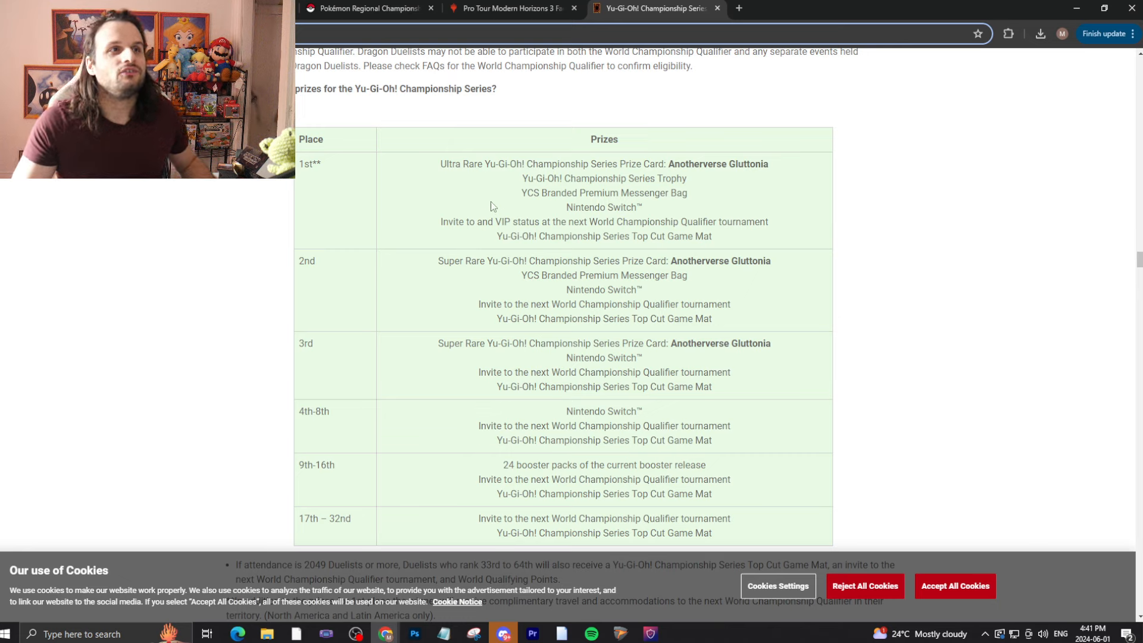
mouse_move(684, 162)
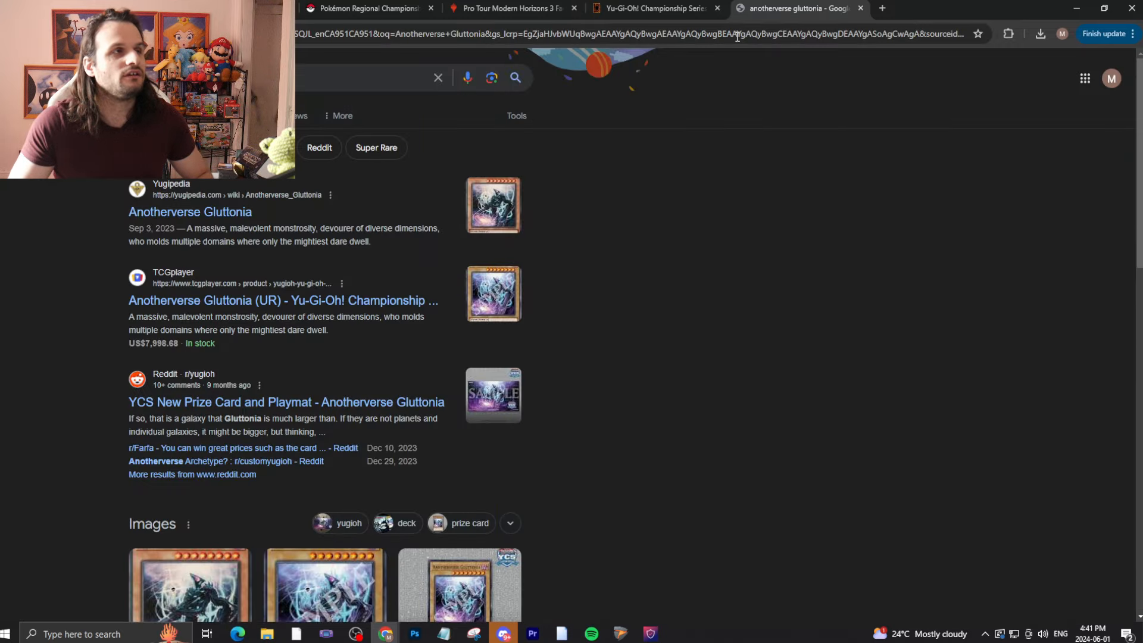
mouse_move(555, 247)
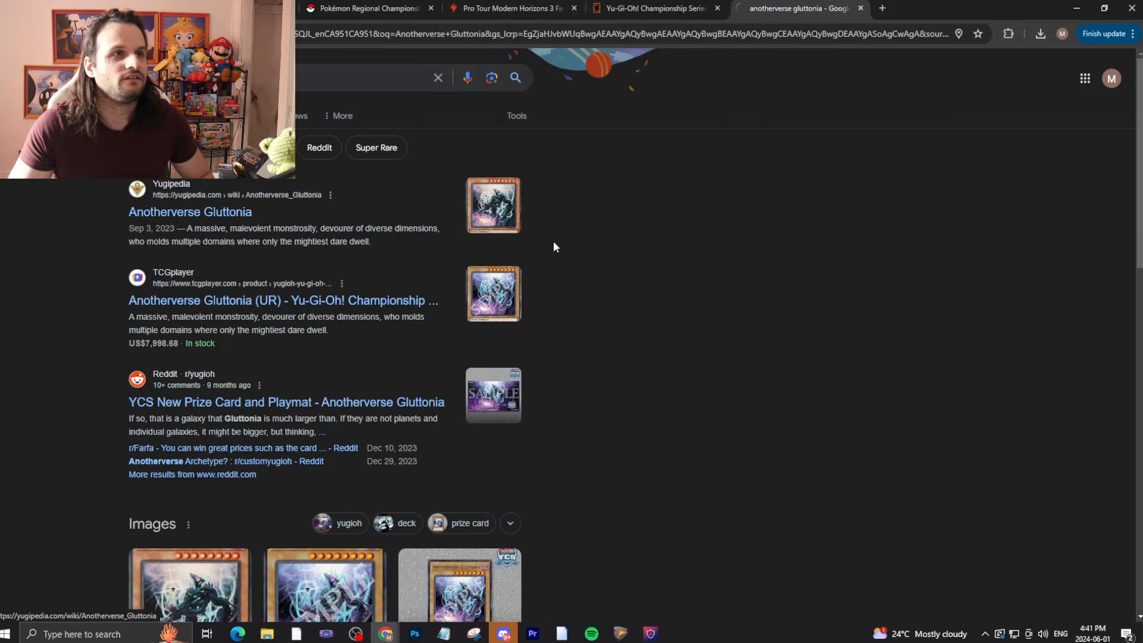
click(189, 211)
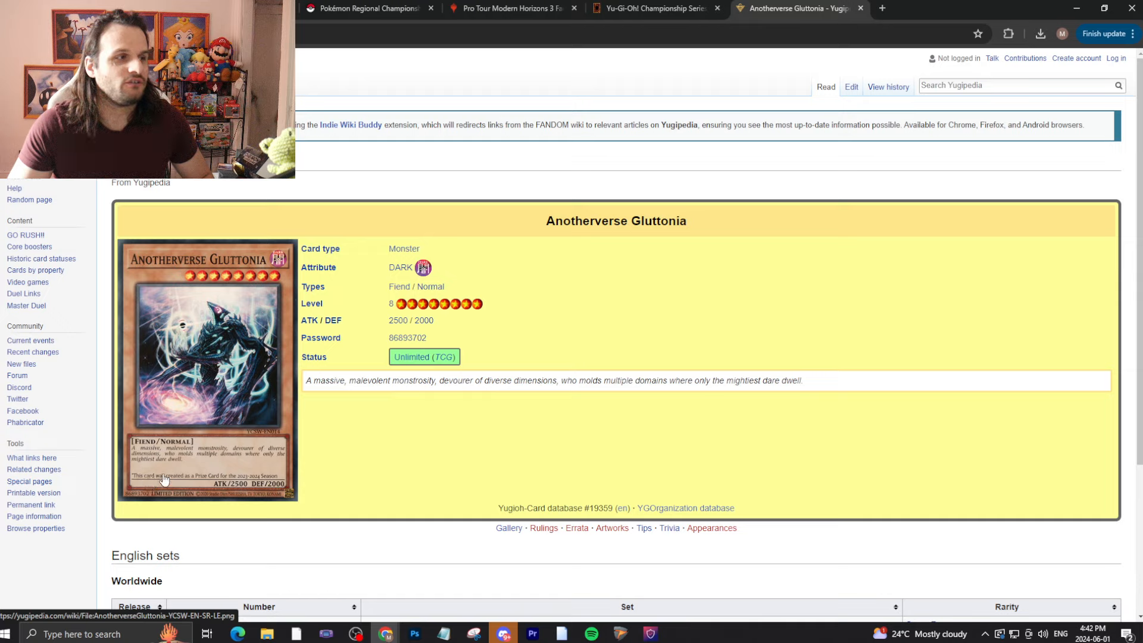
mouse_move(288, 480)
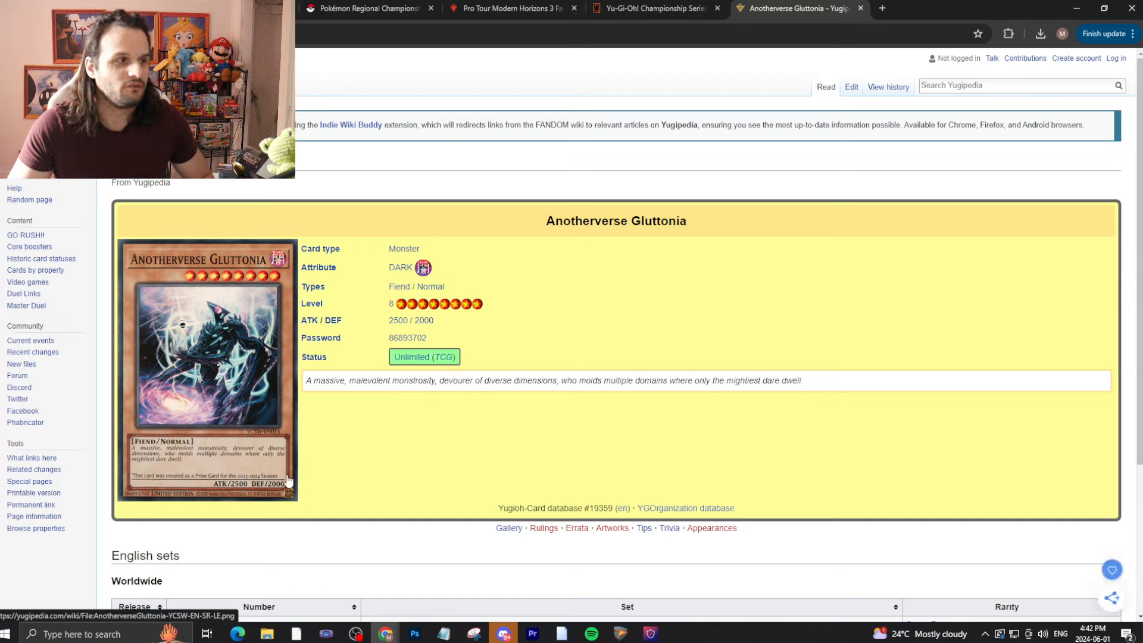
mouse_move(600, 536)
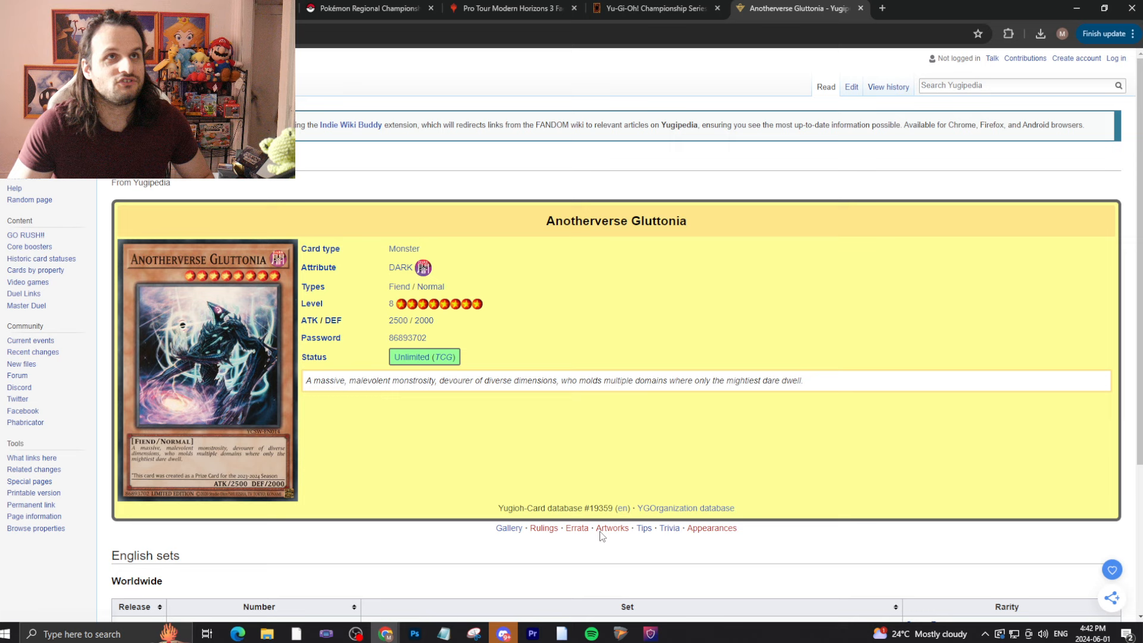
Step: Back on the Yu-Gi-Oh! prize table, select 'Nintendo Switch™' in the 1st-place prizes
click(655, 8)
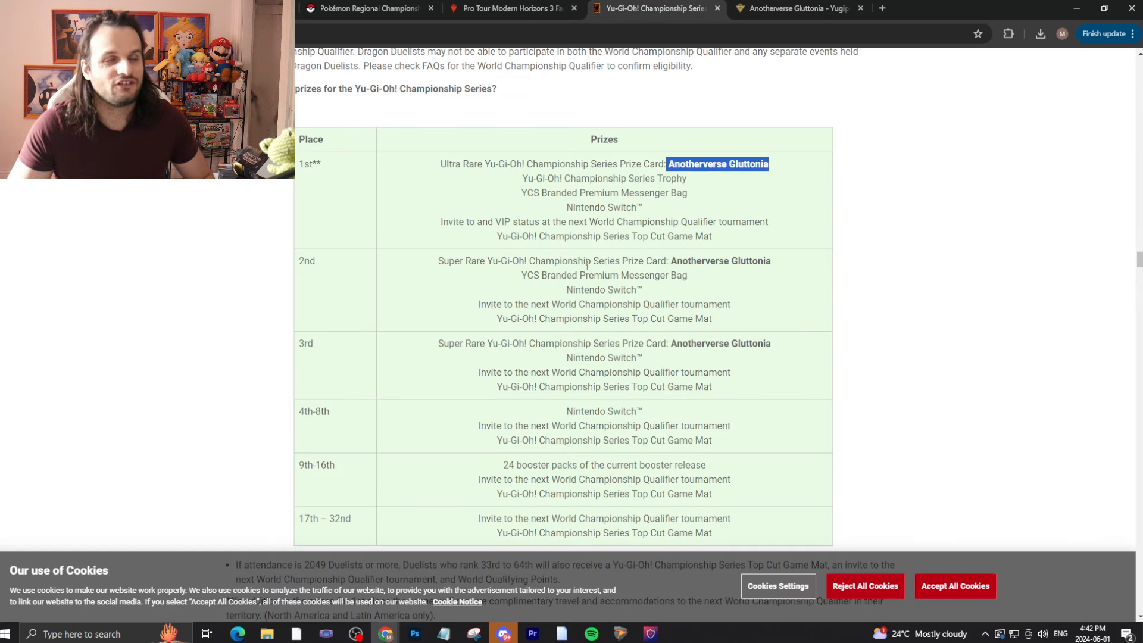
mouse_move(698, 517)
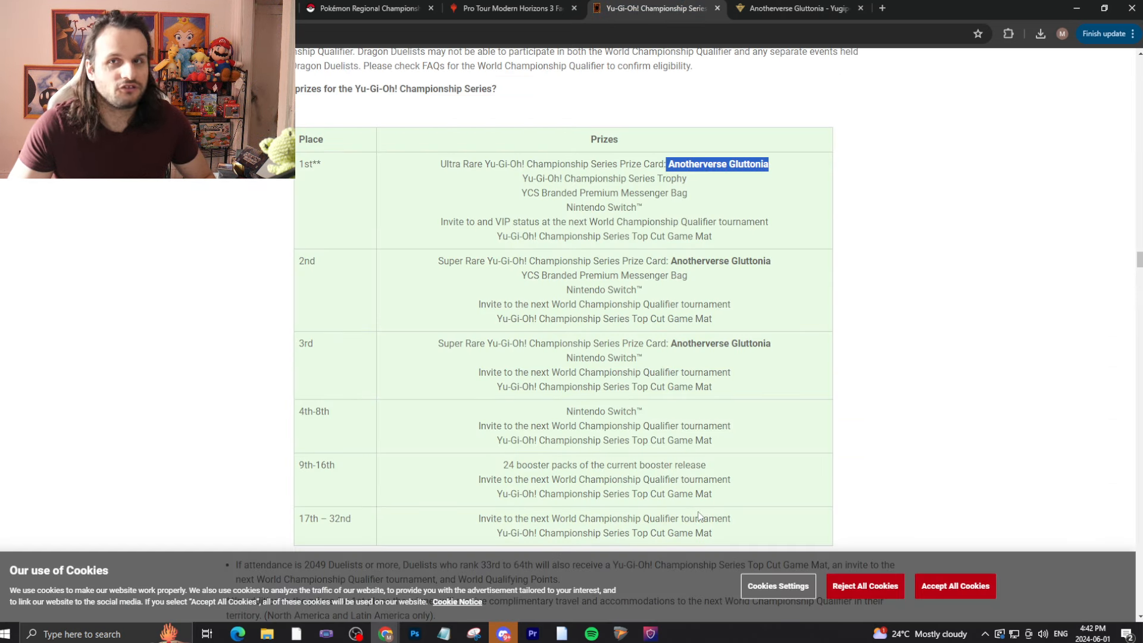
mouse_move(475, 584)
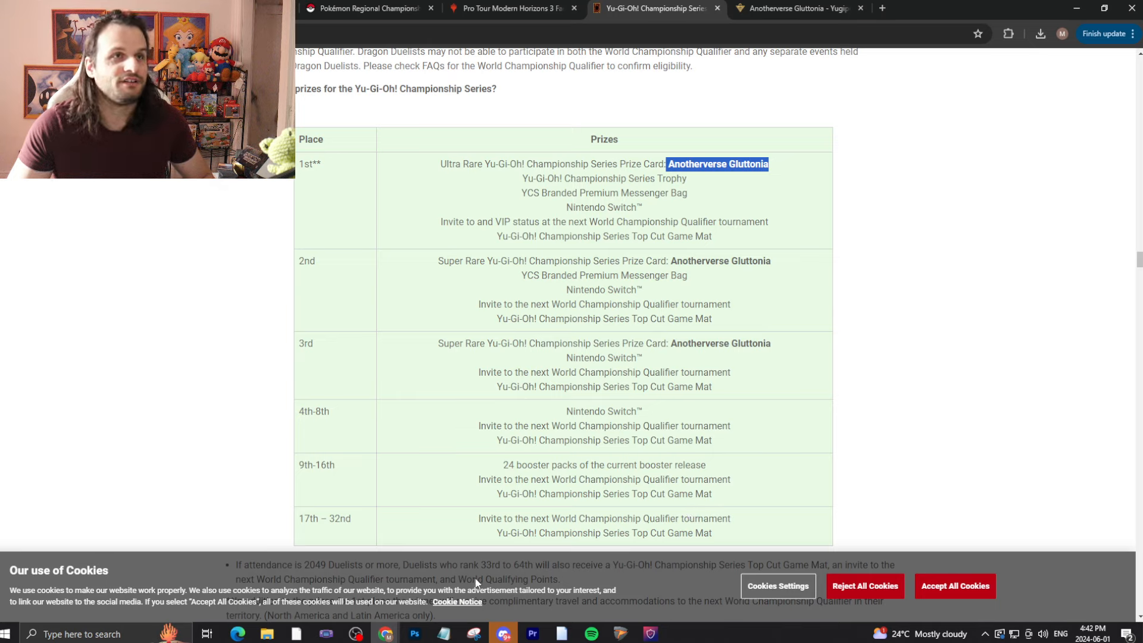
click(451, 163)
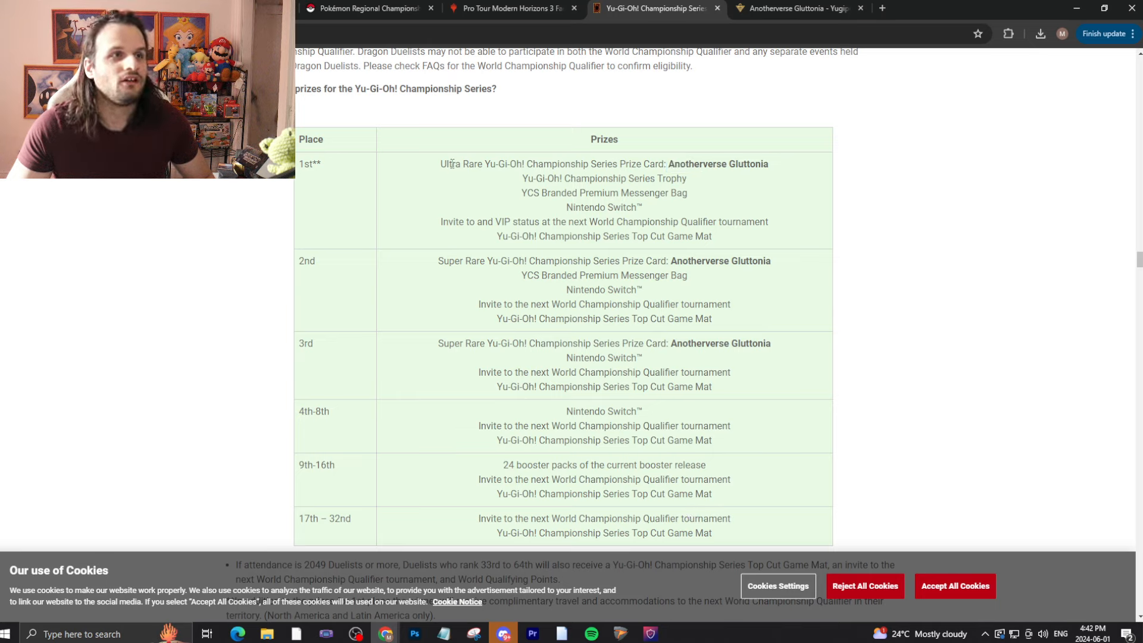
mouse_move(611, 157)
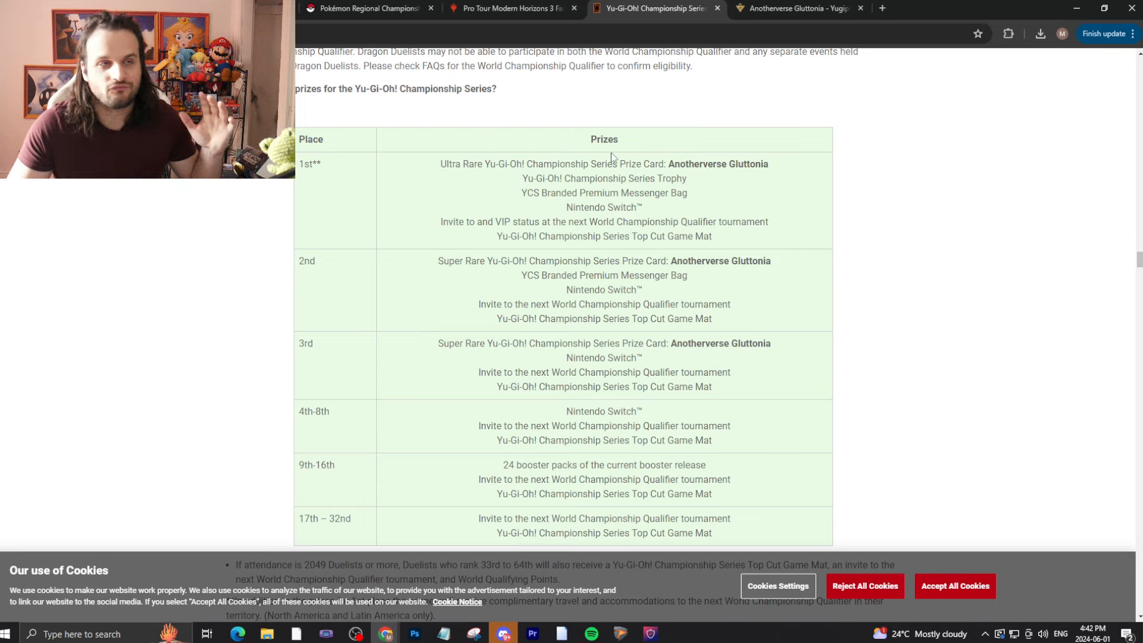
double_click(461, 344)
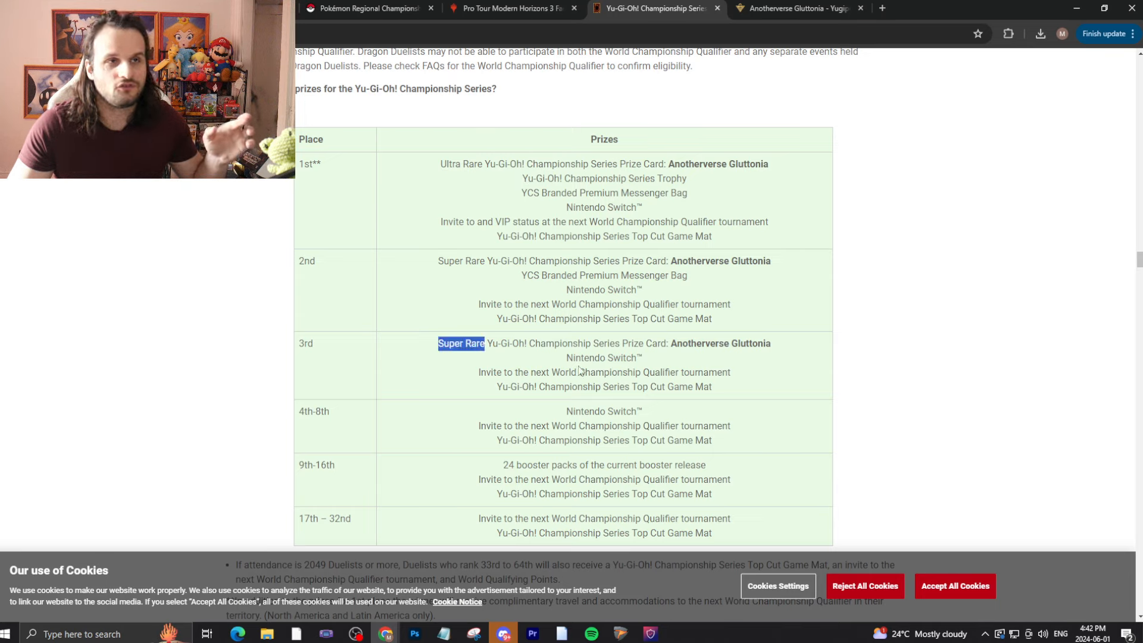
mouse_move(692, 320)
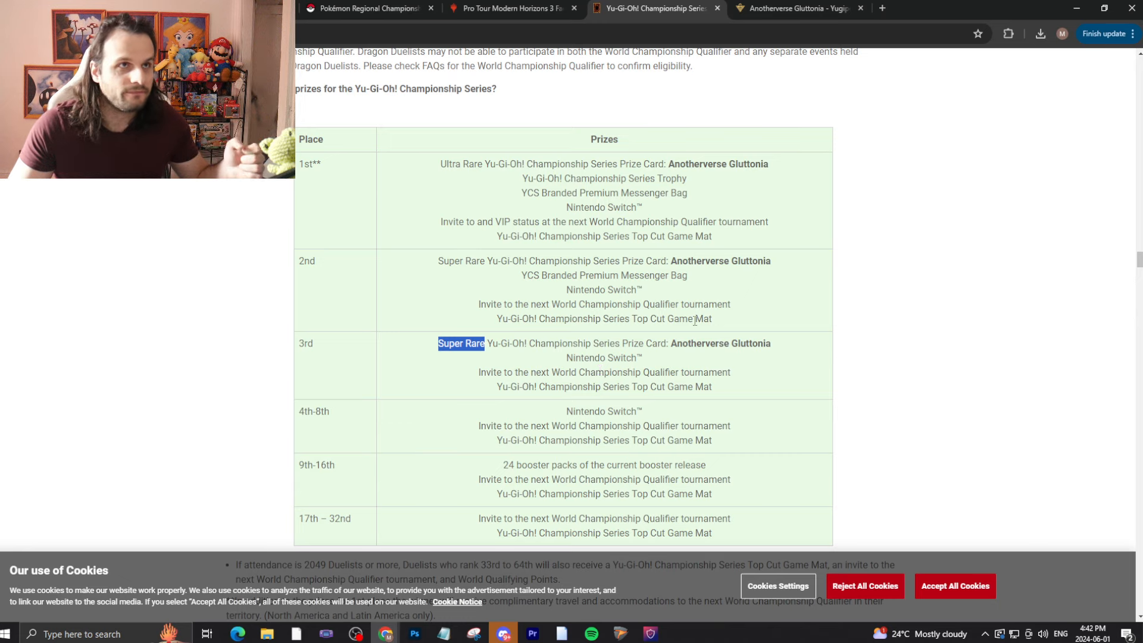
double_click(596, 178)
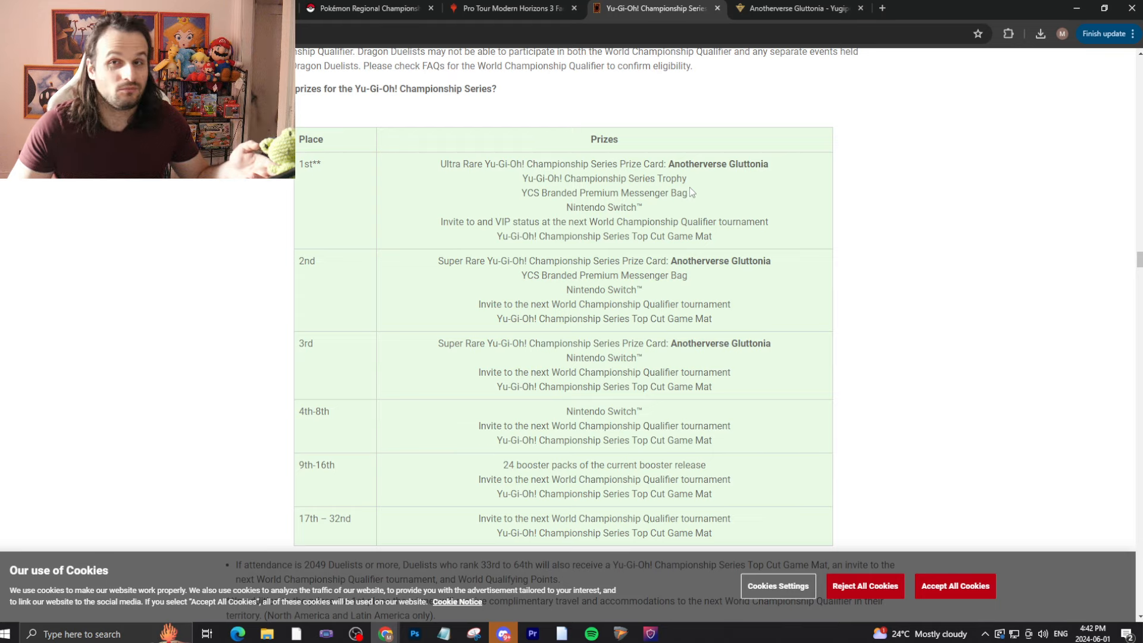
mouse_move(485, 204)
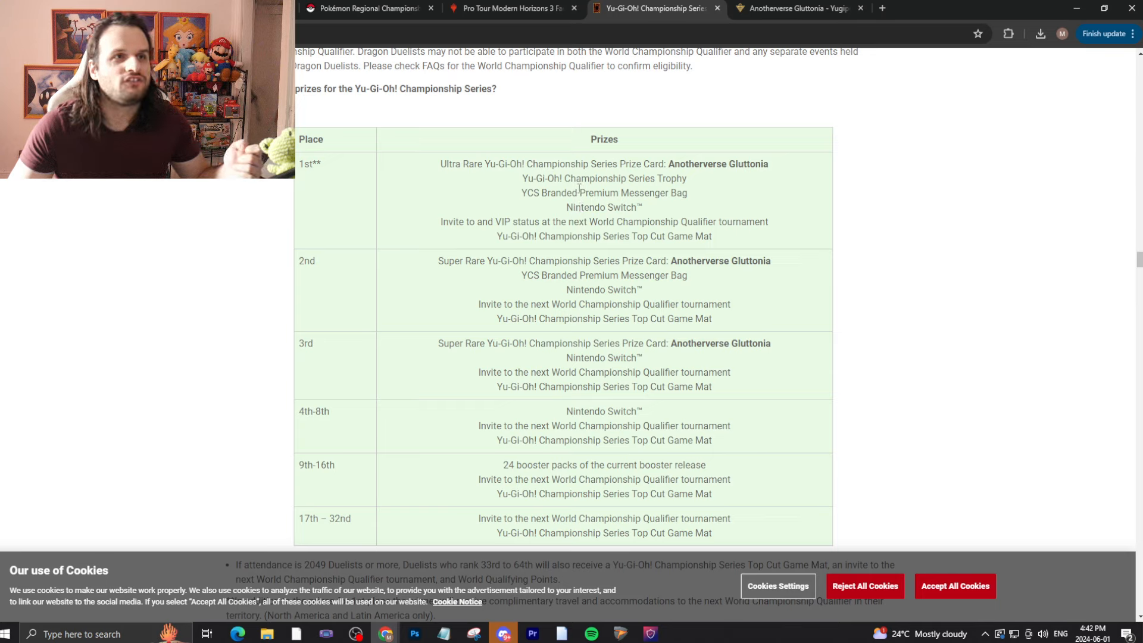
mouse_move(689, 196)
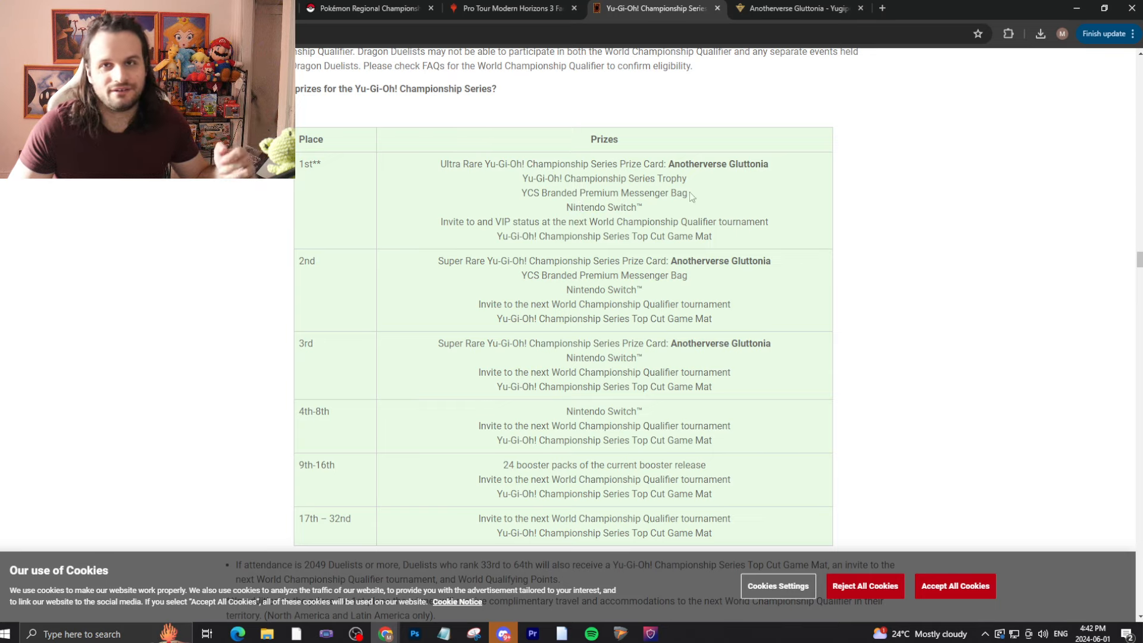
double_click(604, 207)
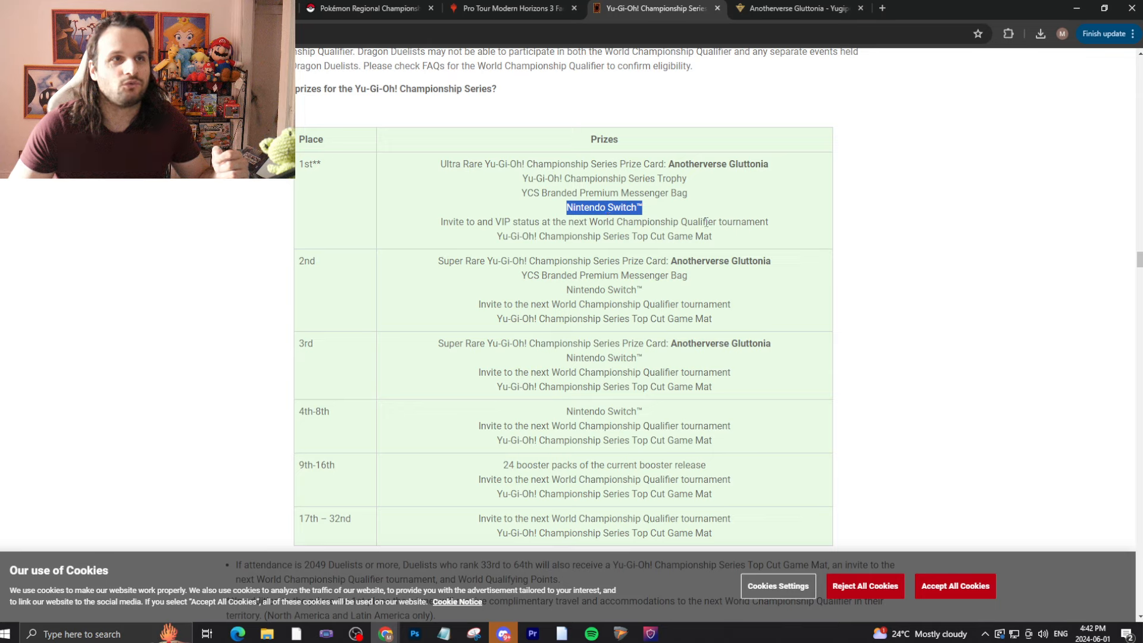
mouse_move(706, 183)
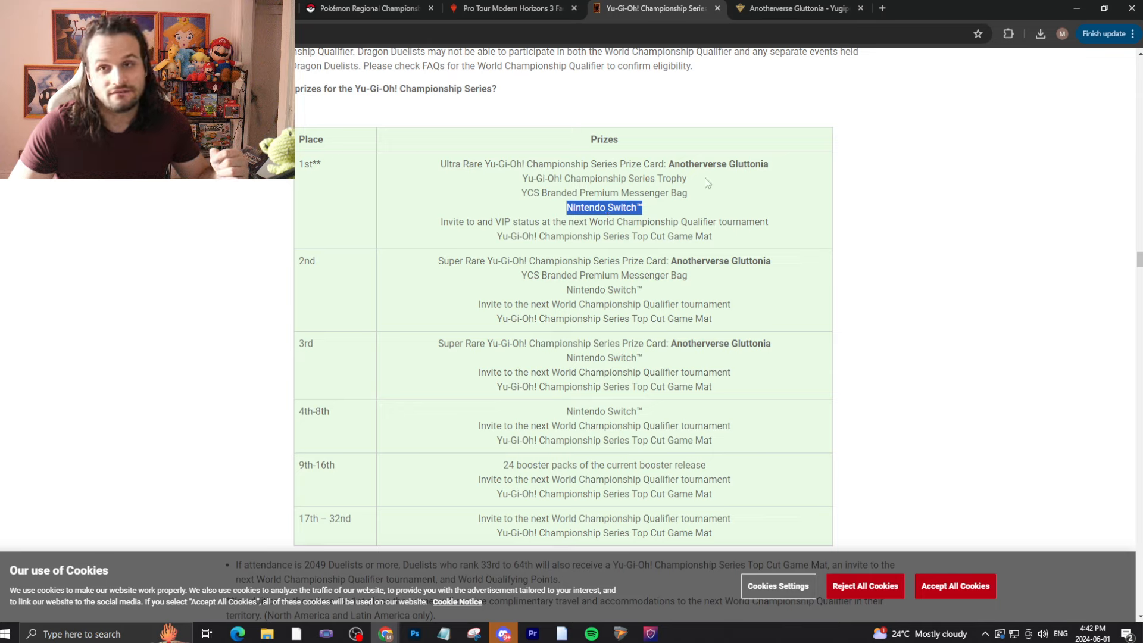
mouse_move(623, 279)
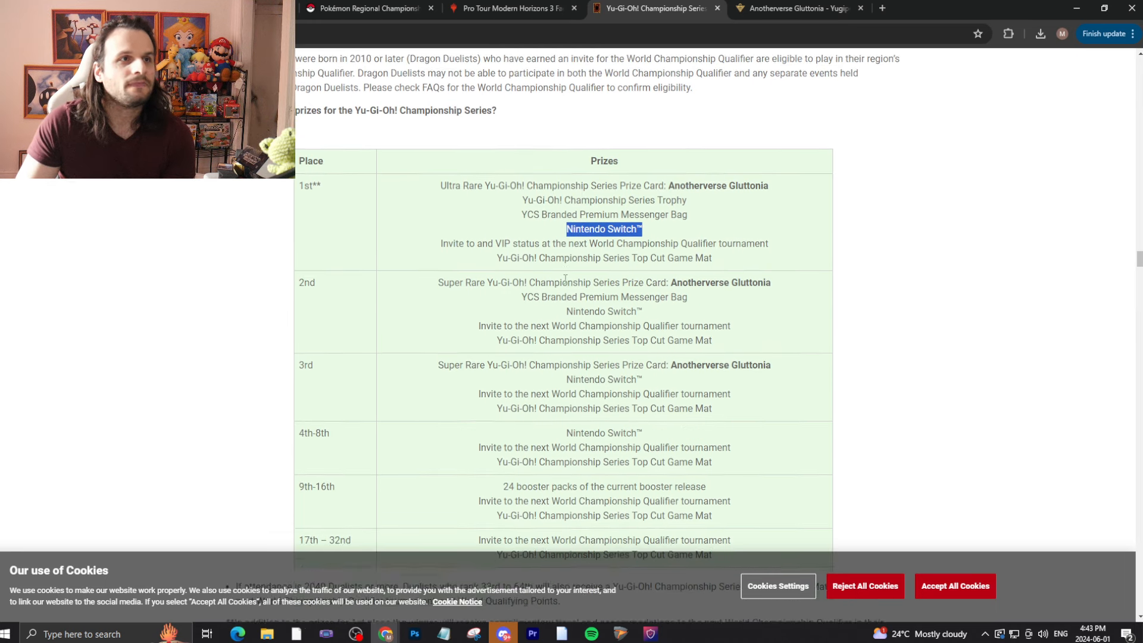
Step: Scroll down to the prize card, game mat and trophy images, then back up to the table
scroll(down, 3)
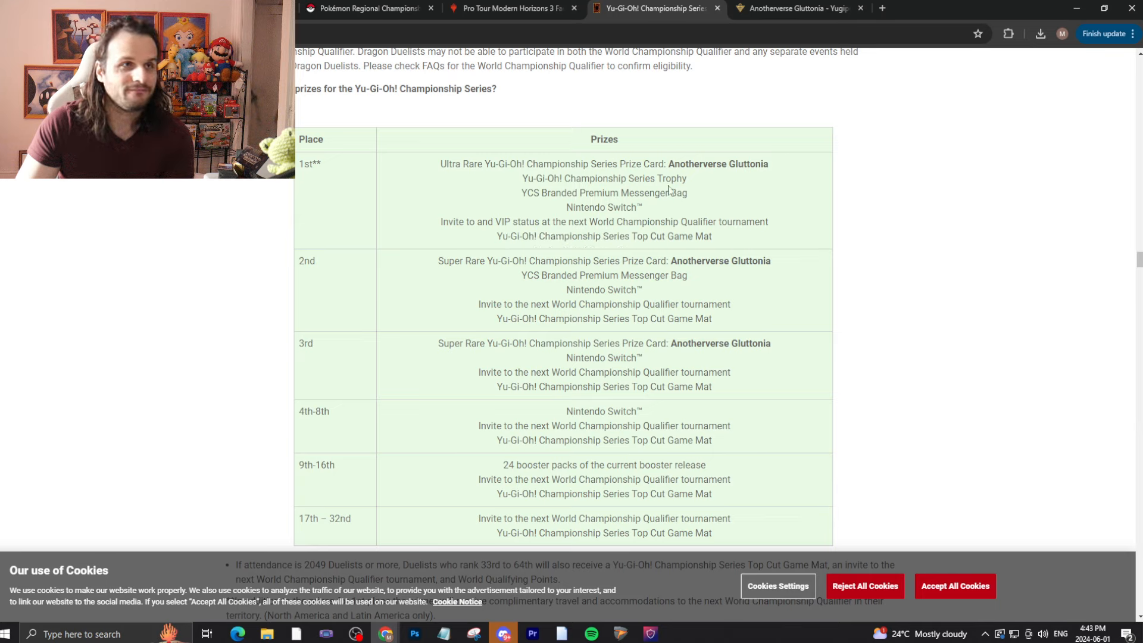
mouse_move(620, 545)
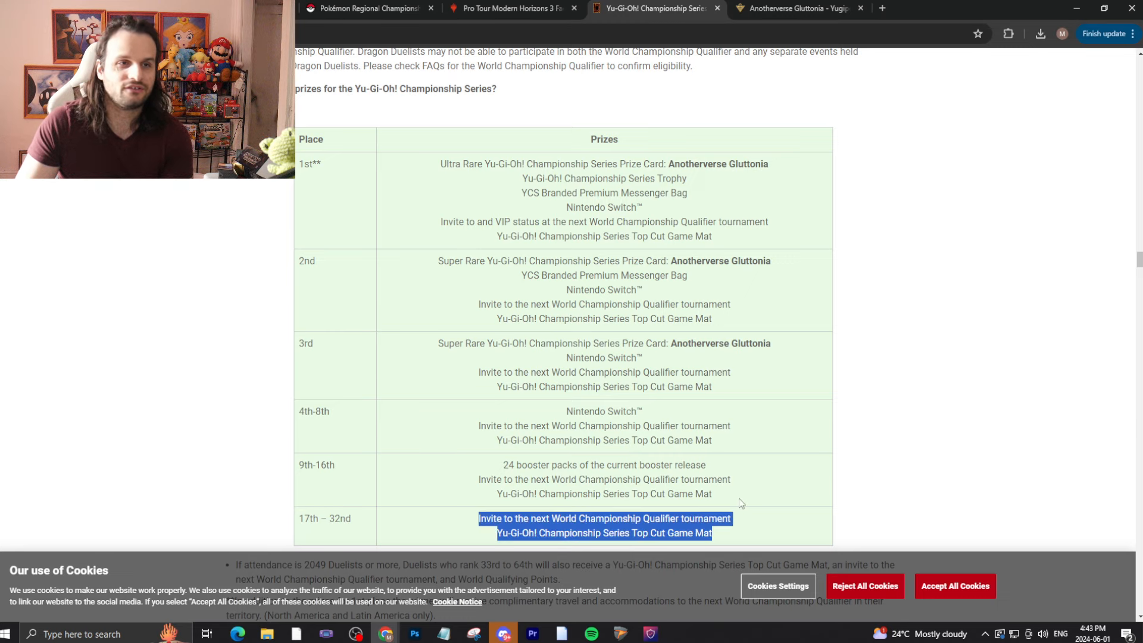
scroll(down, 3)
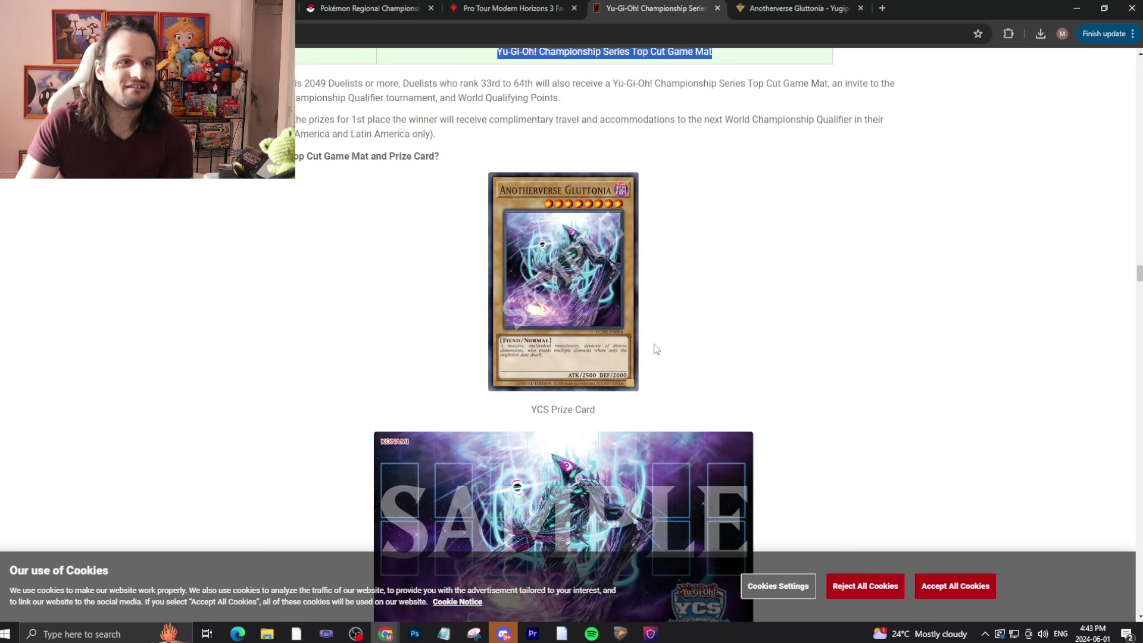
scroll(down, 3)
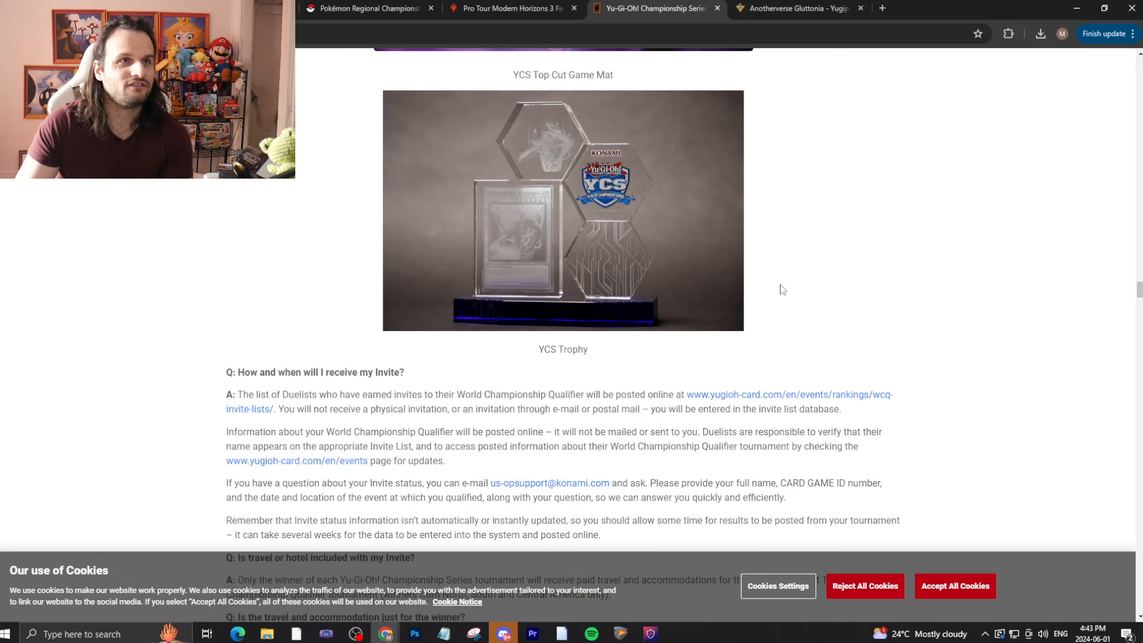
scroll(up, 3)
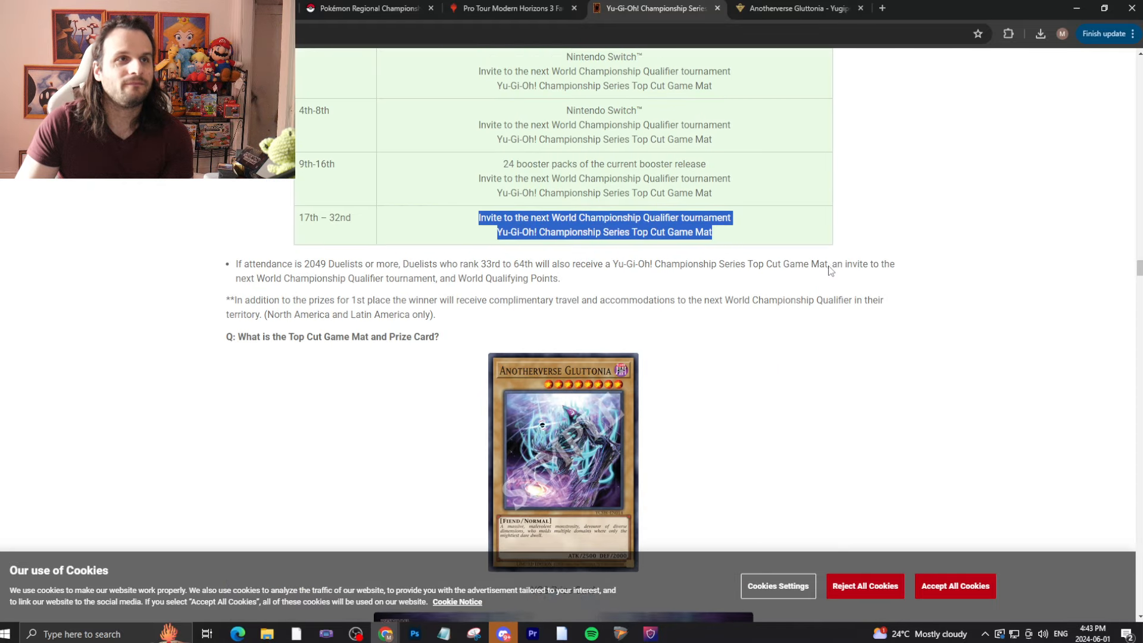
scroll(up, 3)
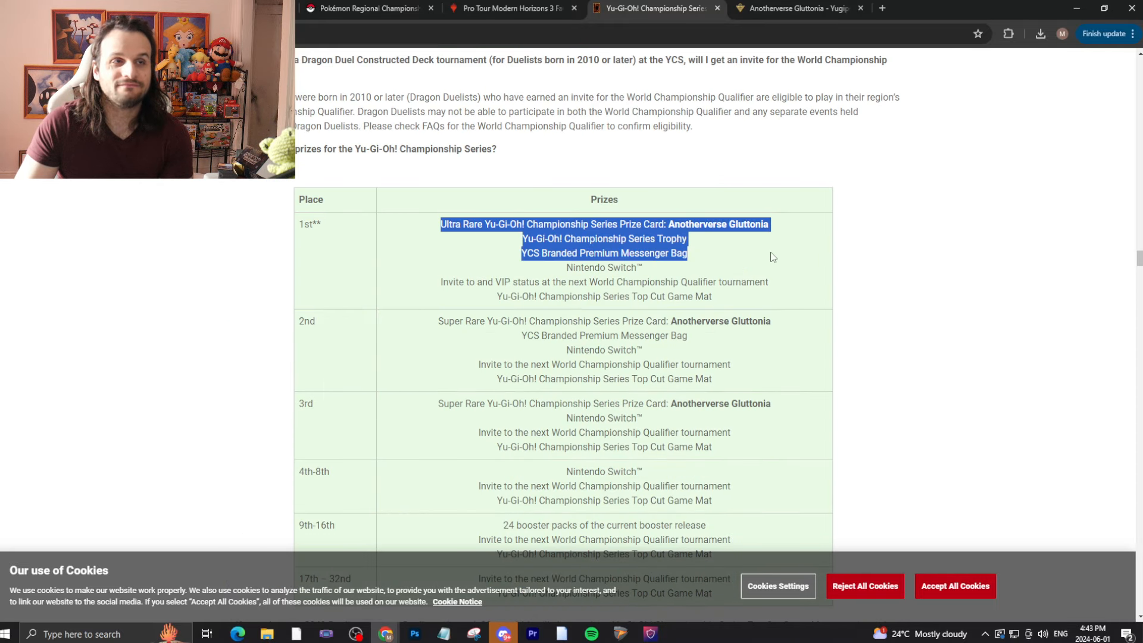
Step: Clear the highlighted prize lines and bring the Digimon regionals prize list (Top 32 to Champion) forward
click(989, 304)
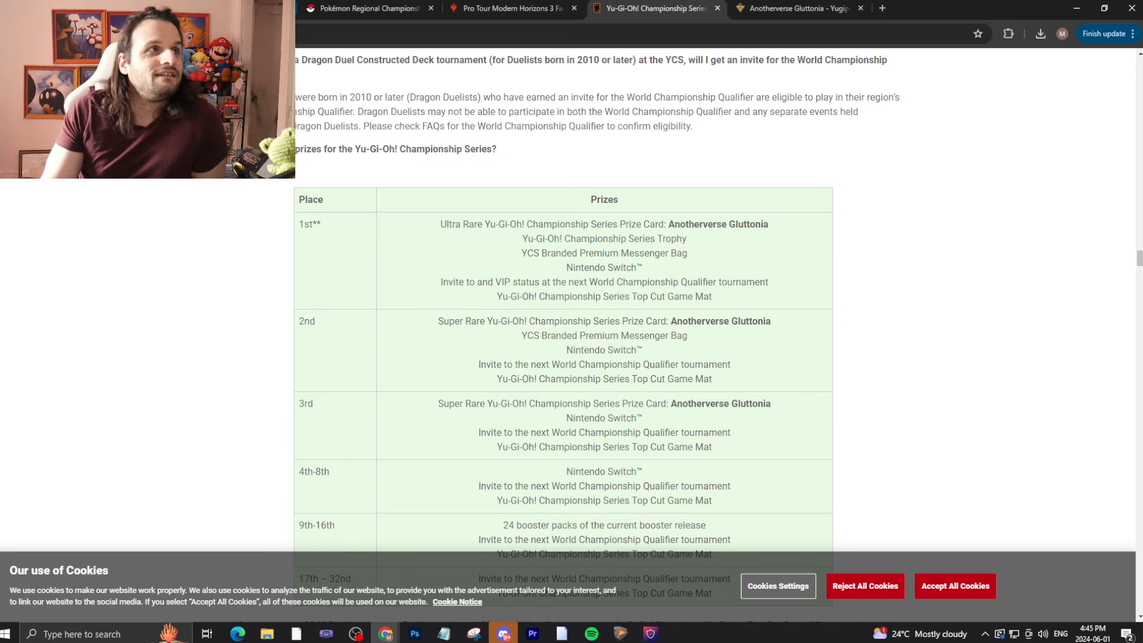
click(368, 8)
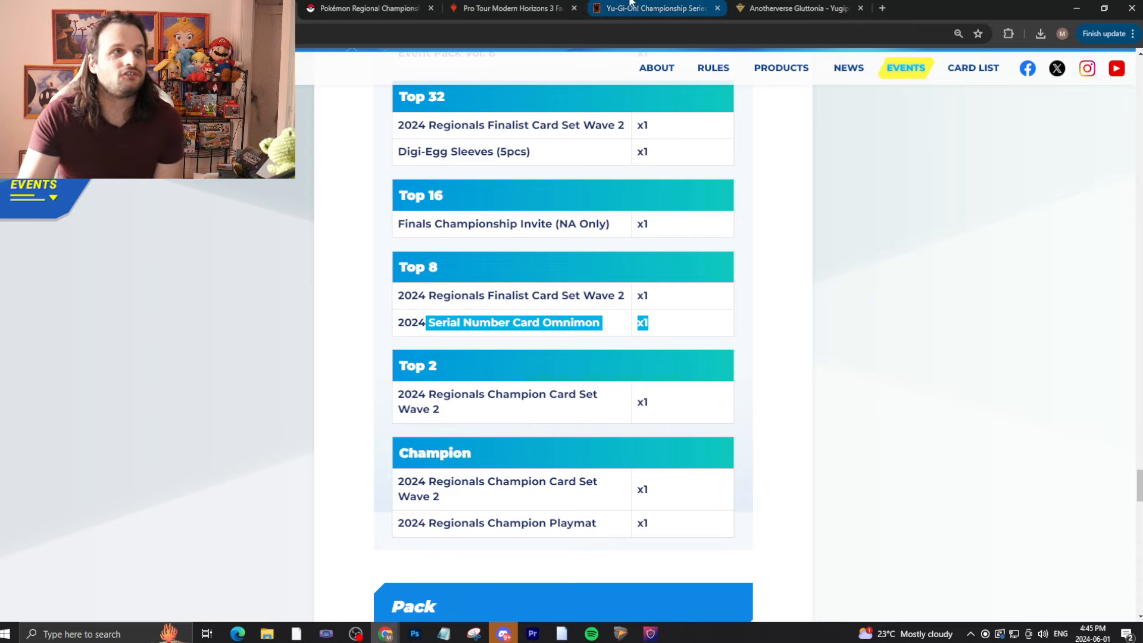
Step: Highlight the $3,000 Pokémon Masters payout for places 5–8, then return to the Yu-Gi-Oh! table
click(364, 8)
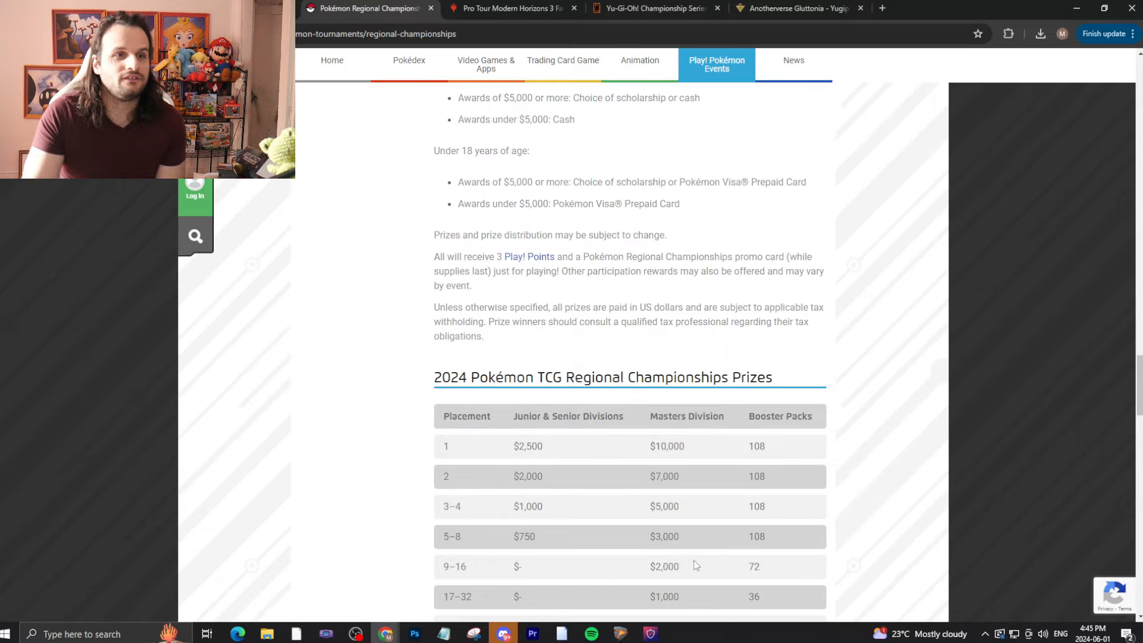
double_click(664, 536)
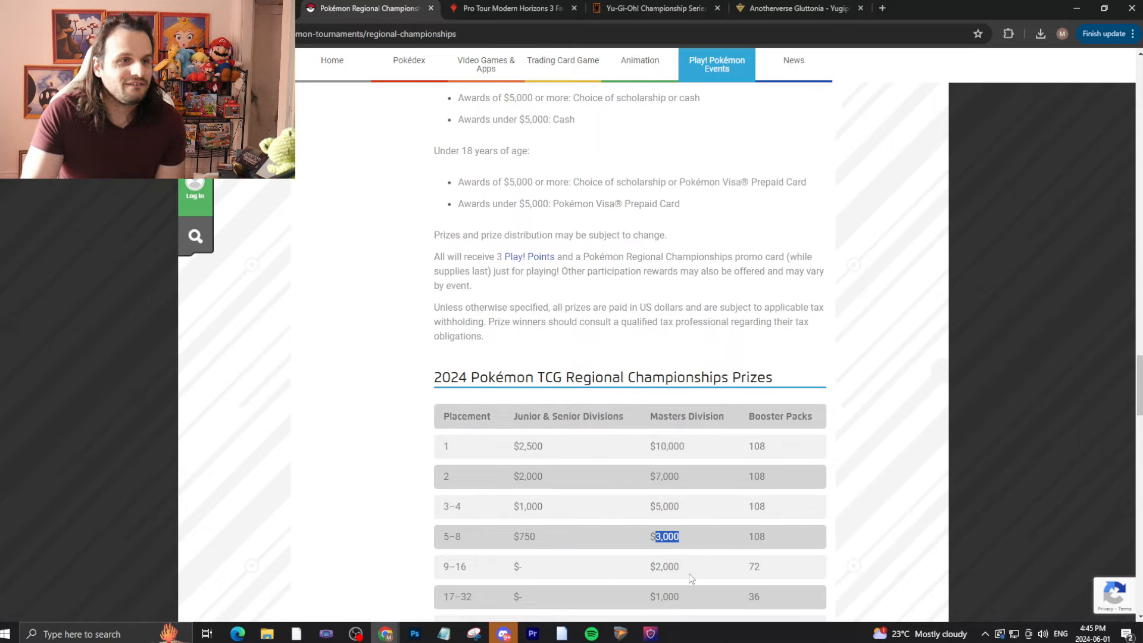
click(511, 7)
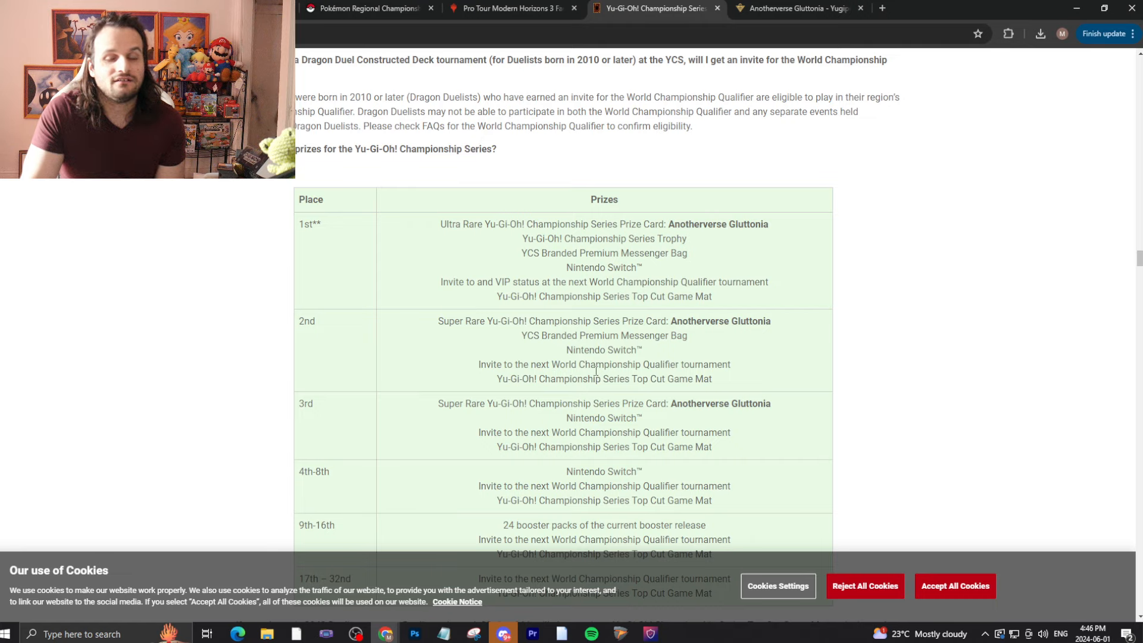
mouse_move(201, 324)
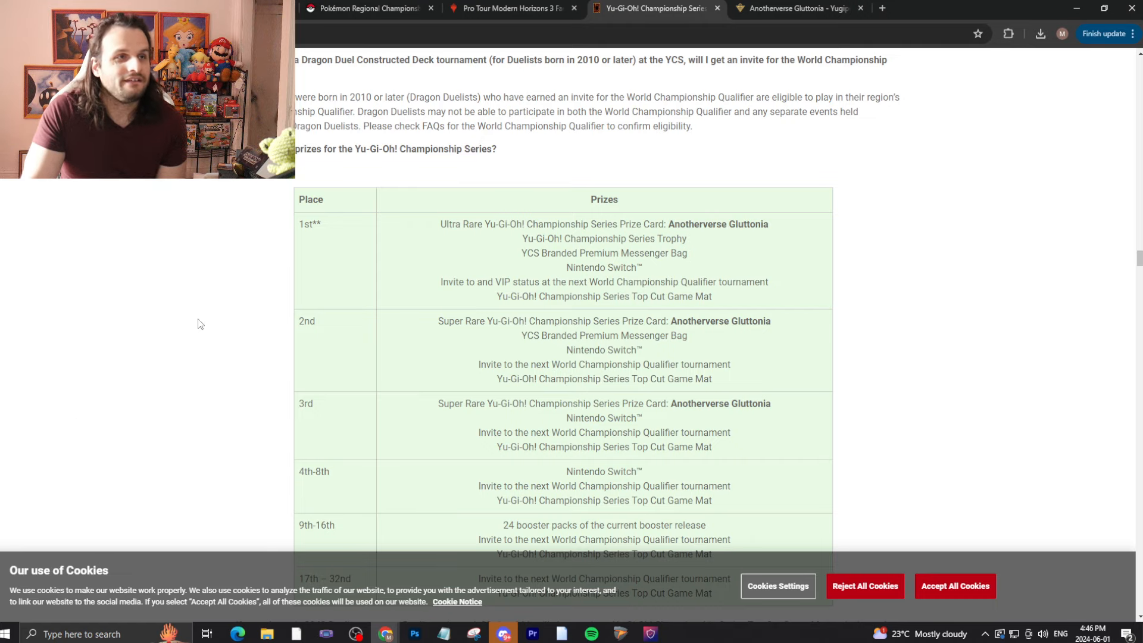
Step: Bring the Digimon regionals prize list with the highlighted Omnimon entry in front of Yu-Gi-Oh!
click(368, 8)
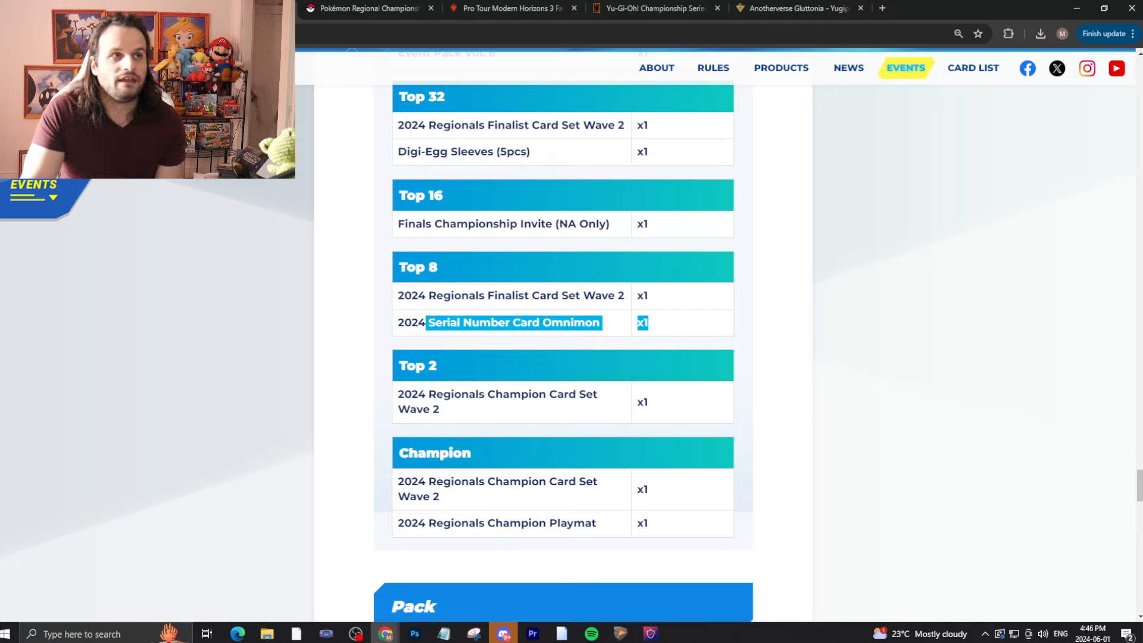
mouse_move(331, 346)
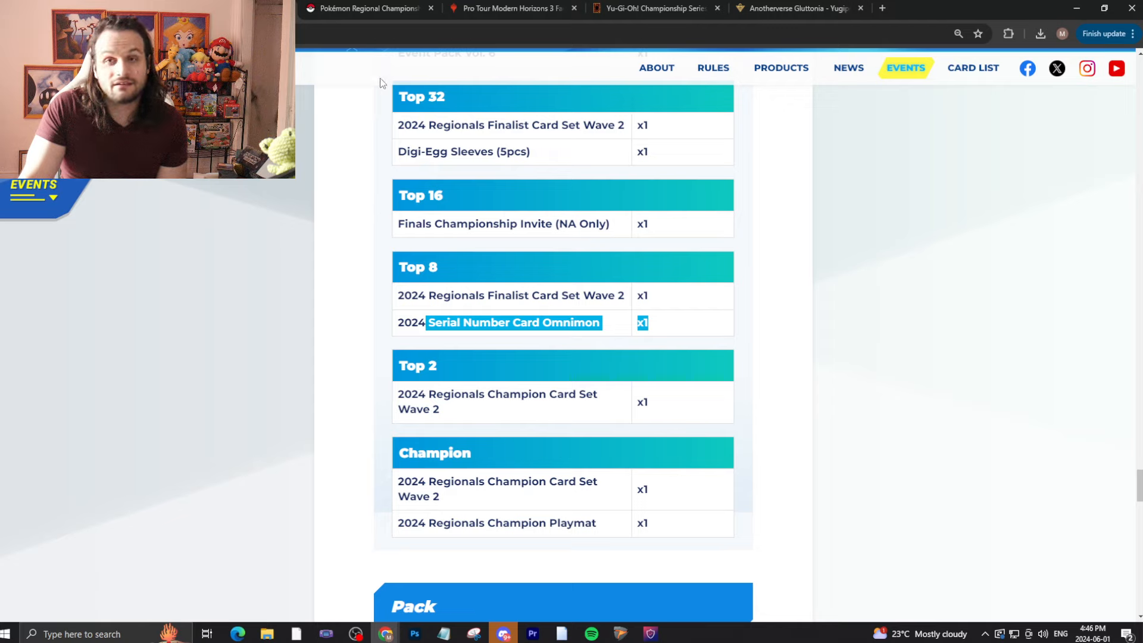
mouse_move(386, 62)
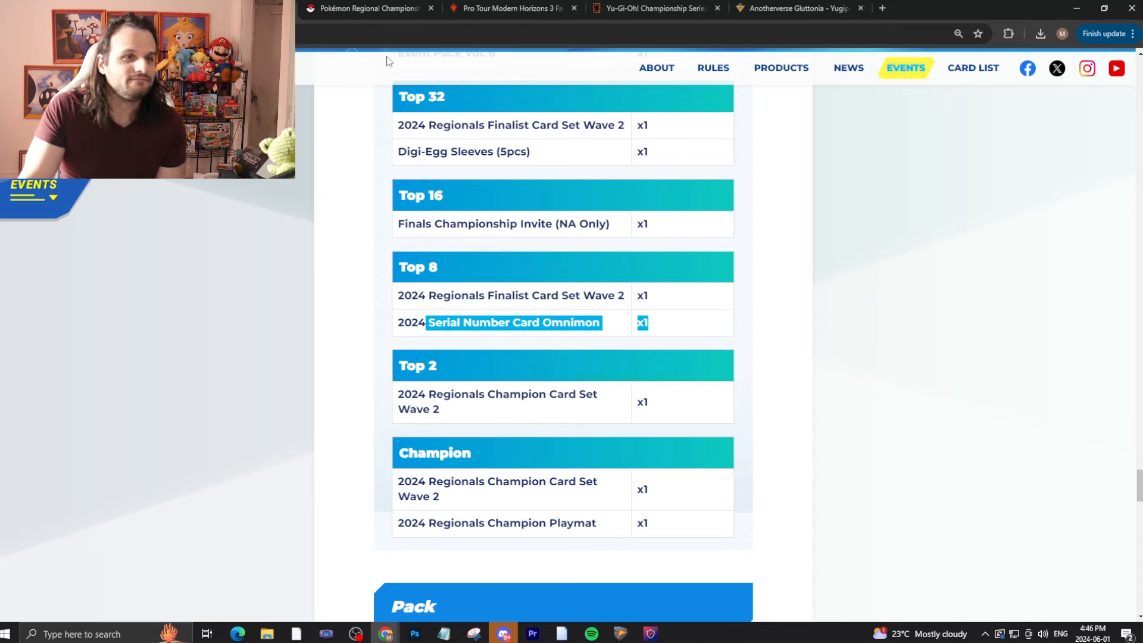
mouse_move(367, 8)
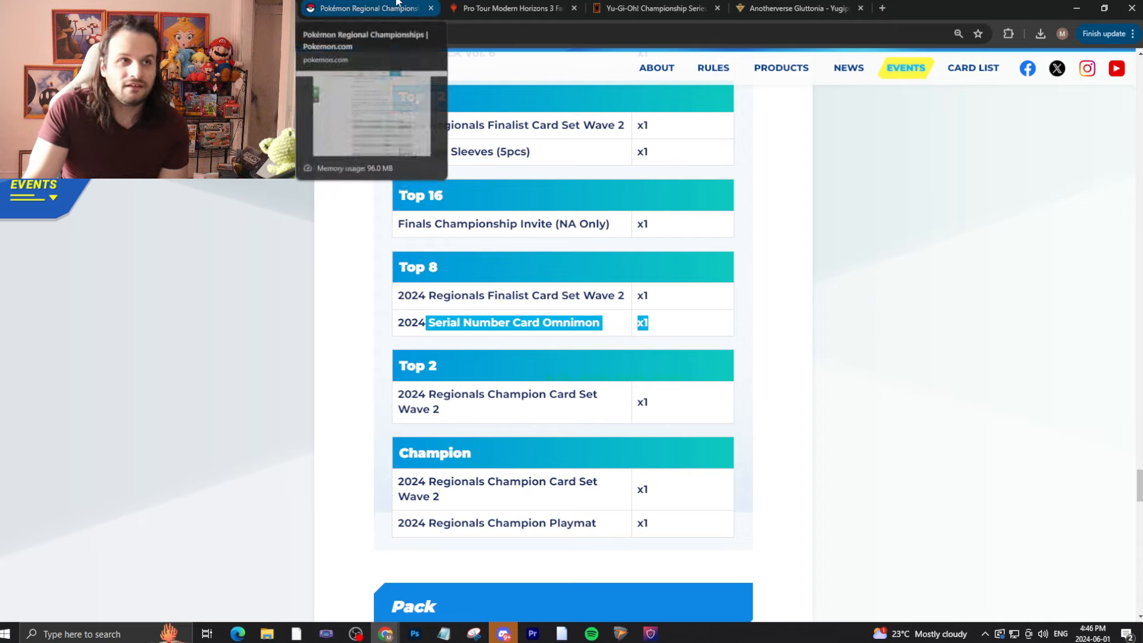
mouse_move(589, 276)
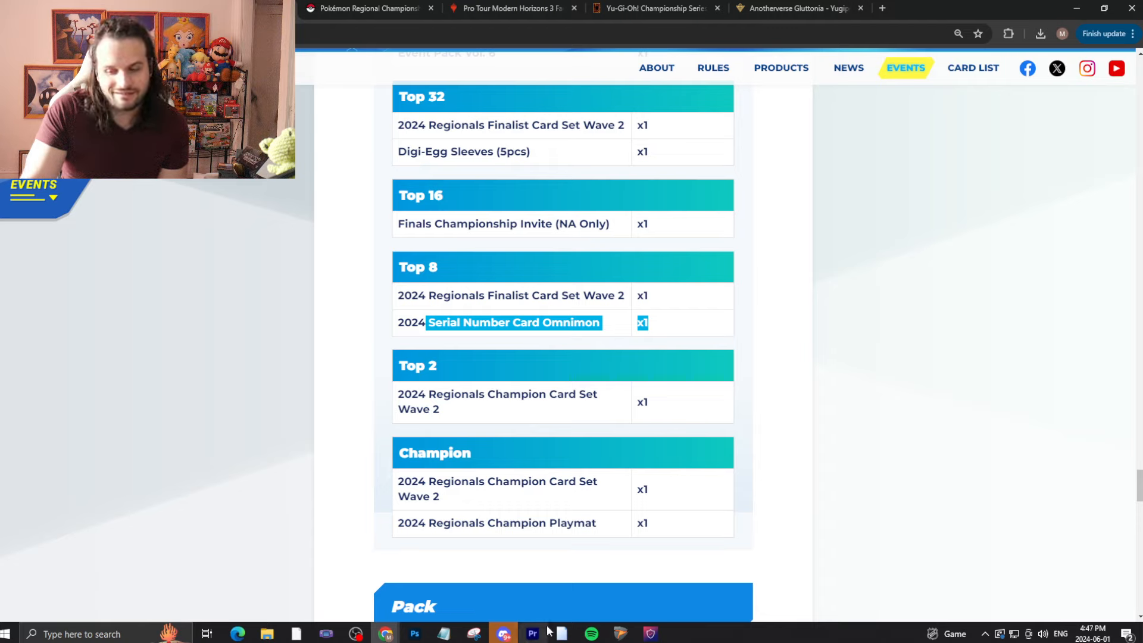
mouse_move(720, 543)
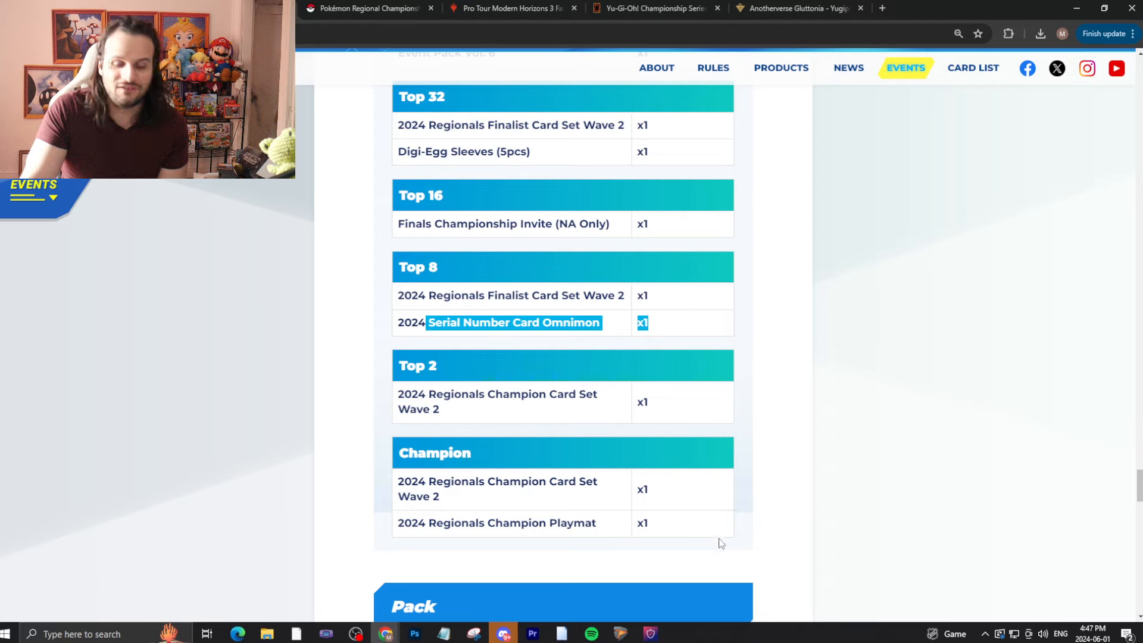
mouse_move(740, 571)
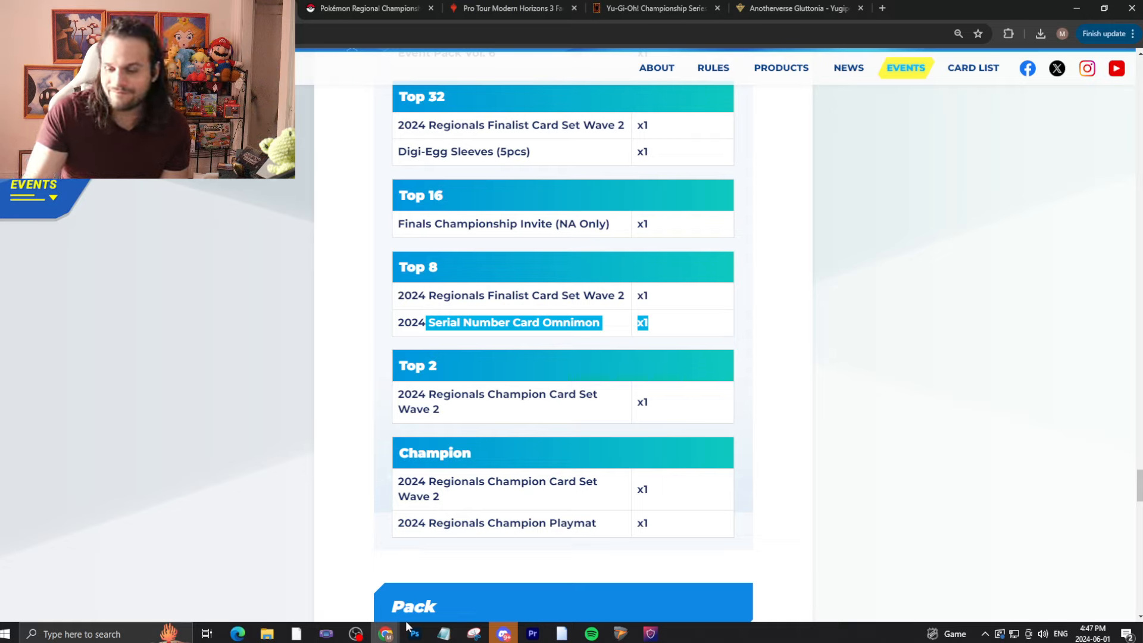
mouse_move(387, 633)
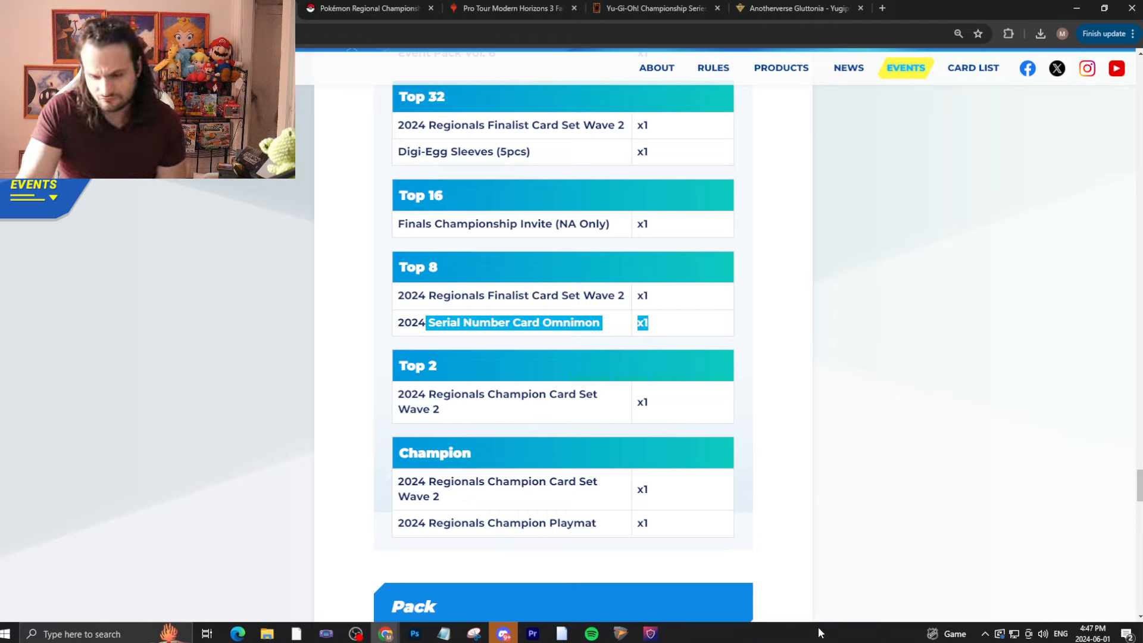
mouse_move(755, 552)
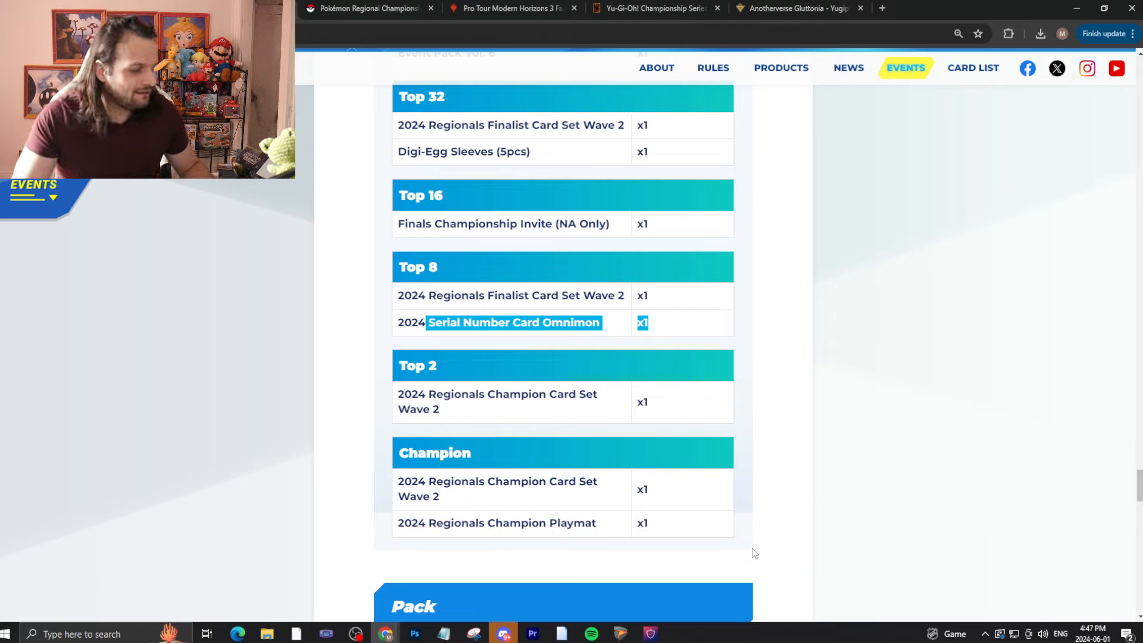
mouse_move(685, 509)
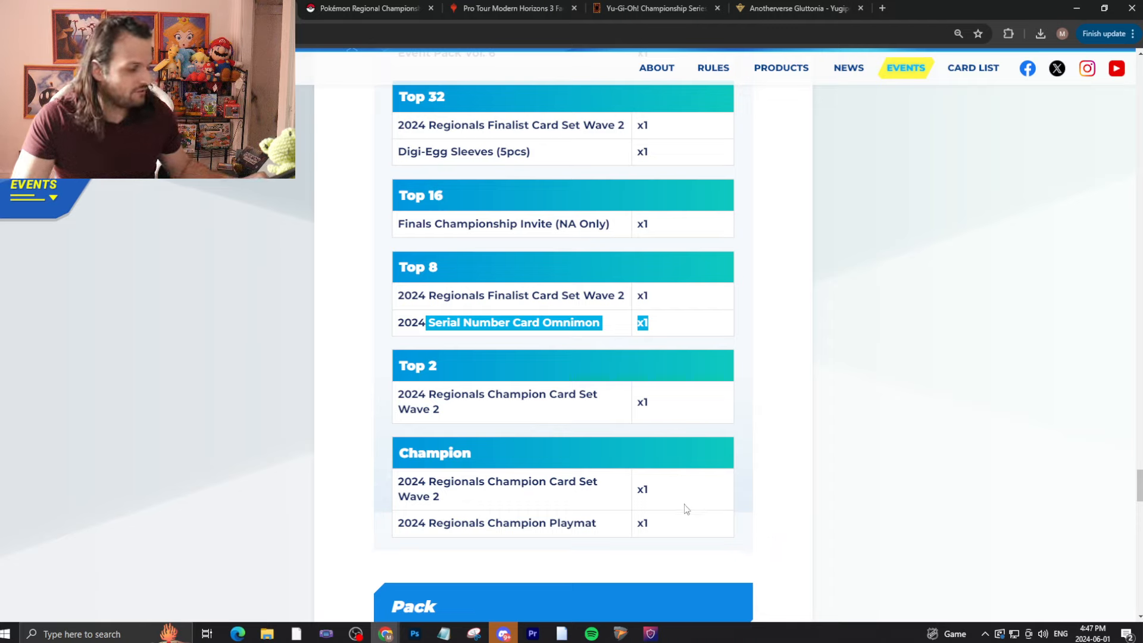